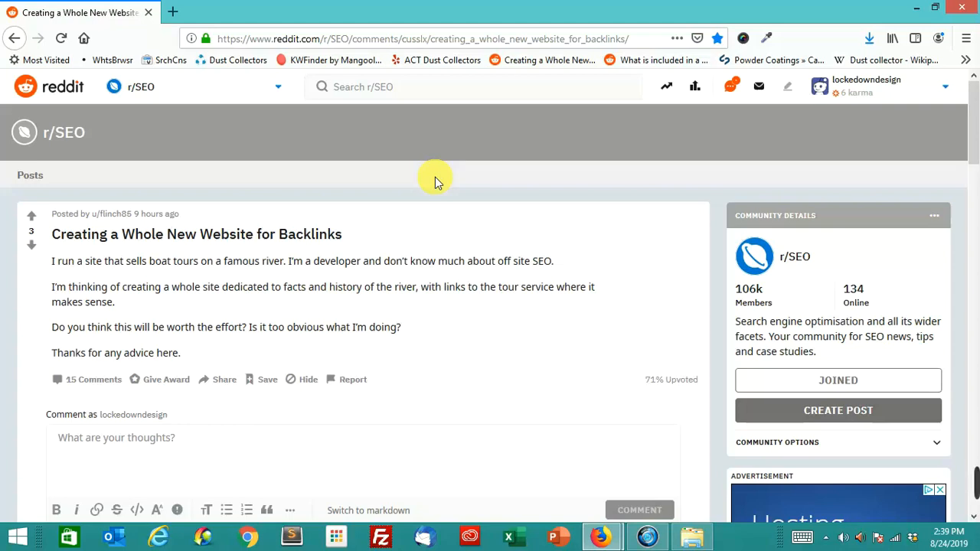
mouse_move(427, 178)
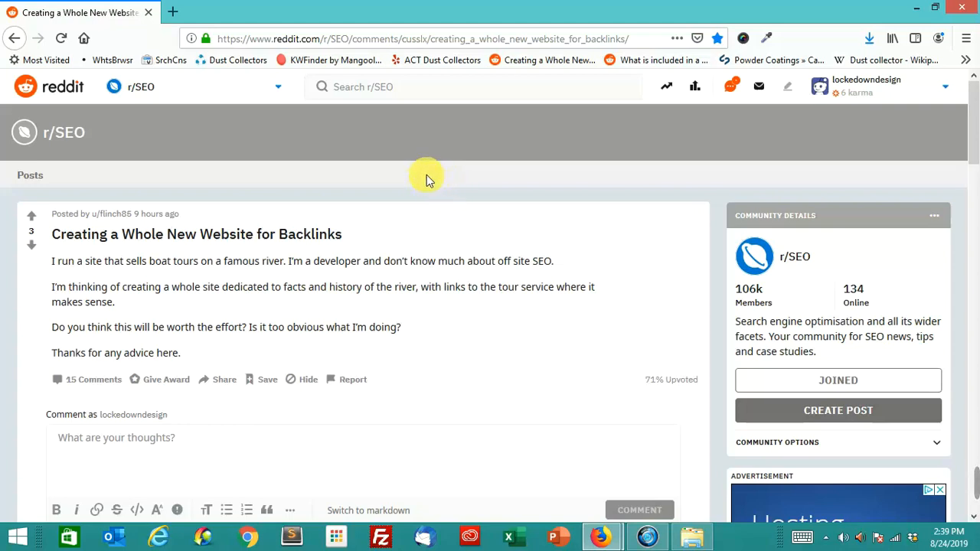
mouse_move(419, 170)
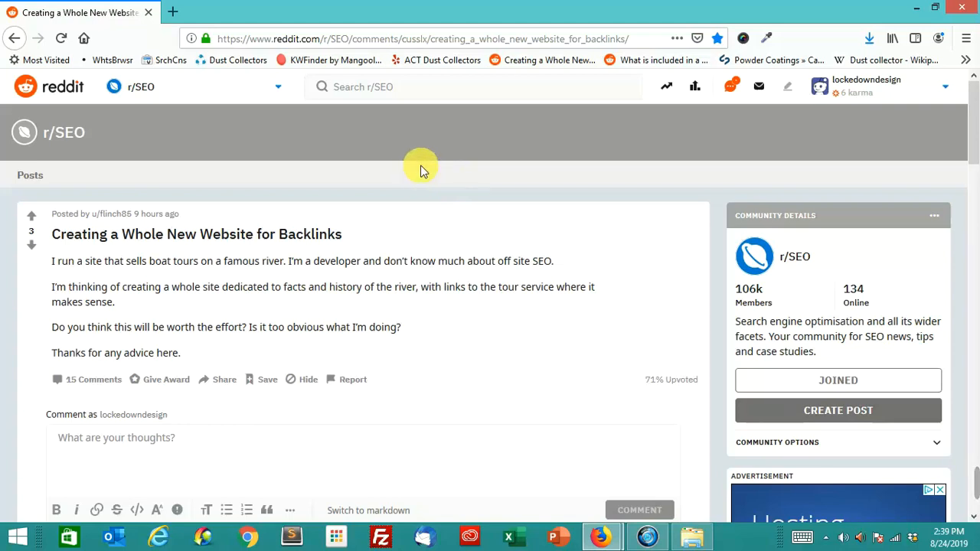
mouse_move(429, 184)
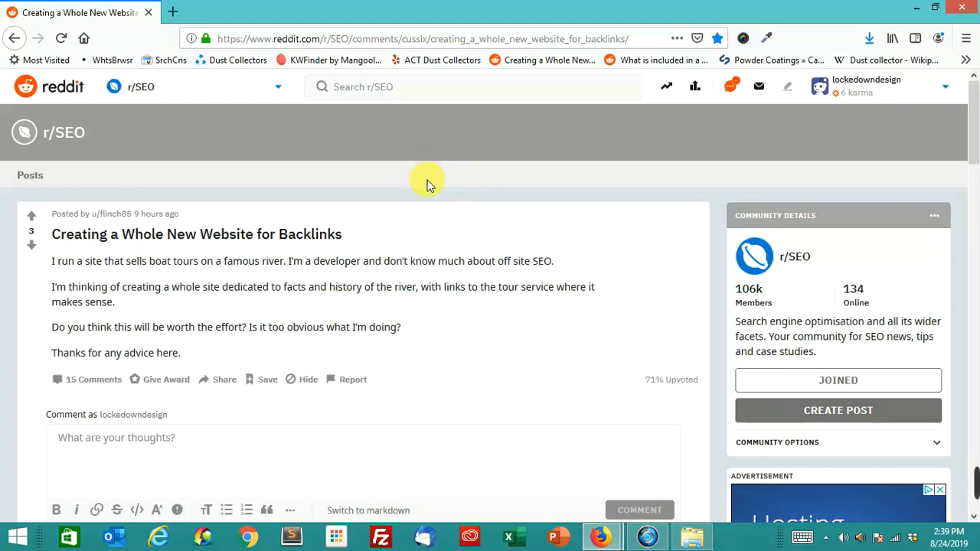
mouse_move(420, 146)
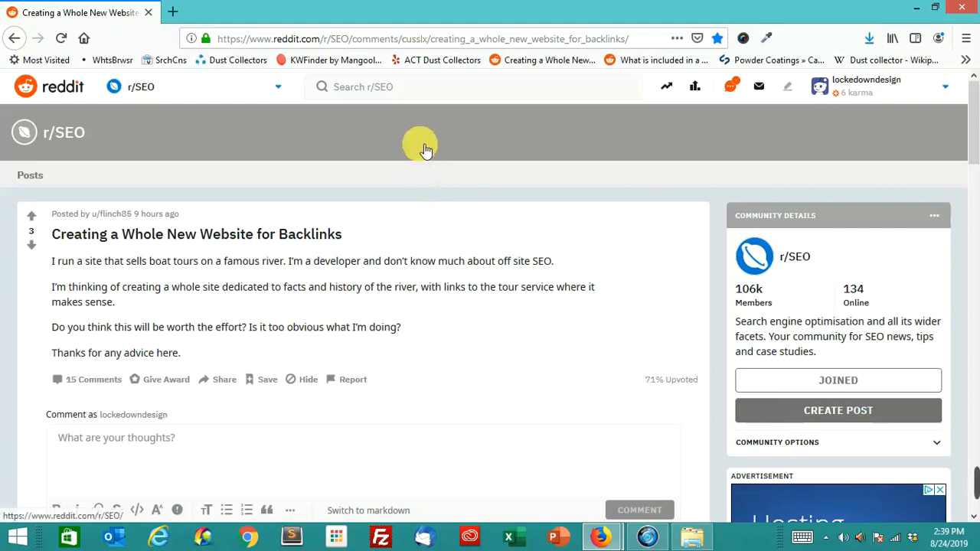
mouse_move(436, 184)
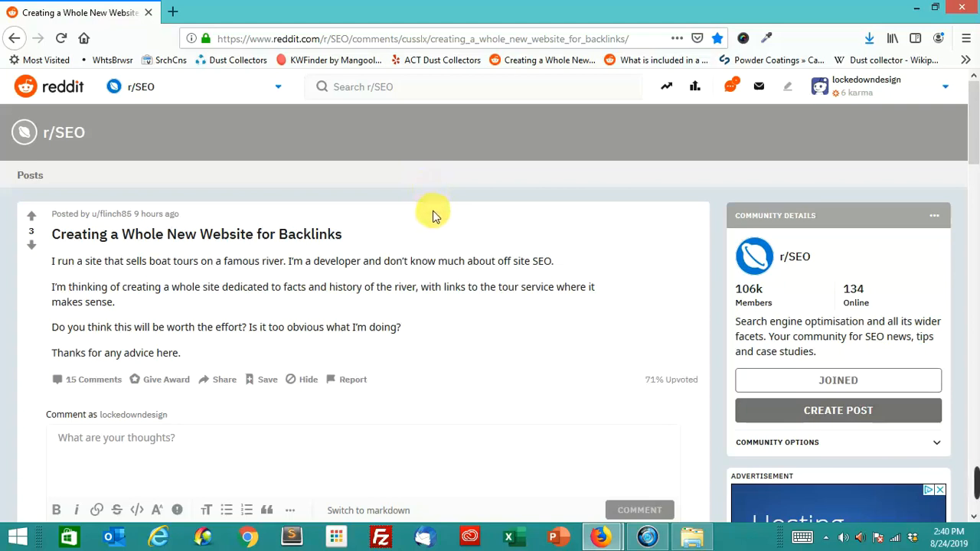
mouse_move(425, 208)
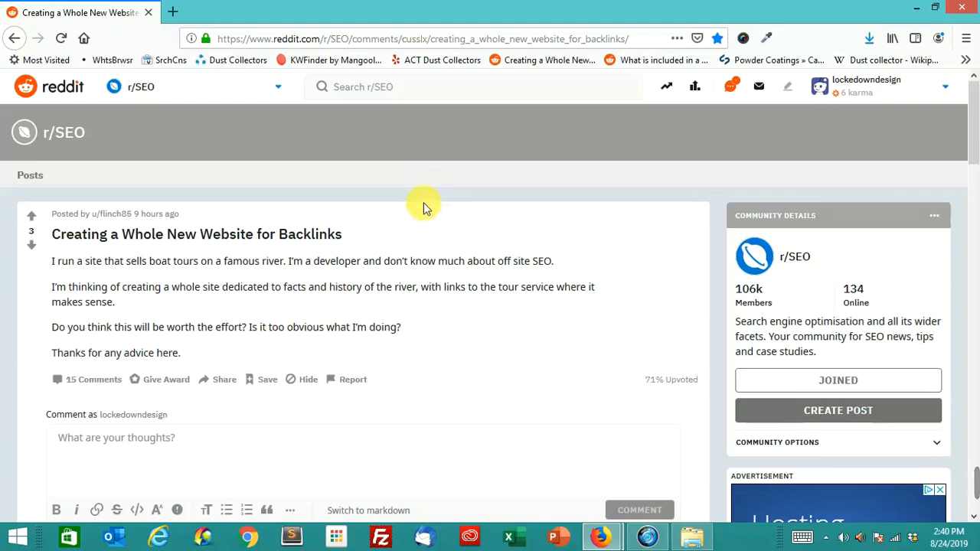
mouse_move(452, 199)
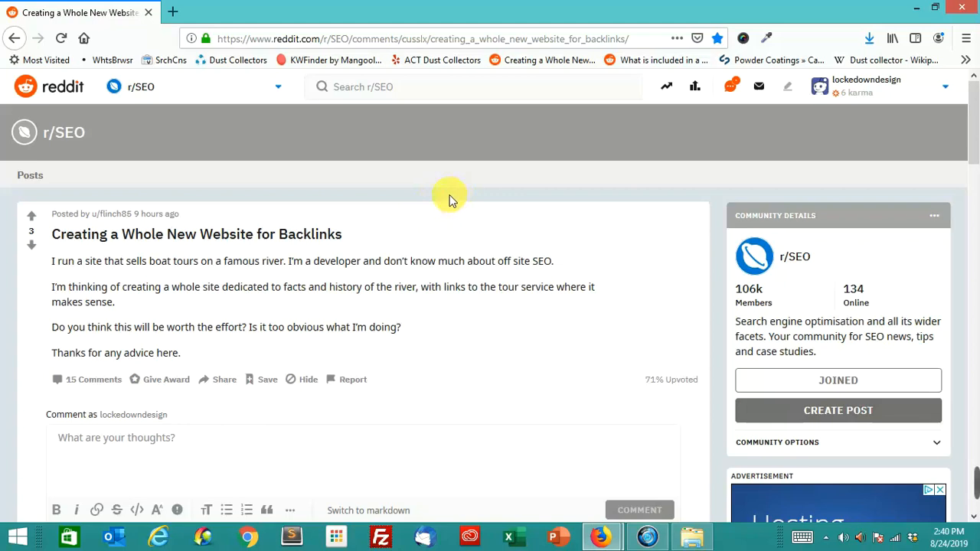
mouse_move(460, 189)
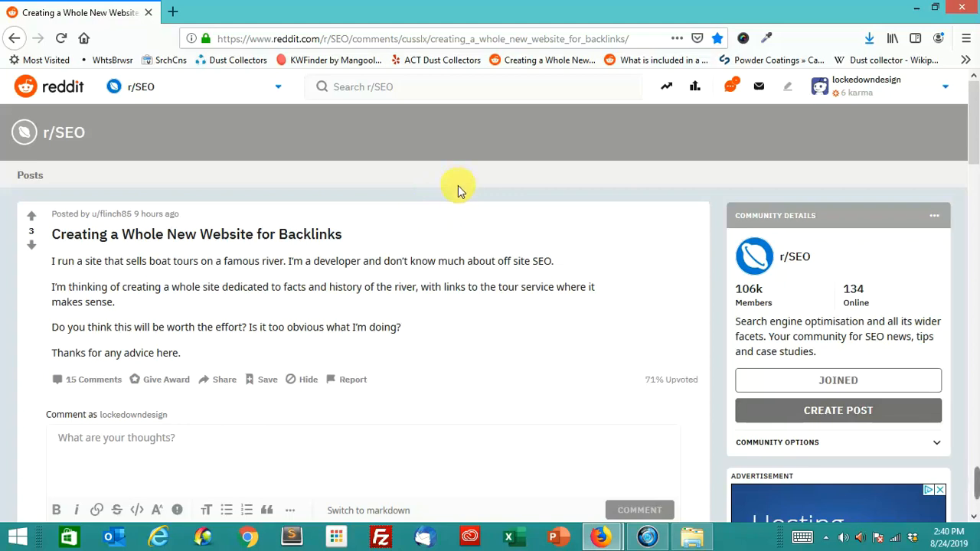
mouse_move(456, 202)
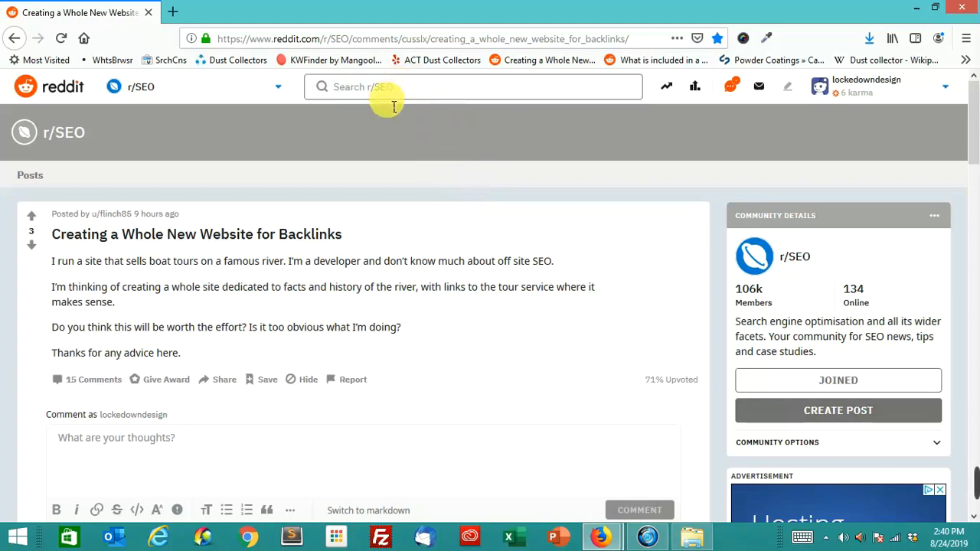
mouse_move(427, 163)
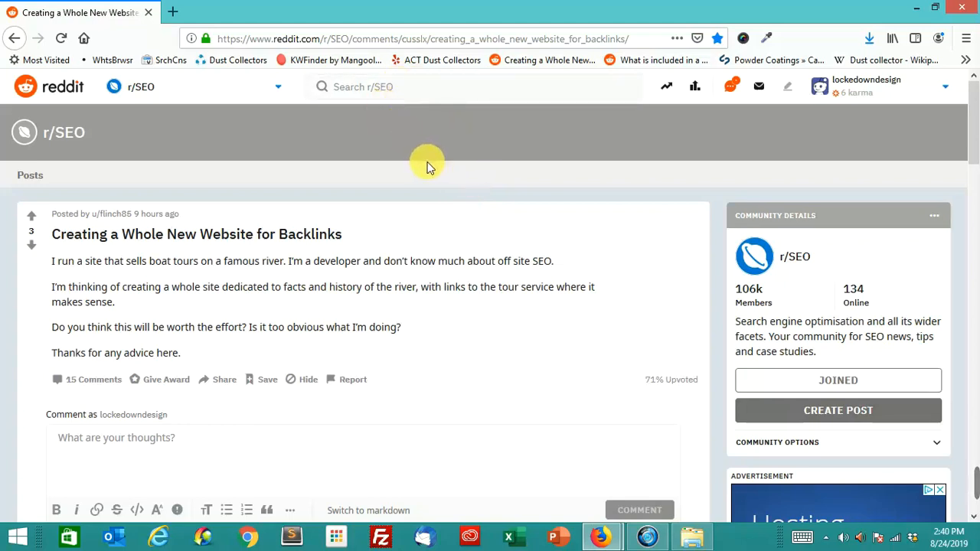
mouse_move(425, 167)
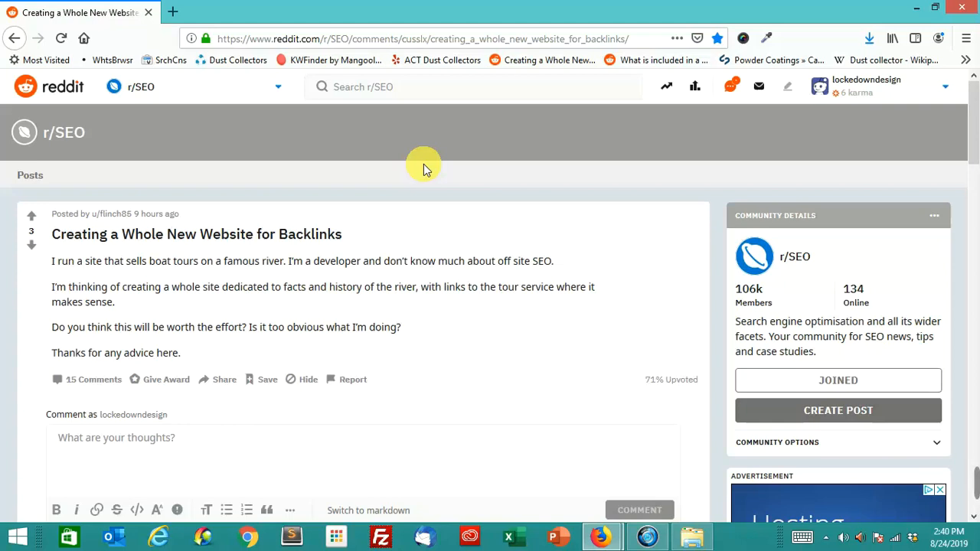
mouse_move(115, 32)
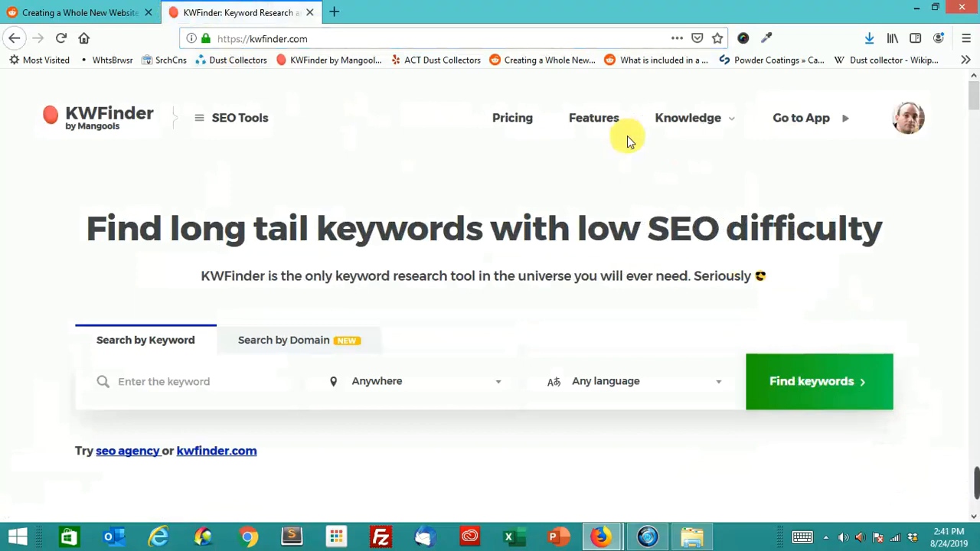
- Search KWFinder for 'river tours mississippi river' to get keyword ideas and a difficulty score
text(river tou)
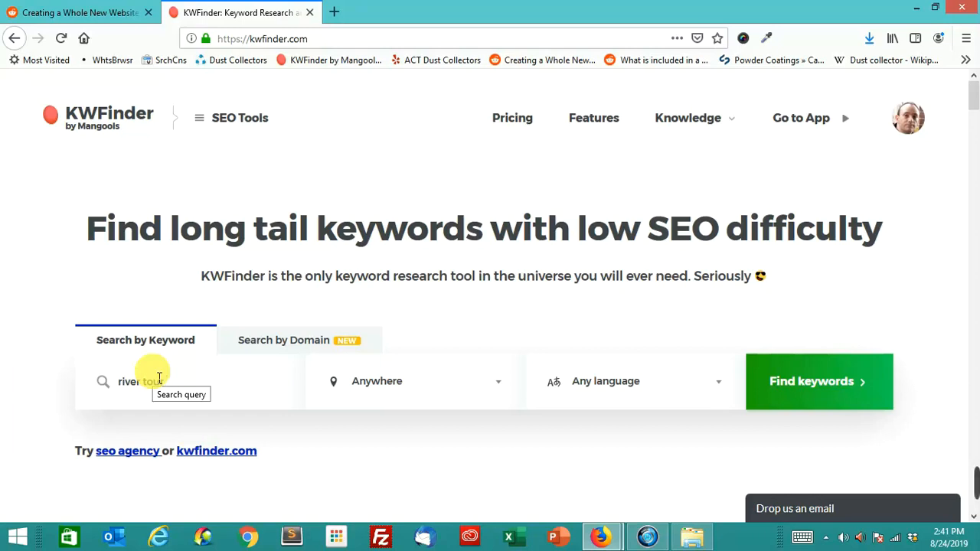
click(820, 381)
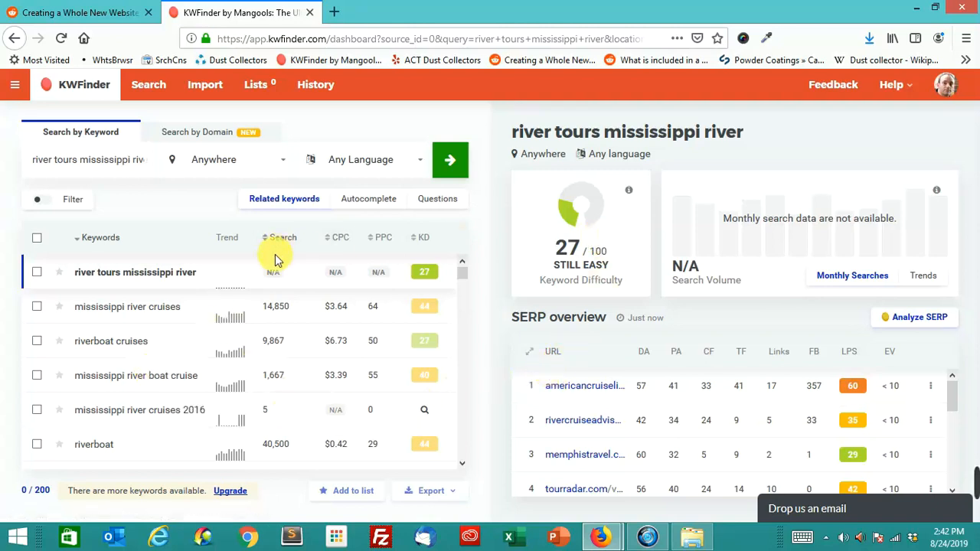
mouse_move(151, 276)
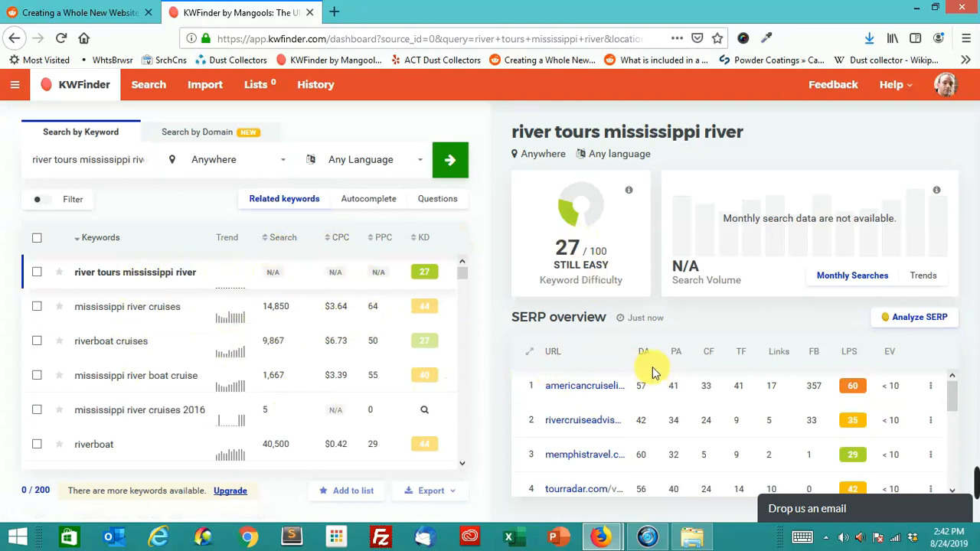
mouse_move(142, 360)
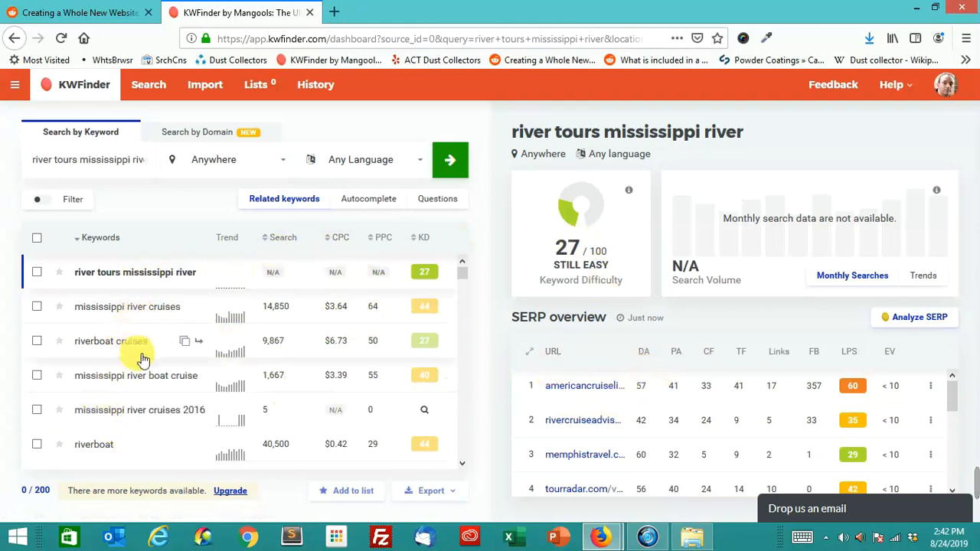
mouse_move(161, 307)
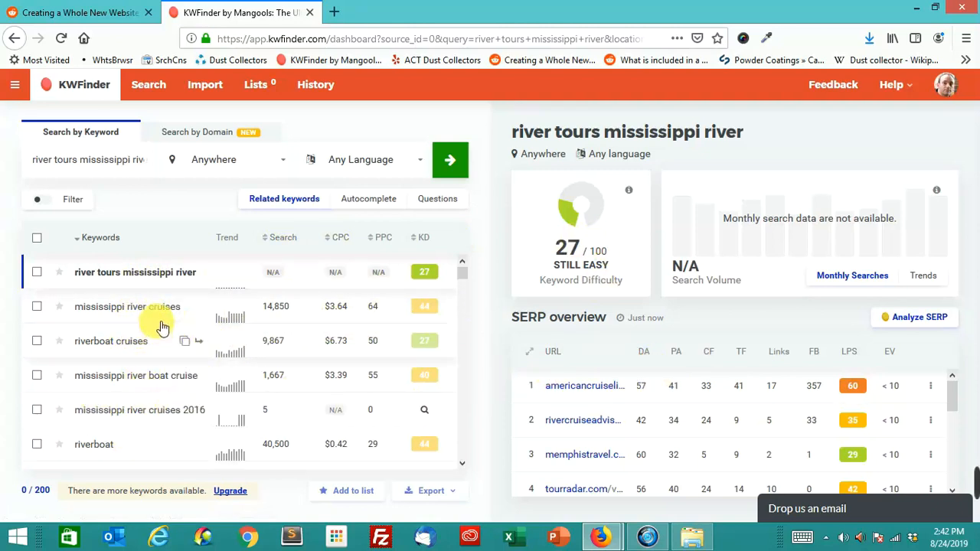
mouse_move(467, 354)
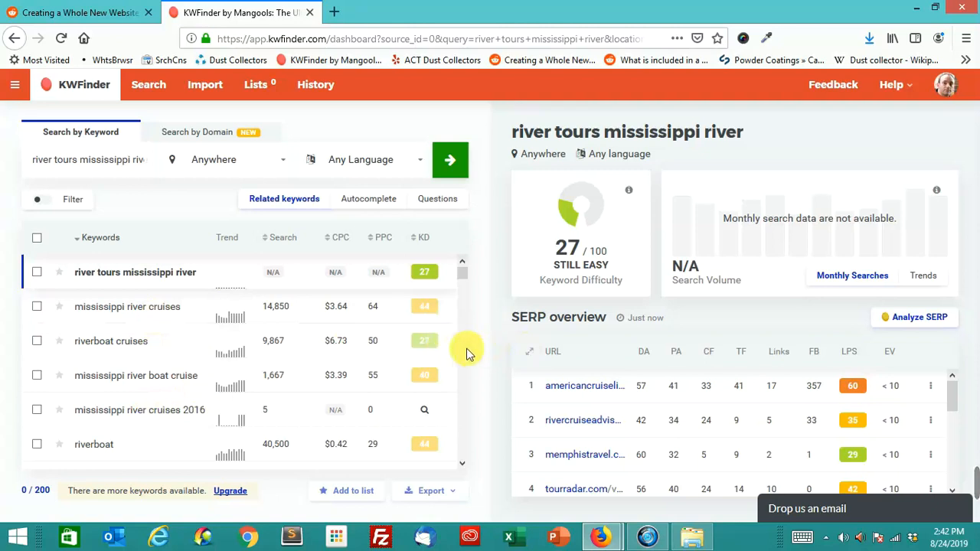
mouse_move(155, 314)
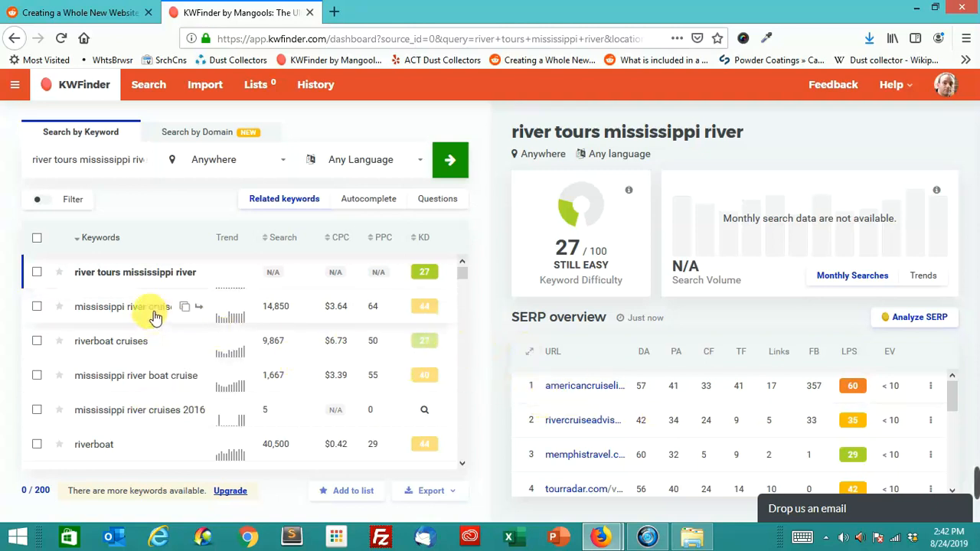
- Load details for 'mississippi river cruises': difficulty 35, 14,850 monthly searches, SERP overview
click(128, 307)
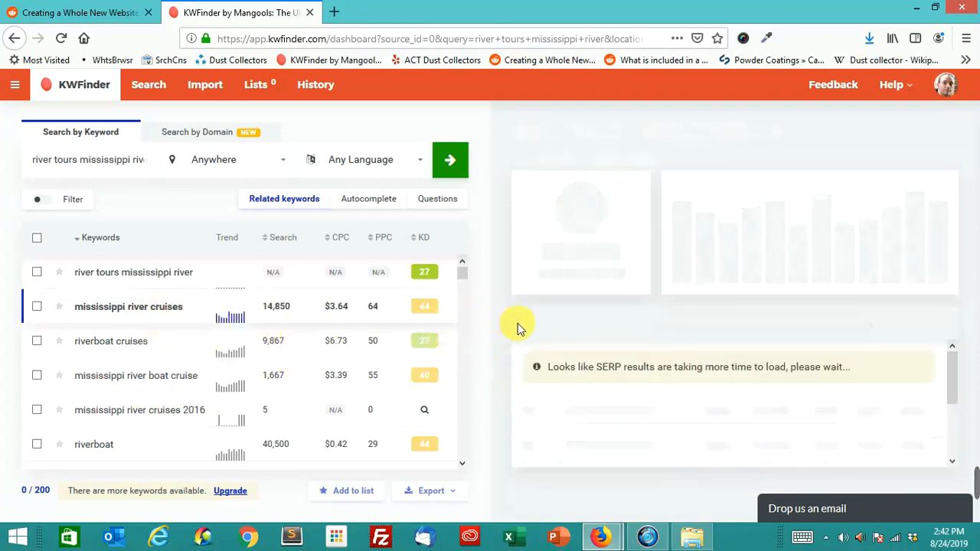
click(127, 306)
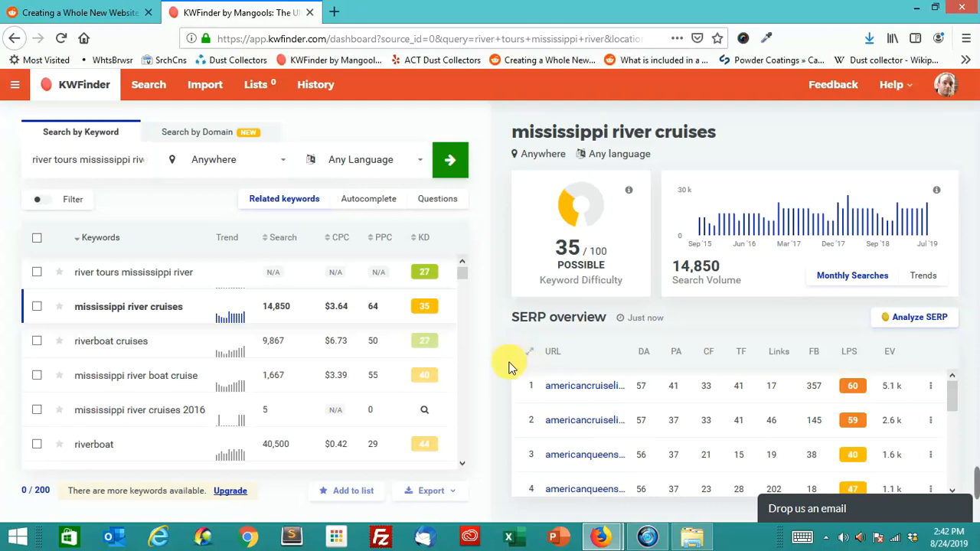
mouse_move(601, 386)
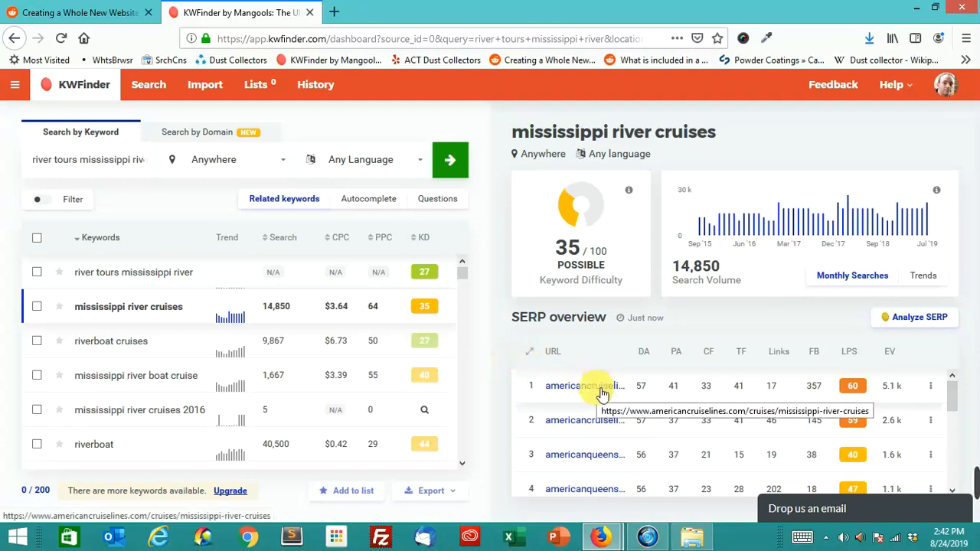
mouse_move(600, 420)
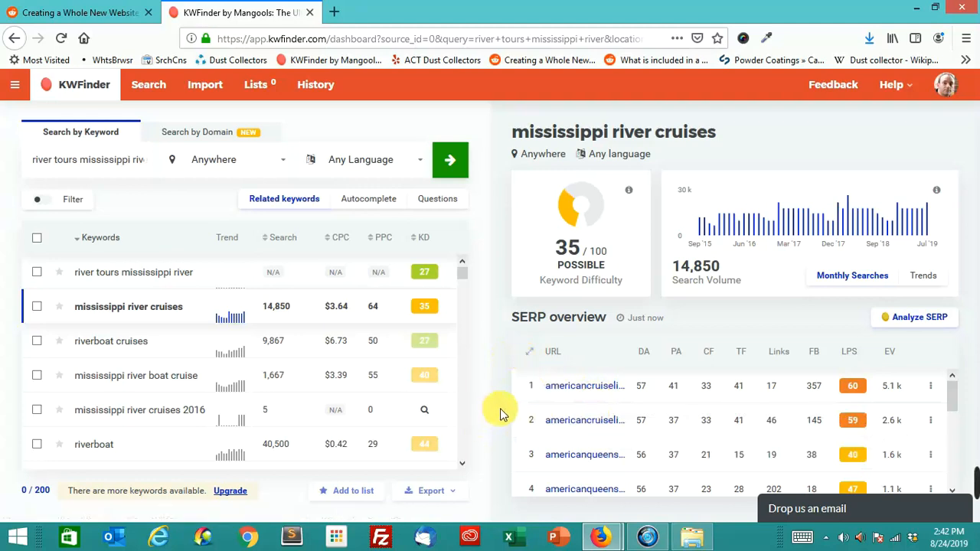
mouse_move(849, 352)
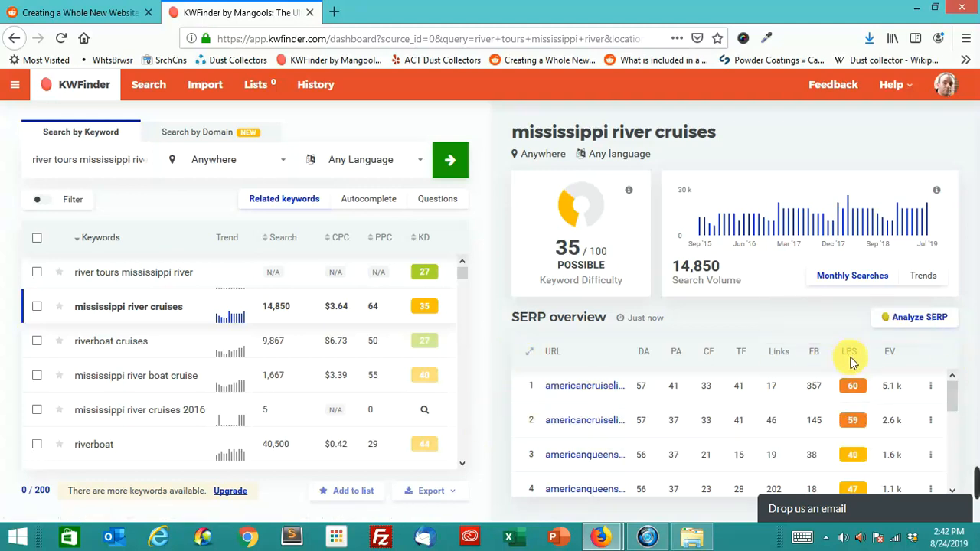
mouse_move(262, 163)
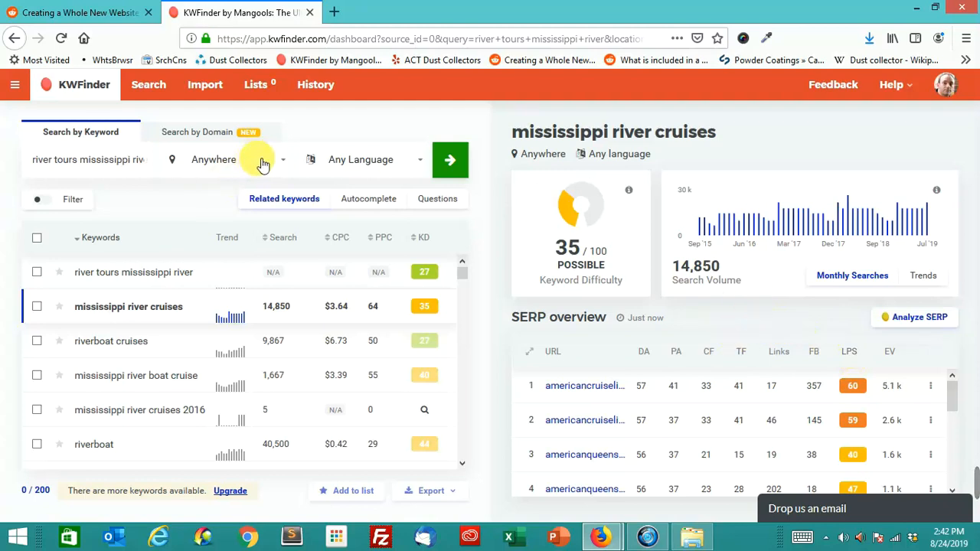
mouse_move(450, 149)
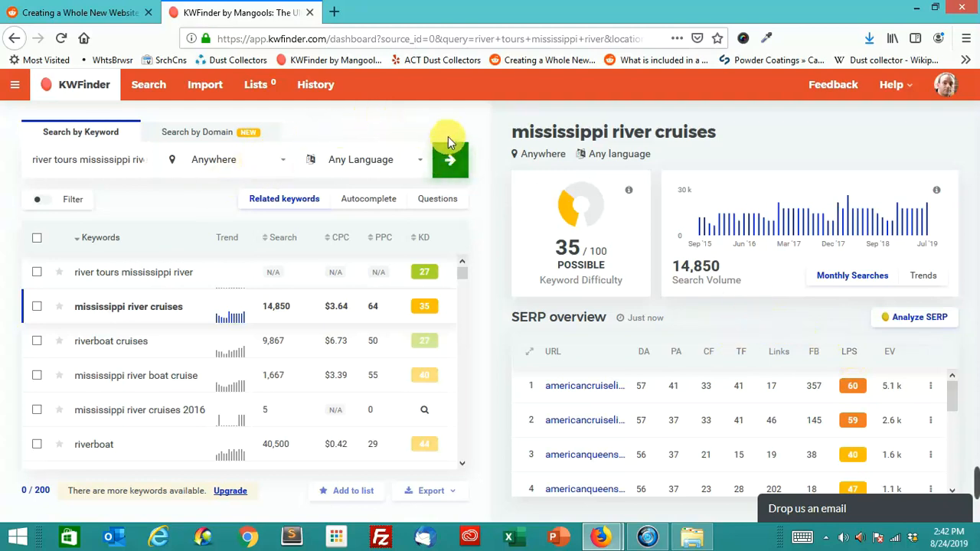
mouse_move(490, 149)
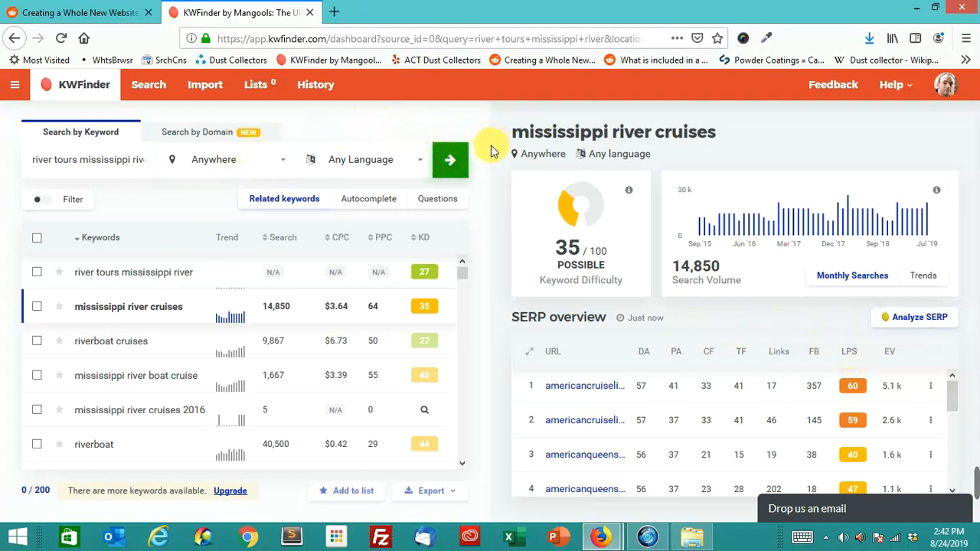
mouse_move(618, 213)
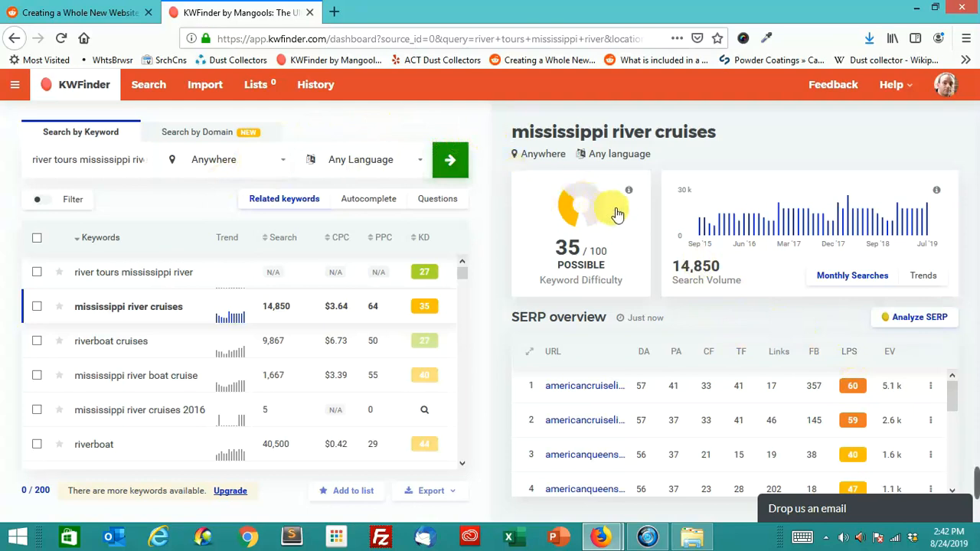
mouse_move(731, 346)
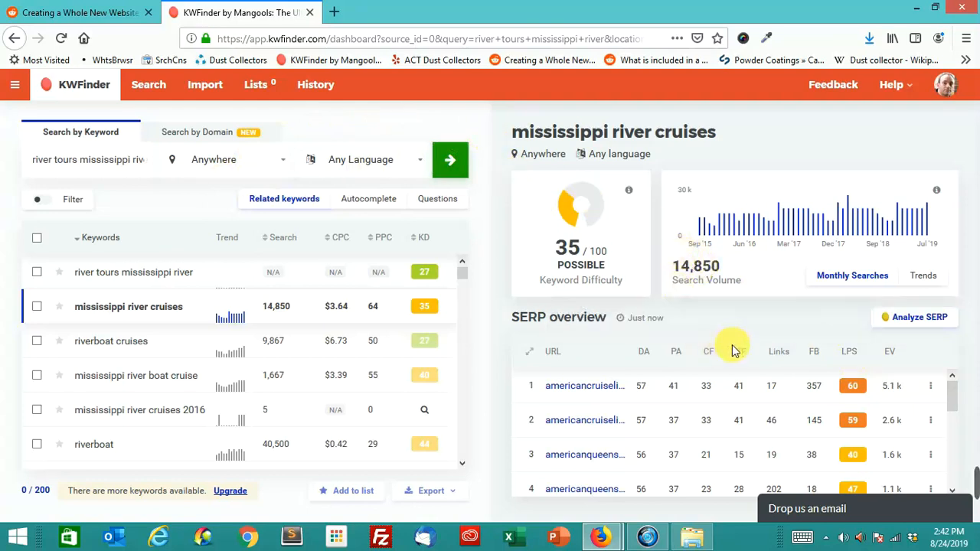
mouse_move(605, 419)
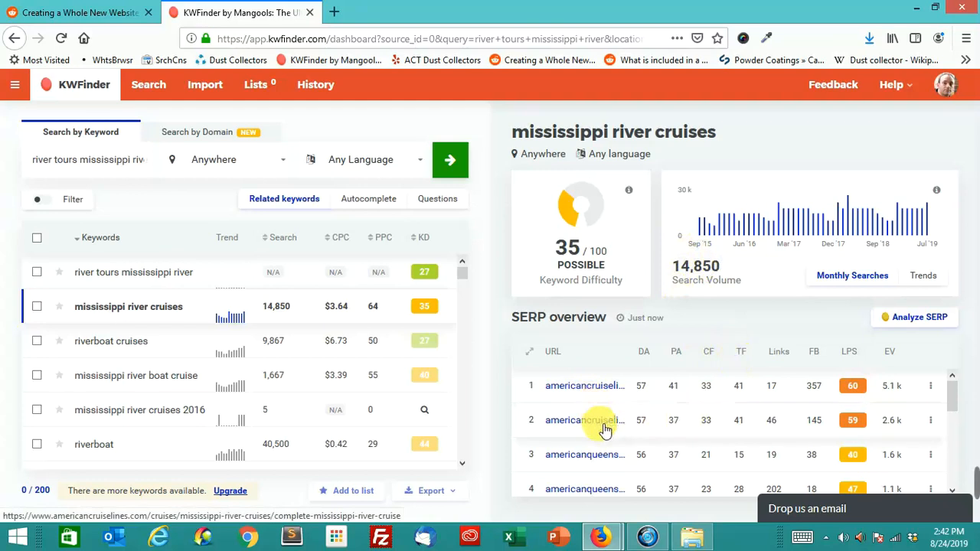
mouse_move(863, 397)
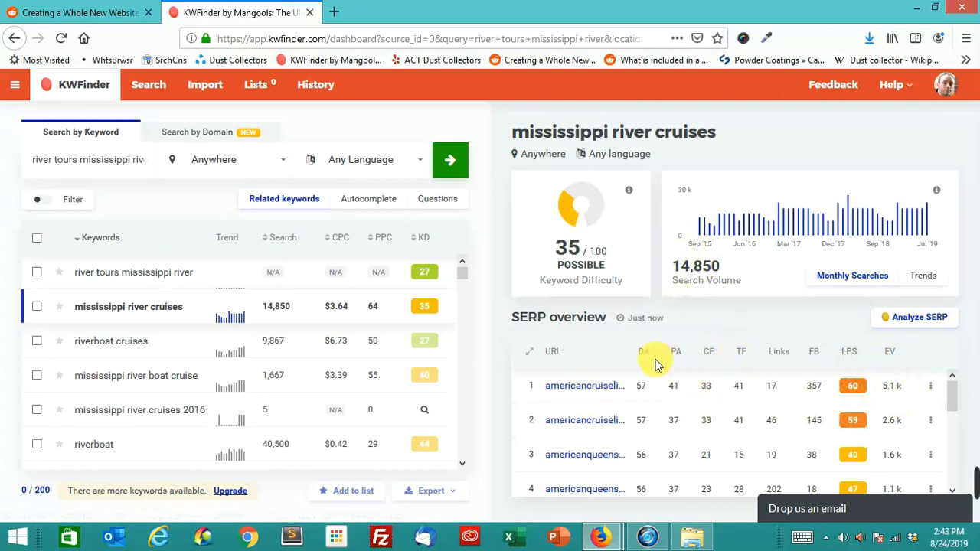
mouse_move(645, 352)
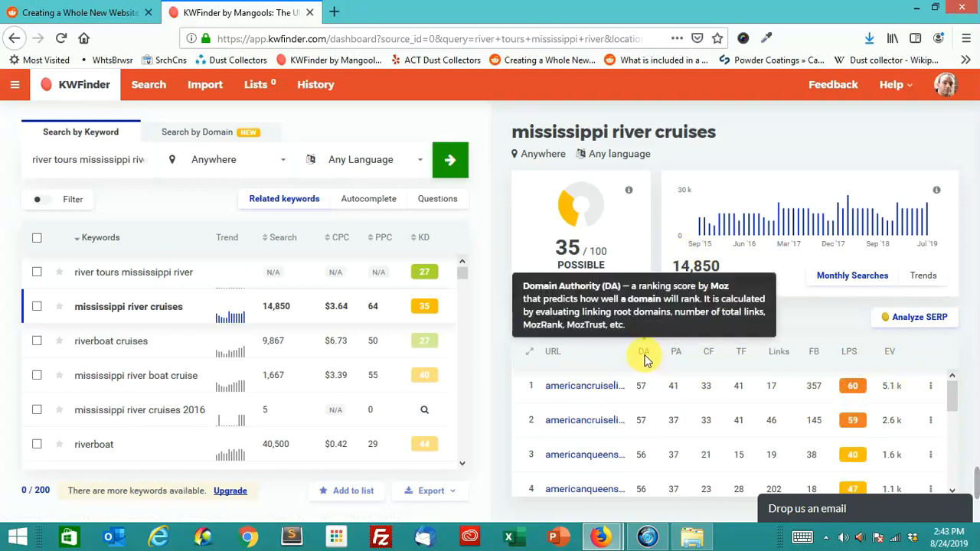
mouse_move(676, 352)
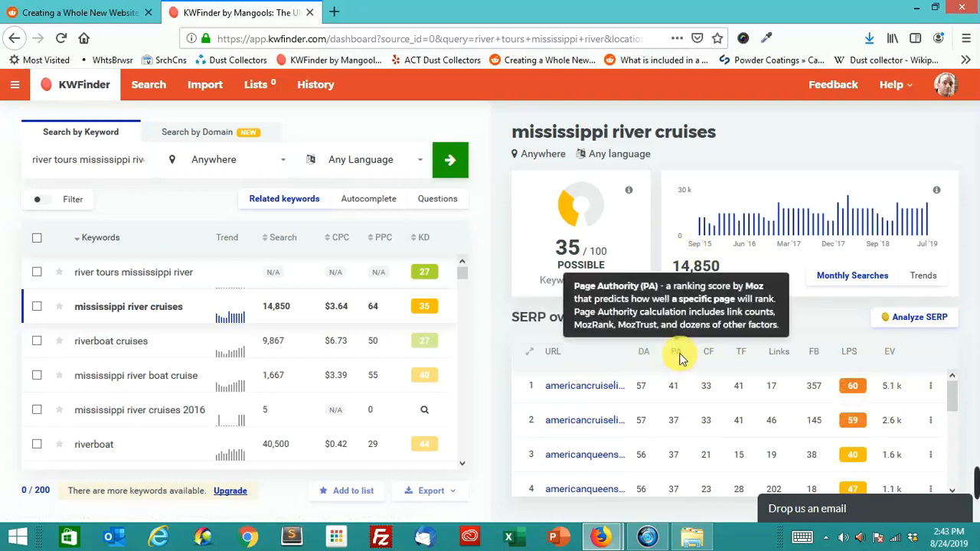
mouse_move(695, 362)
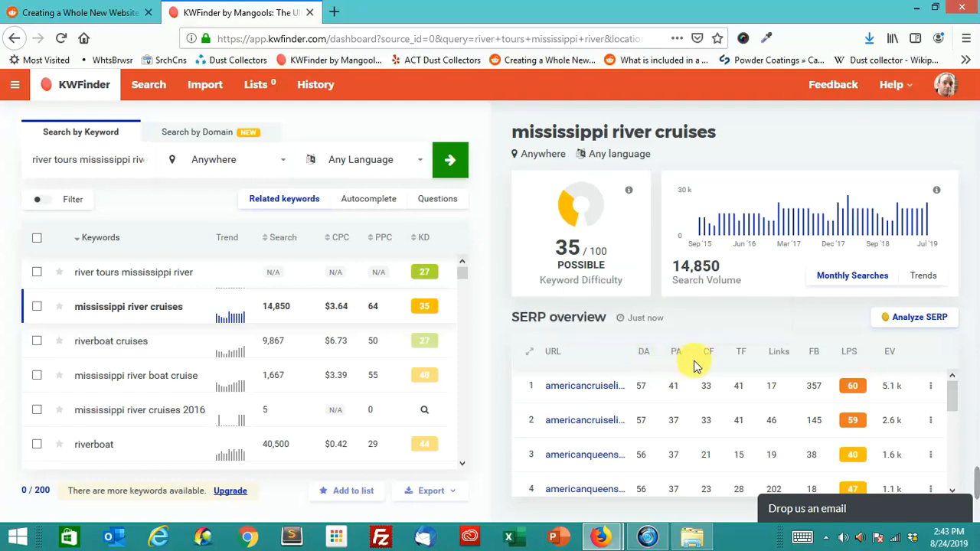
mouse_move(689, 368)
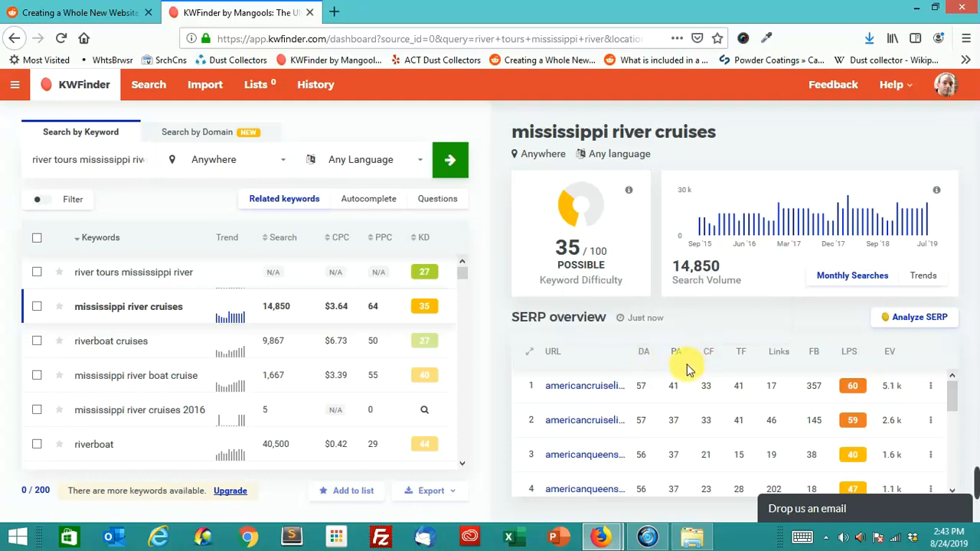
mouse_move(709, 351)
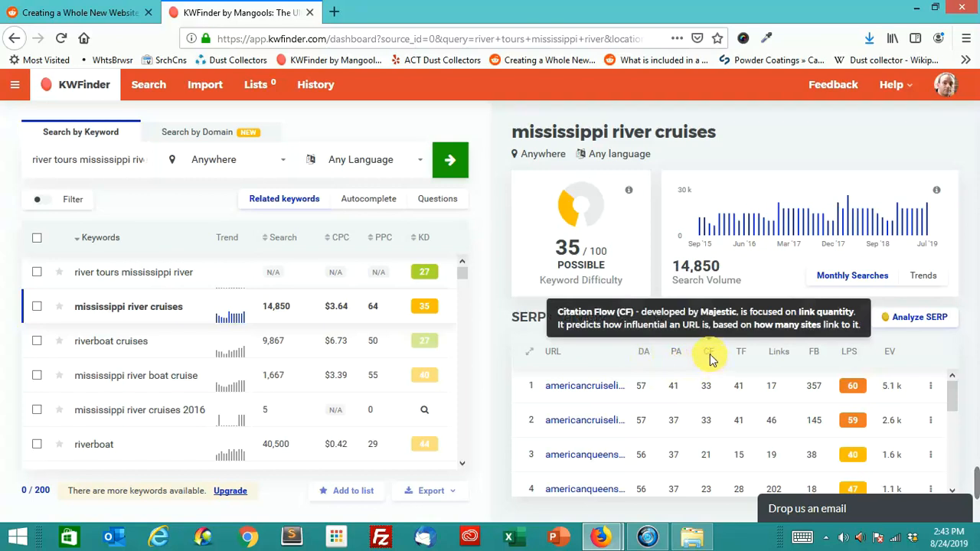
mouse_move(741, 352)
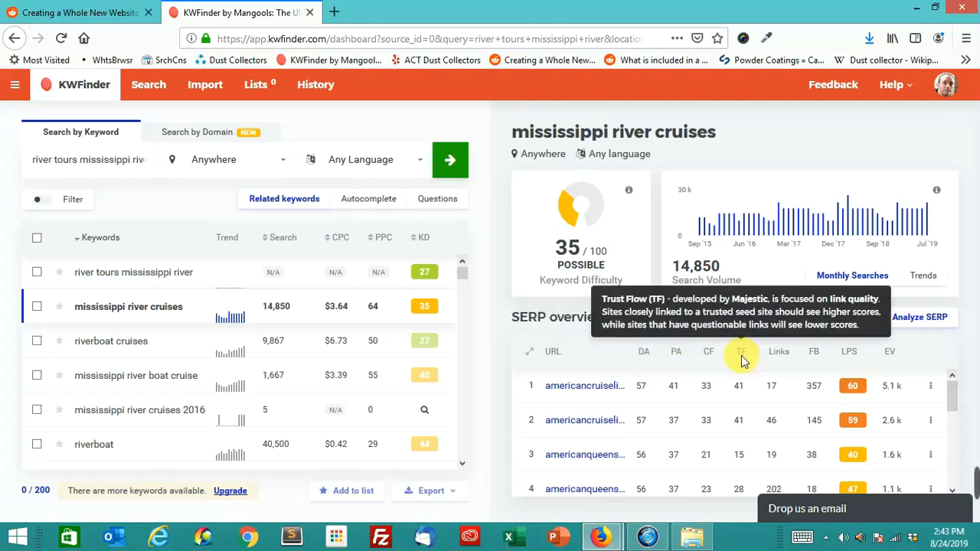
mouse_move(770, 367)
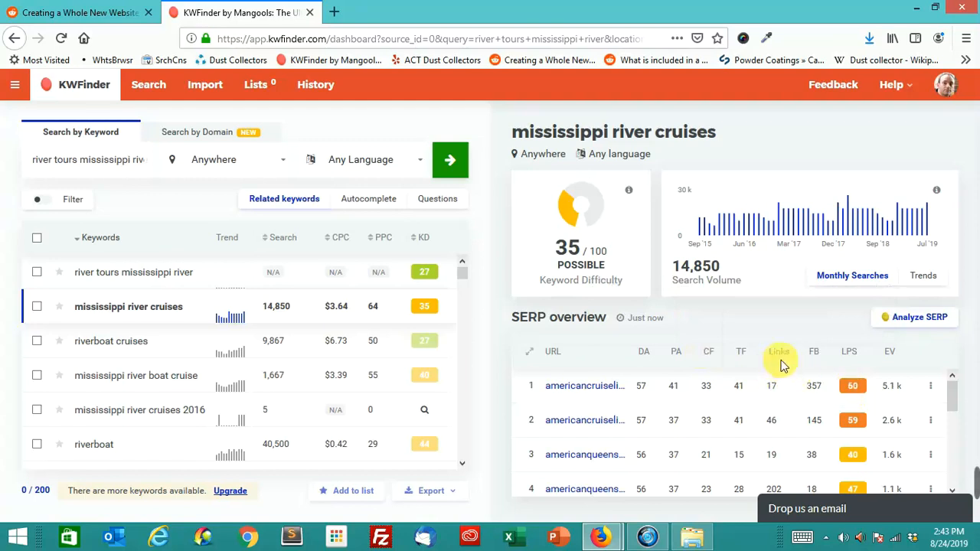
mouse_move(779, 352)
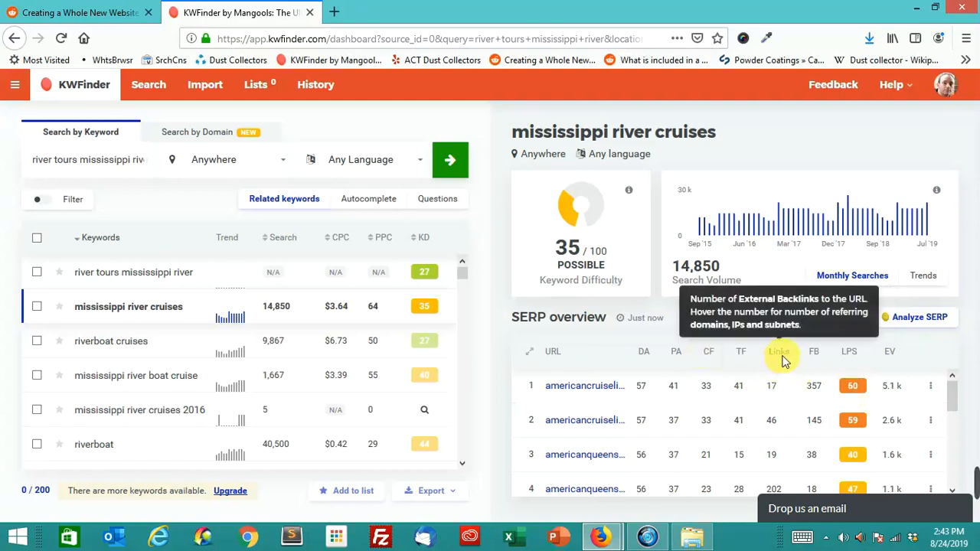
mouse_move(814, 351)
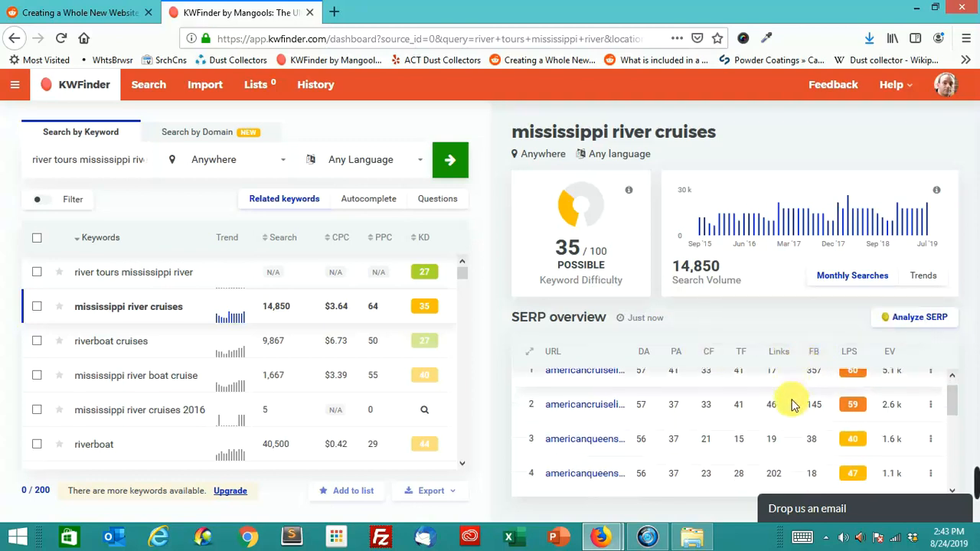
- Scroll the 'mississippi river cruises' SERP overview down to results 8–10, ending at travelandleisure.com
scroll(up, 3)
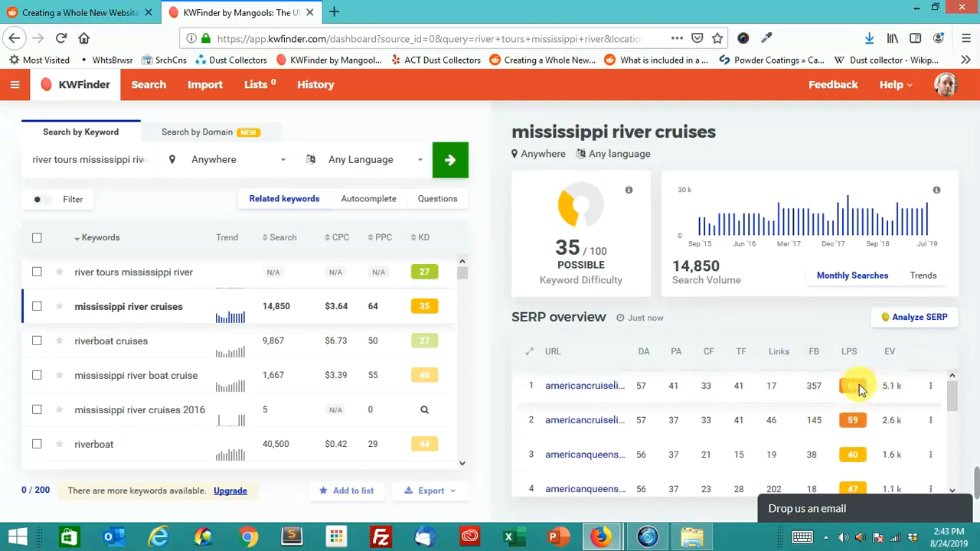
mouse_move(788, 403)
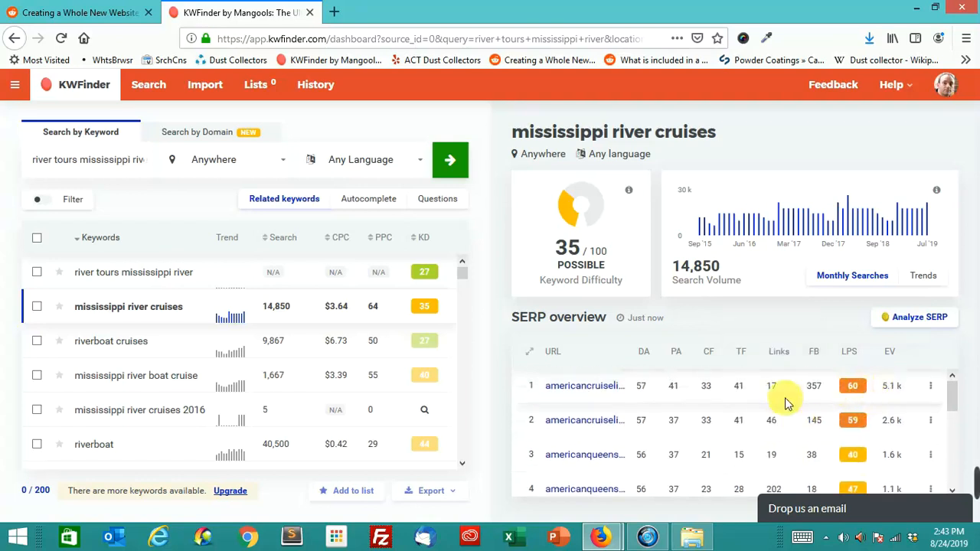
mouse_move(682, 428)
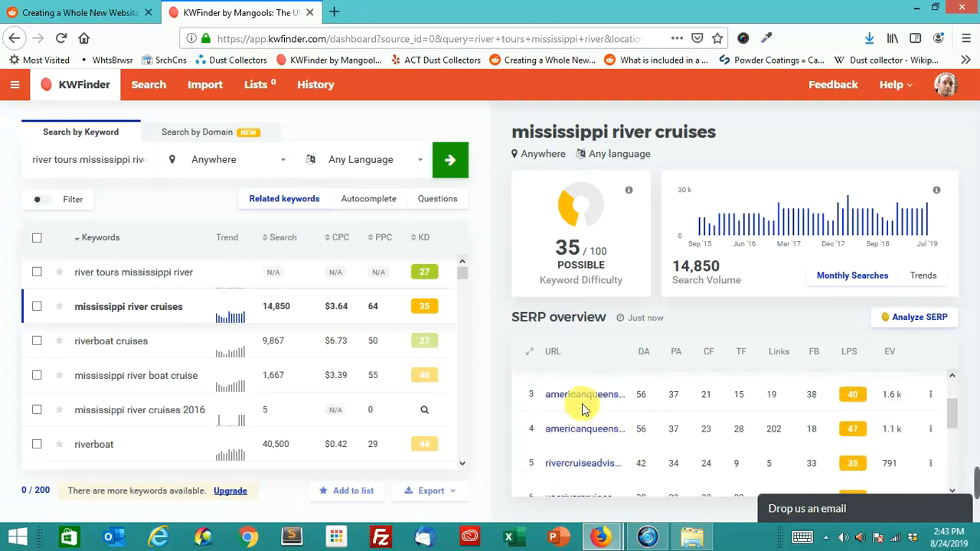
mouse_move(586, 395)
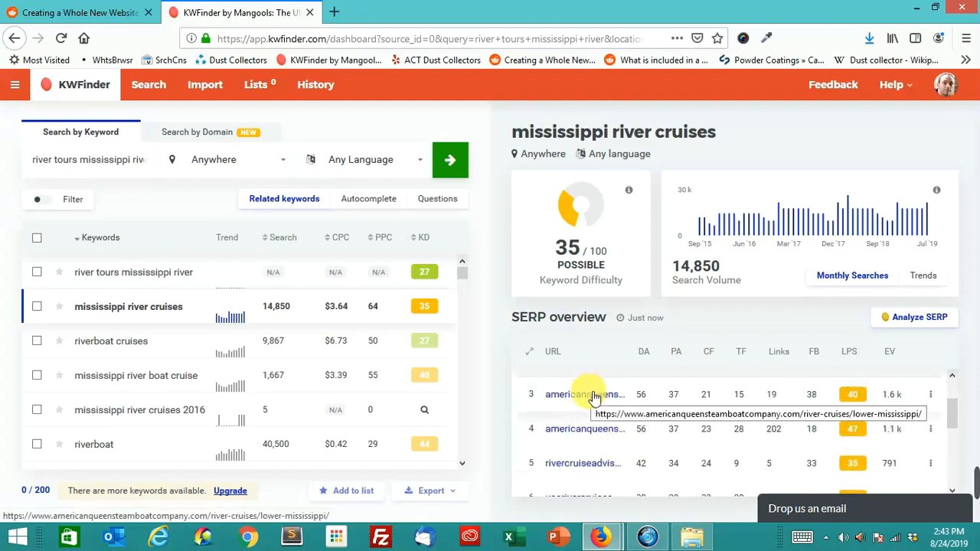
mouse_move(597, 414)
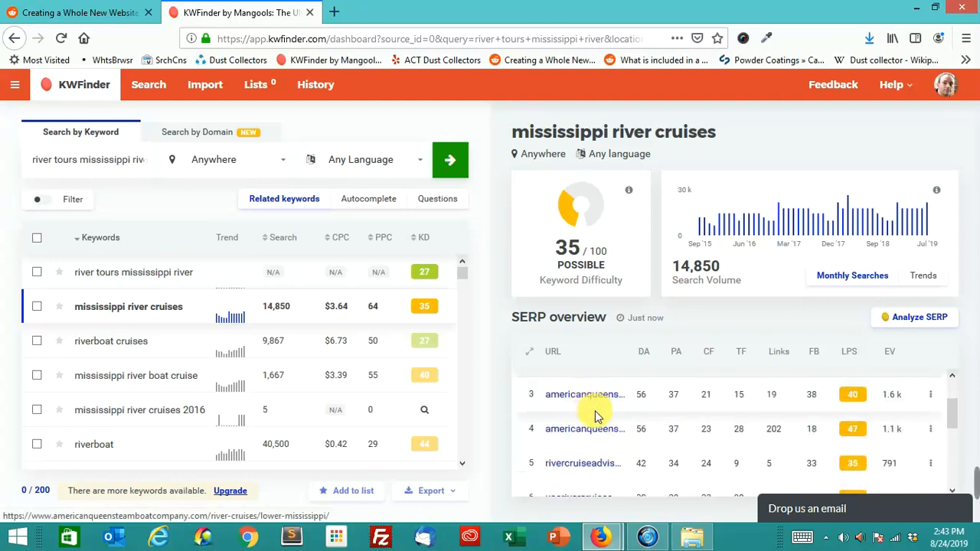
scroll(down, 3)
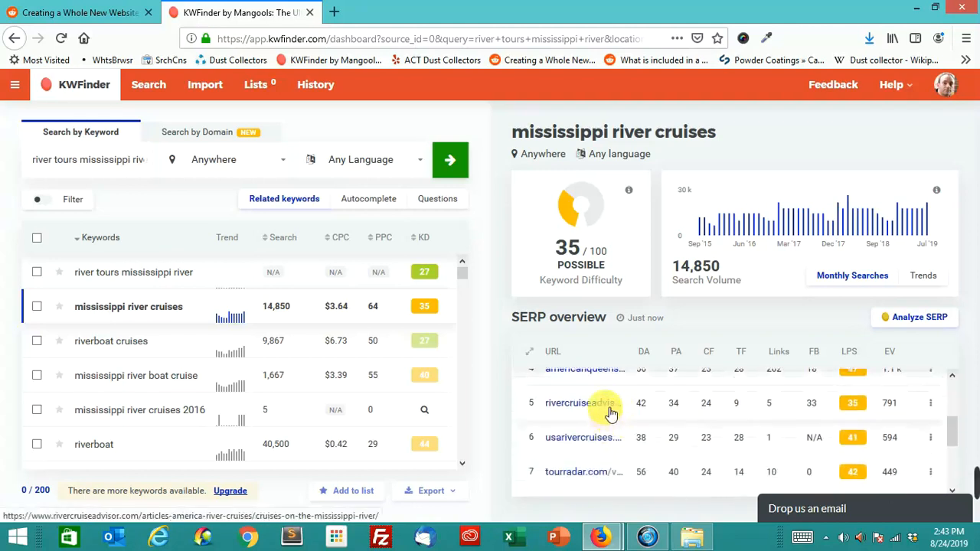
mouse_move(605, 405)
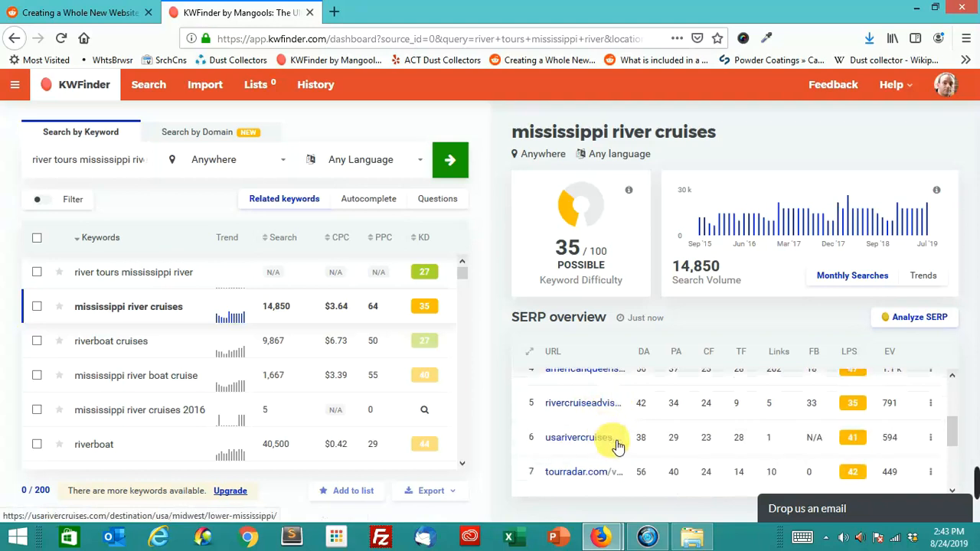
mouse_move(618, 437)
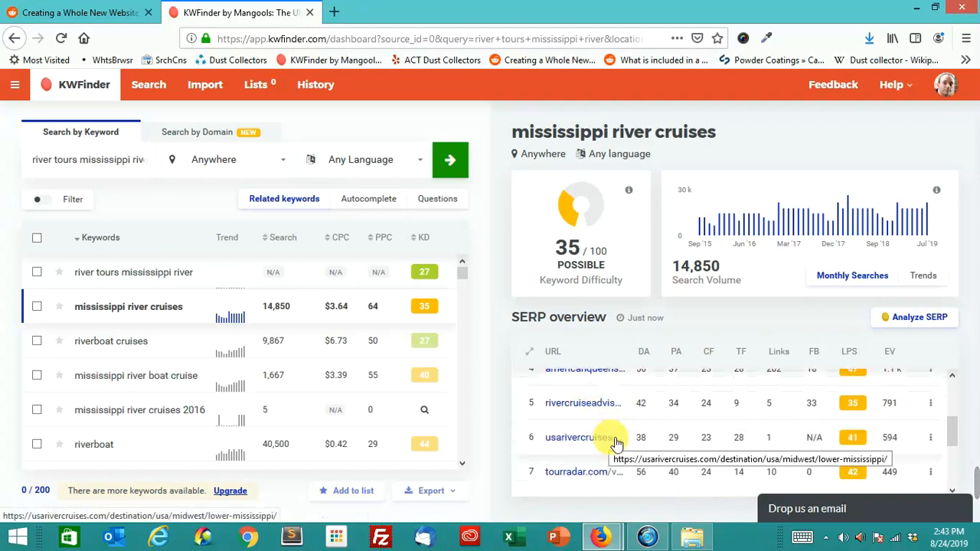
scroll(down, 3)
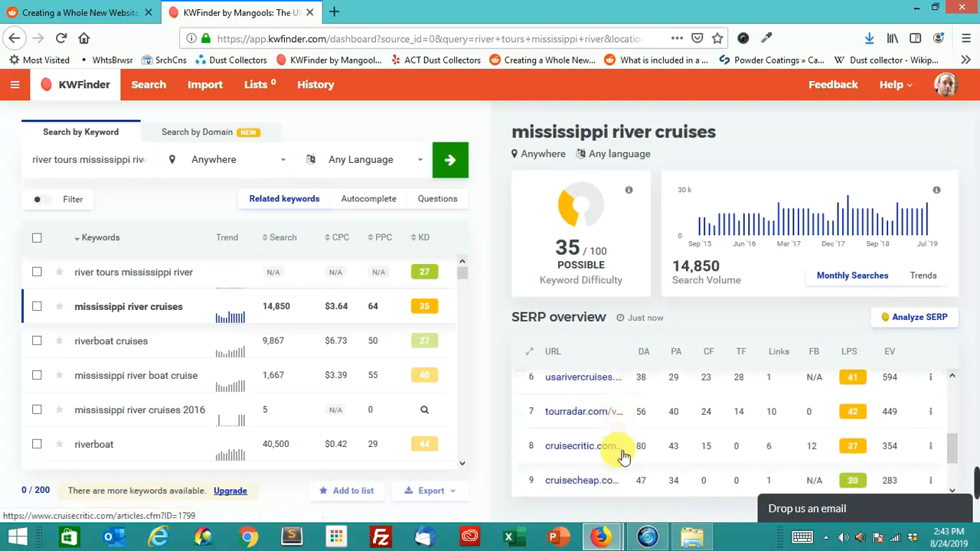
scroll(down, 3)
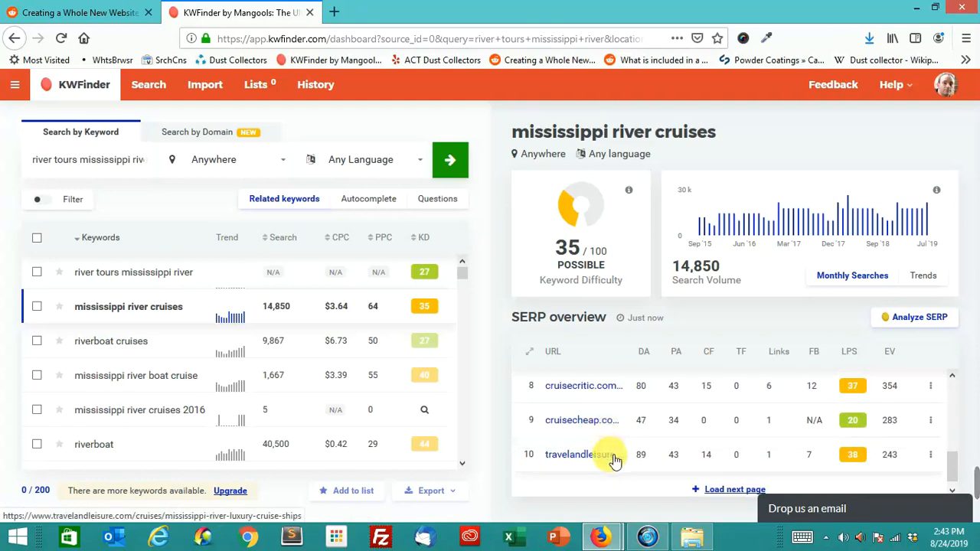
mouse_move(781, 448)
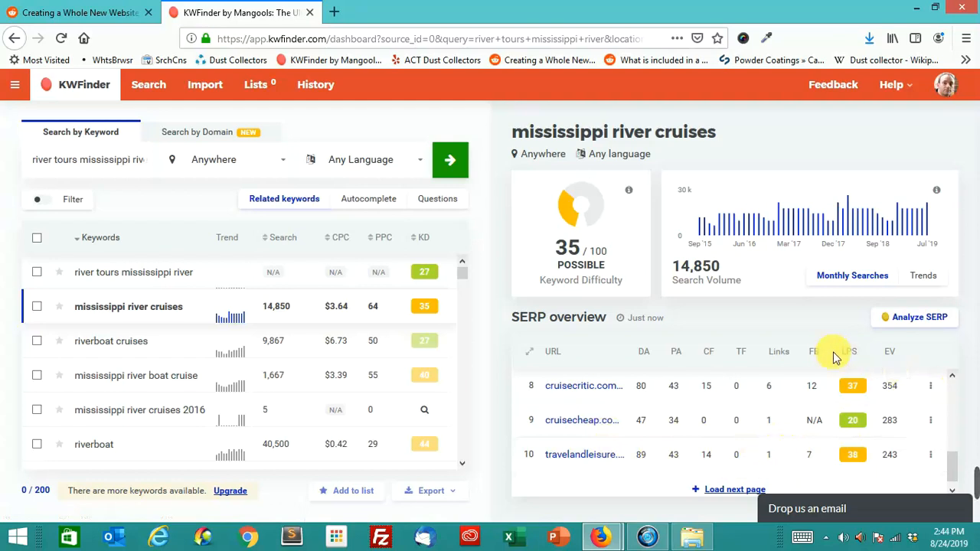
mouse_move(905, 421)
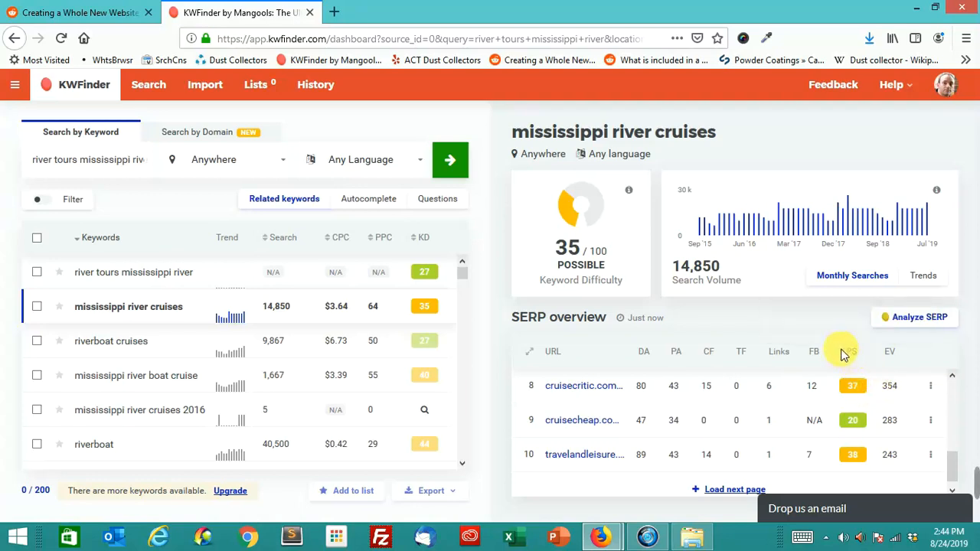
mouse_move(848, 352)
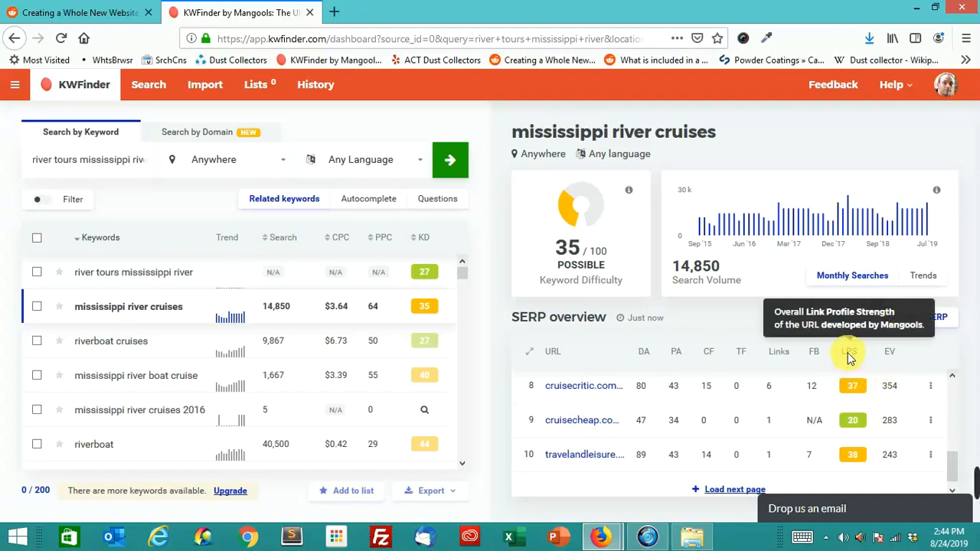
mouse_move(854, 364)
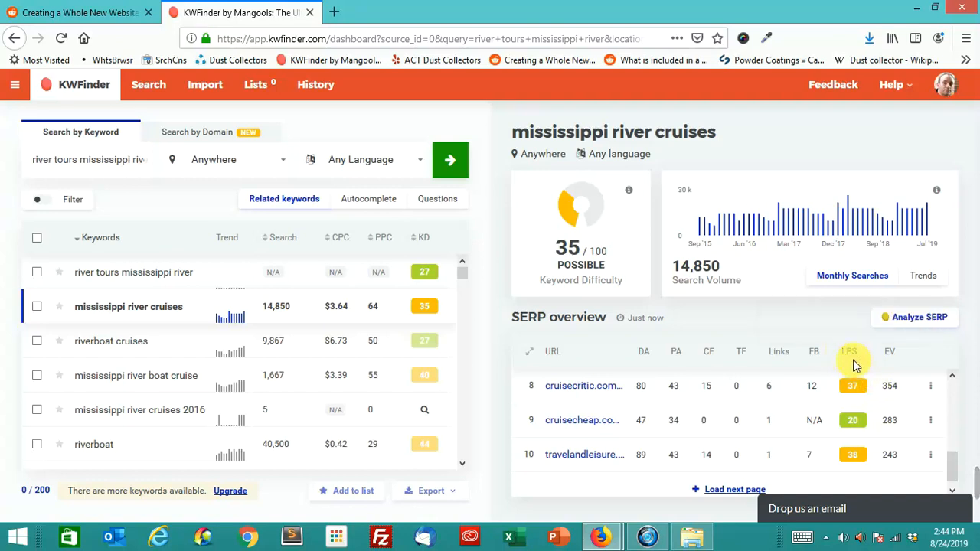
mouse_move(847, 370)
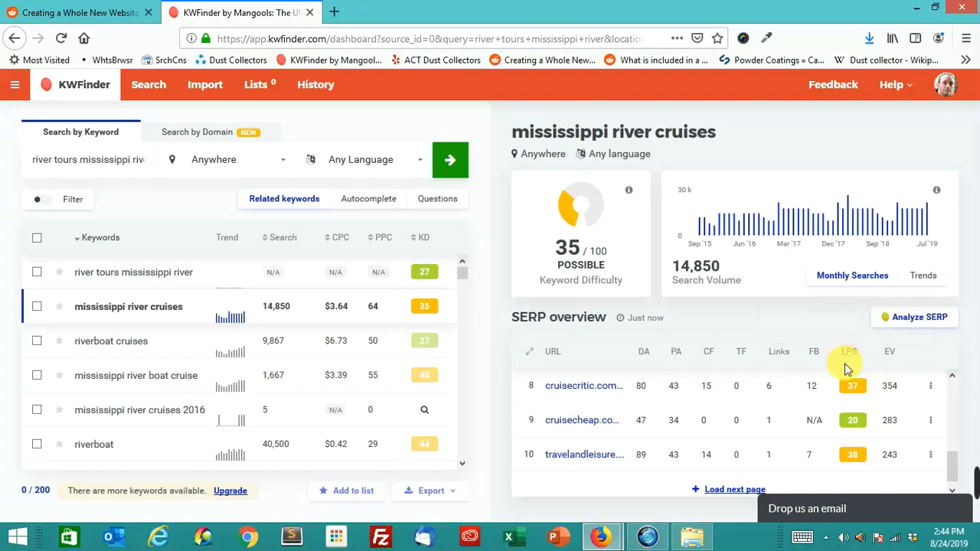
mouse_move(850, 367)
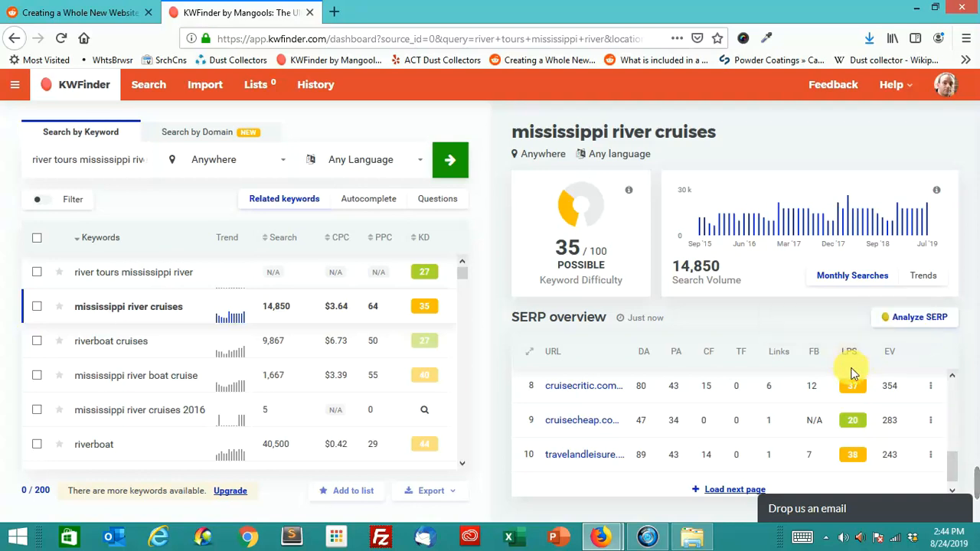
mouse_move(852, 393)
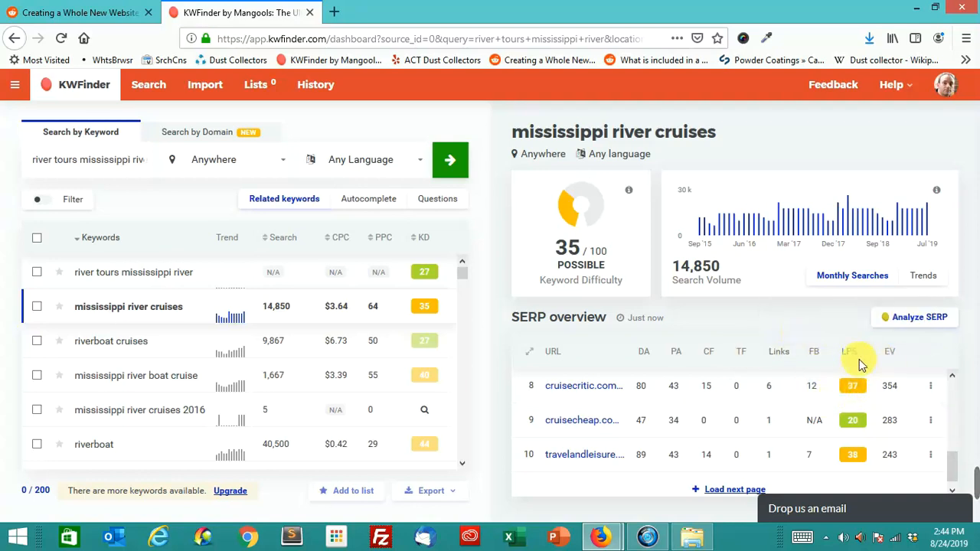
mouse_move(954, 373)
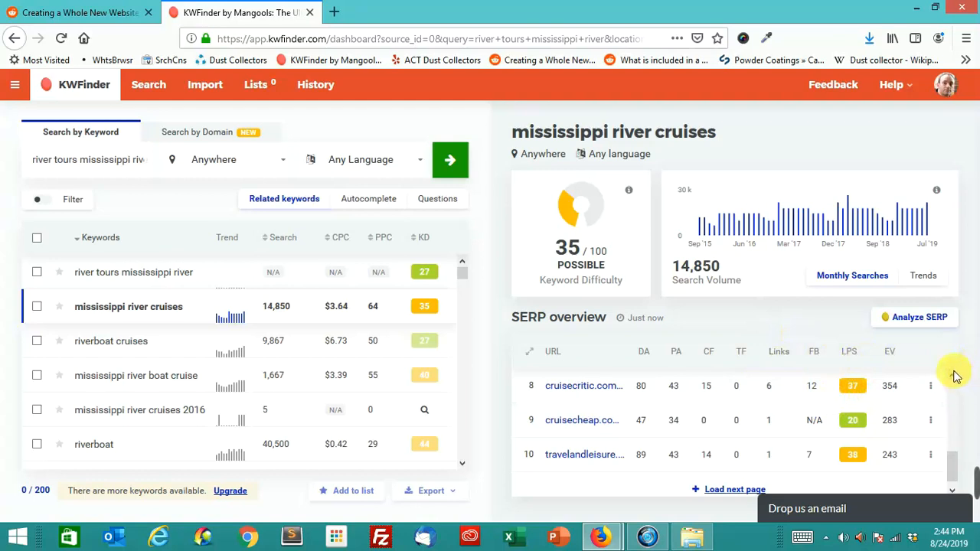
mouse_move(951, 383)
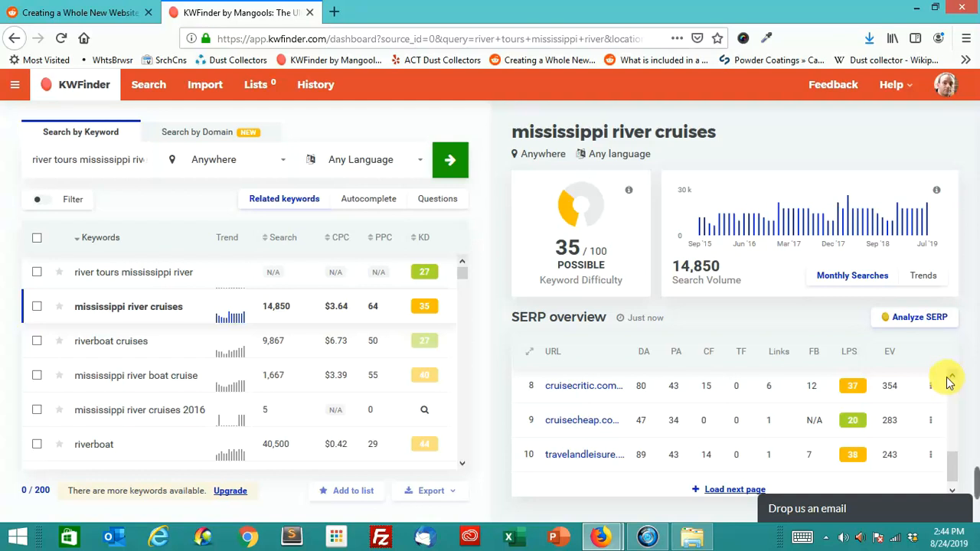
mouse_move(551, 291)
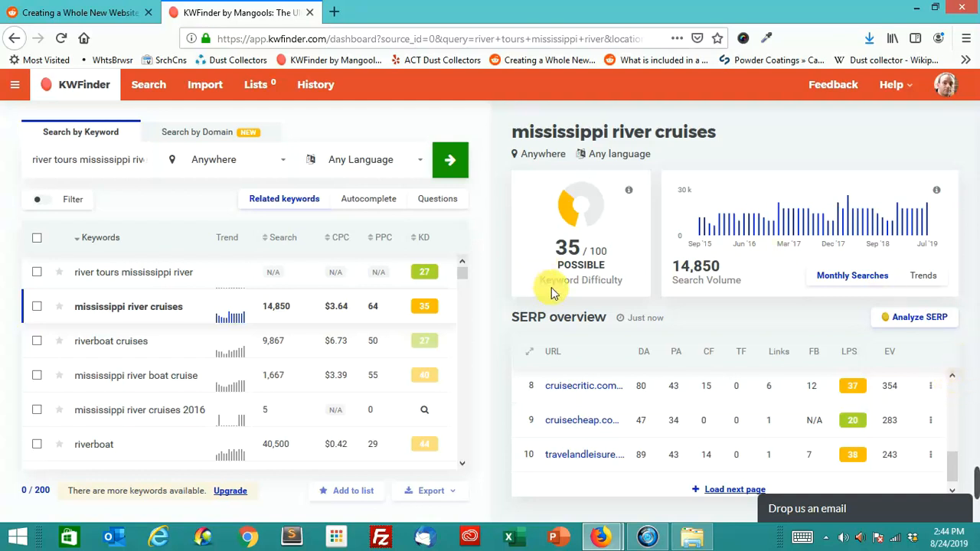
mouse_move(501, 252)
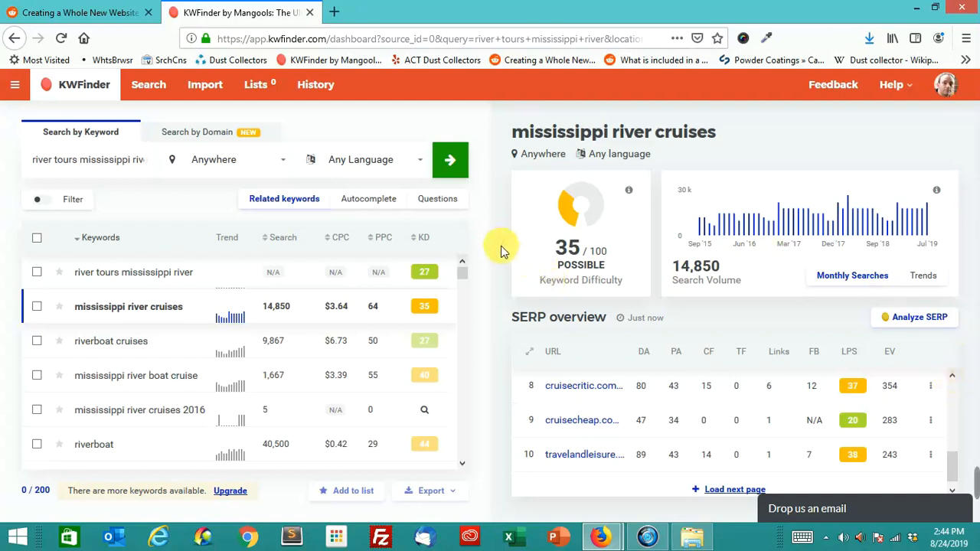
mouse_move(440, 244)
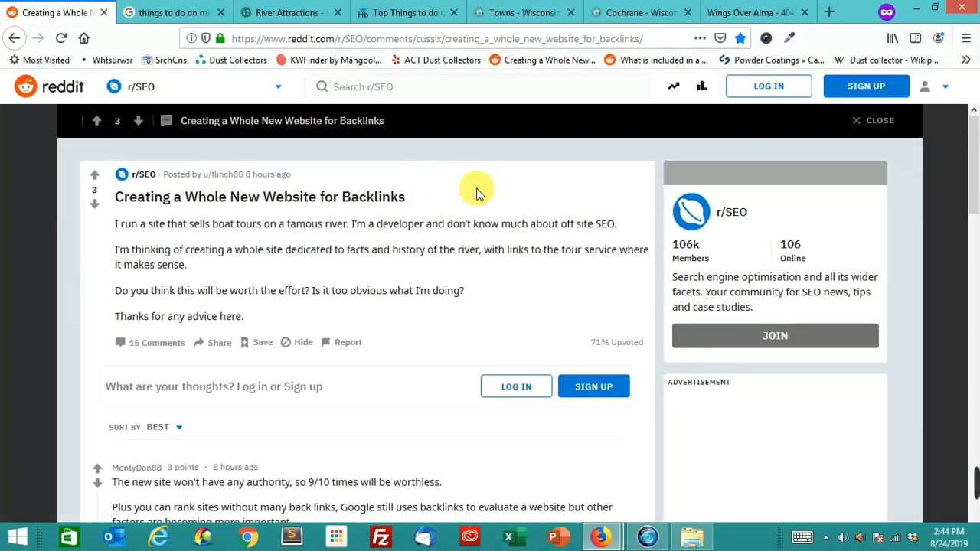
mouse_move(484, 148)
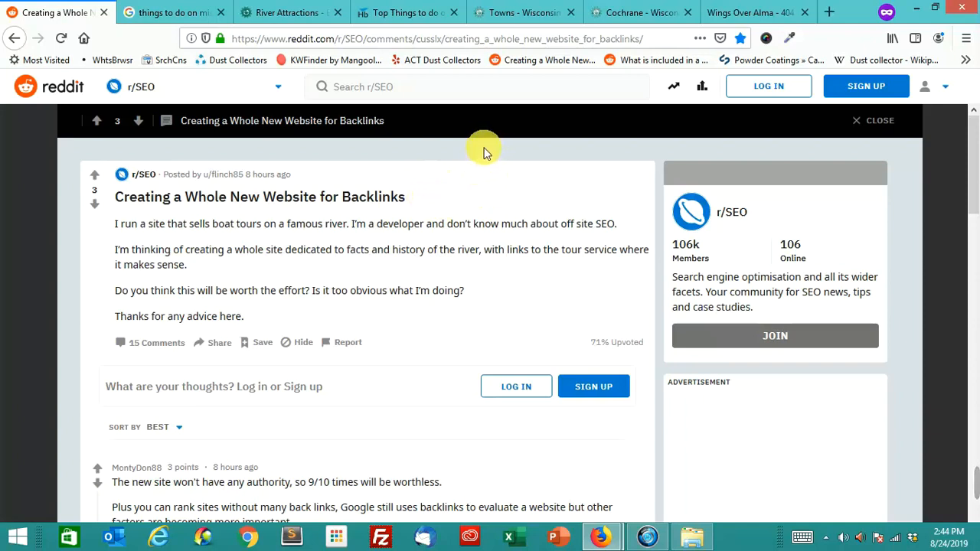
mouse_move(481, 151)
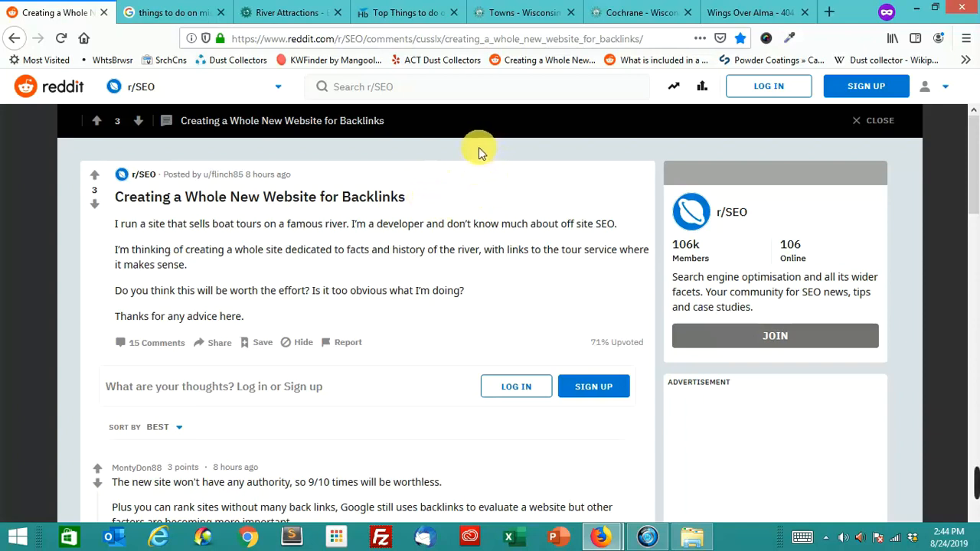
scroll(up, 3)
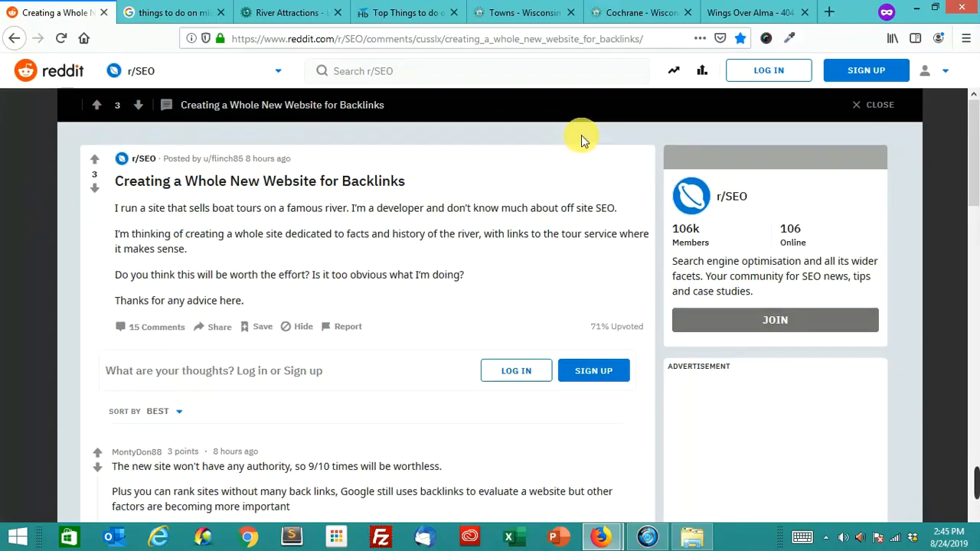
mouse_move(578, 140)
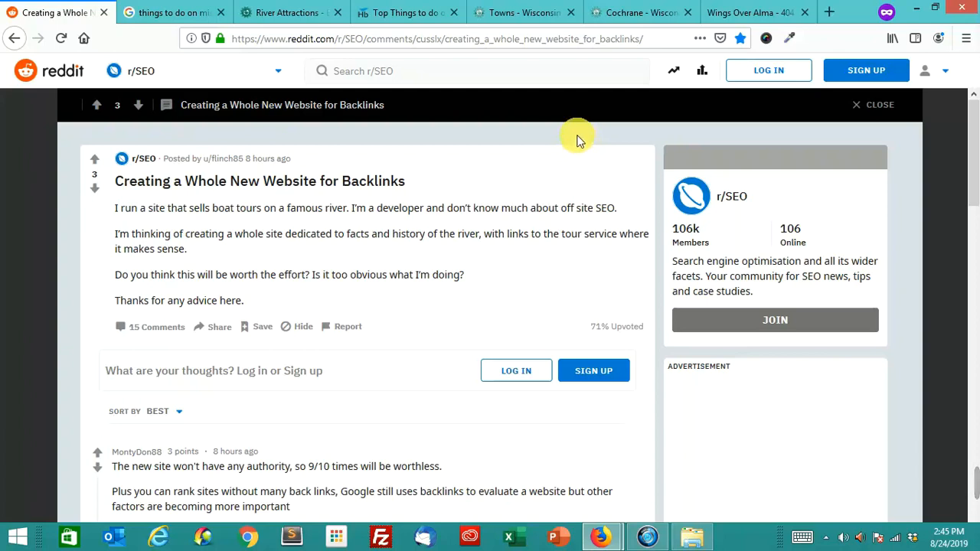
mouse_move(590, 135)
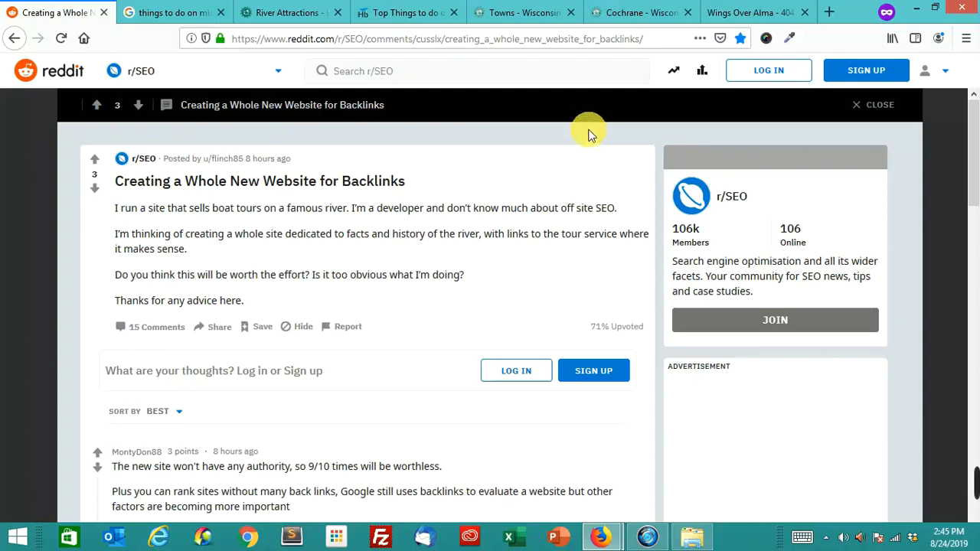
mouse_move(595, 124)
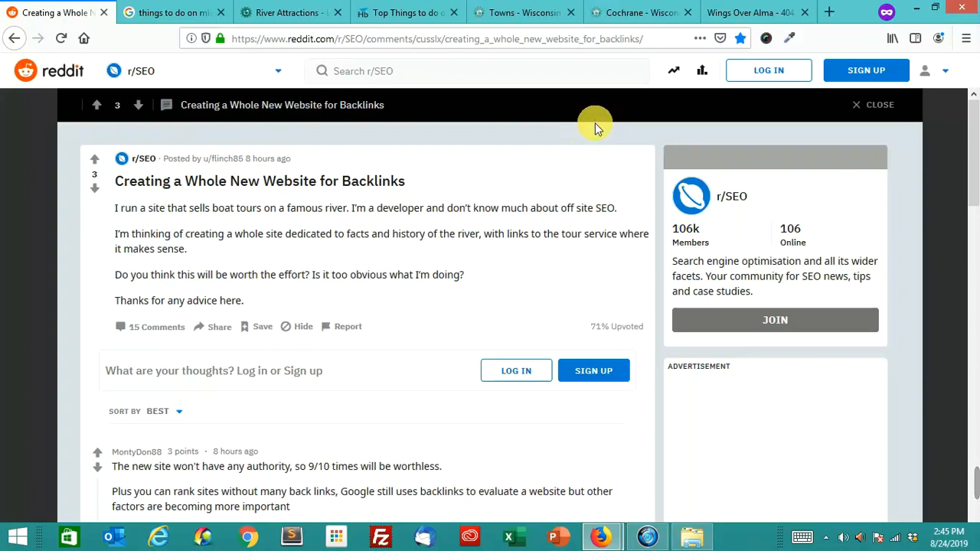
mouse_move(603, 136)
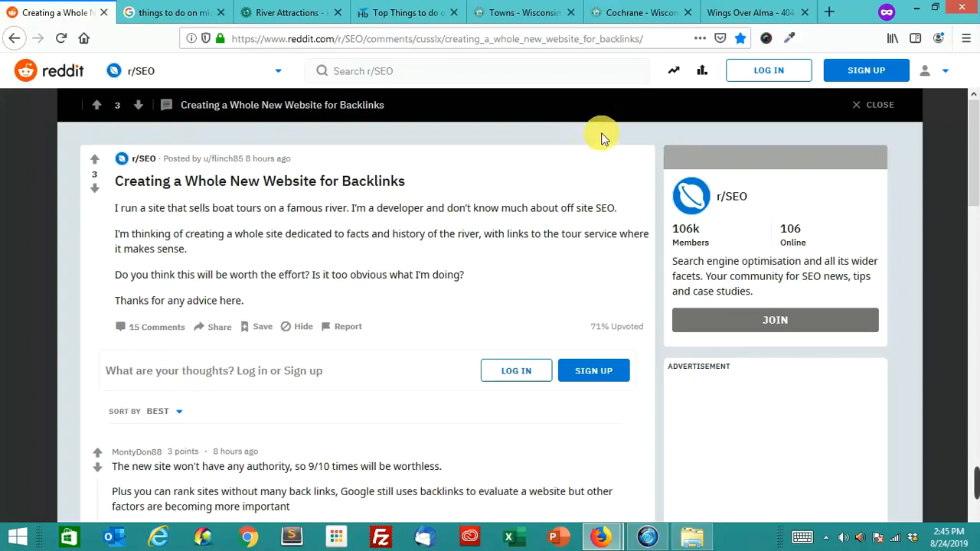
mouse_move(579, 130)
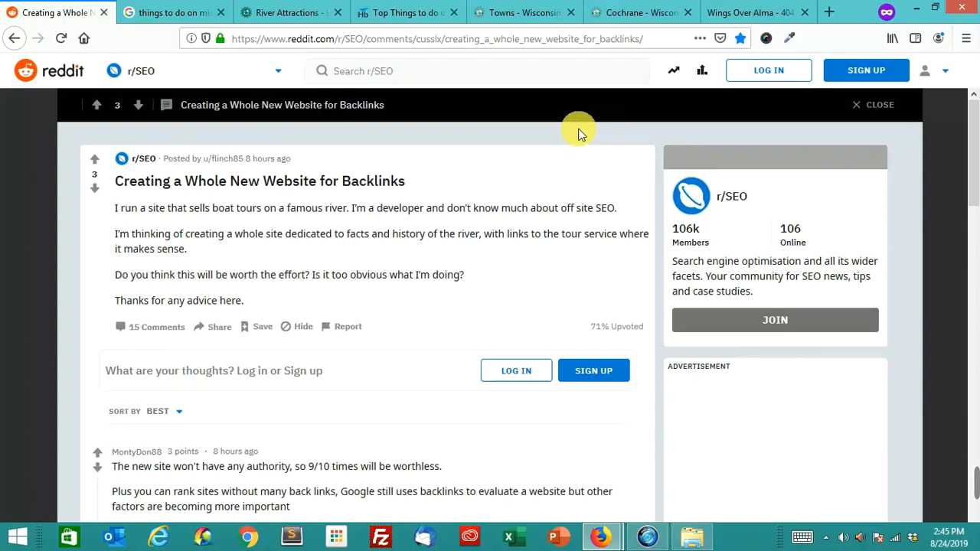
mouse_move(507, 107)
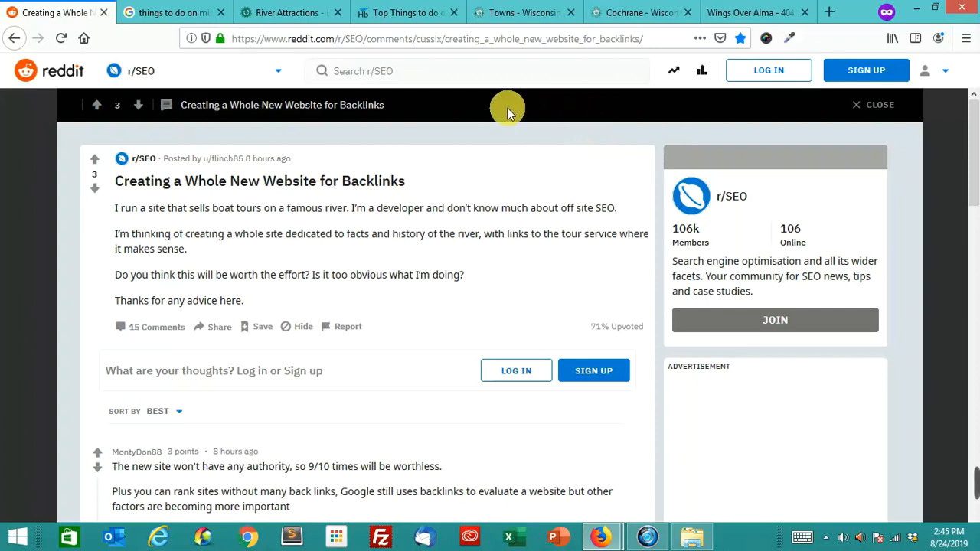
mouse_move(390, 149)
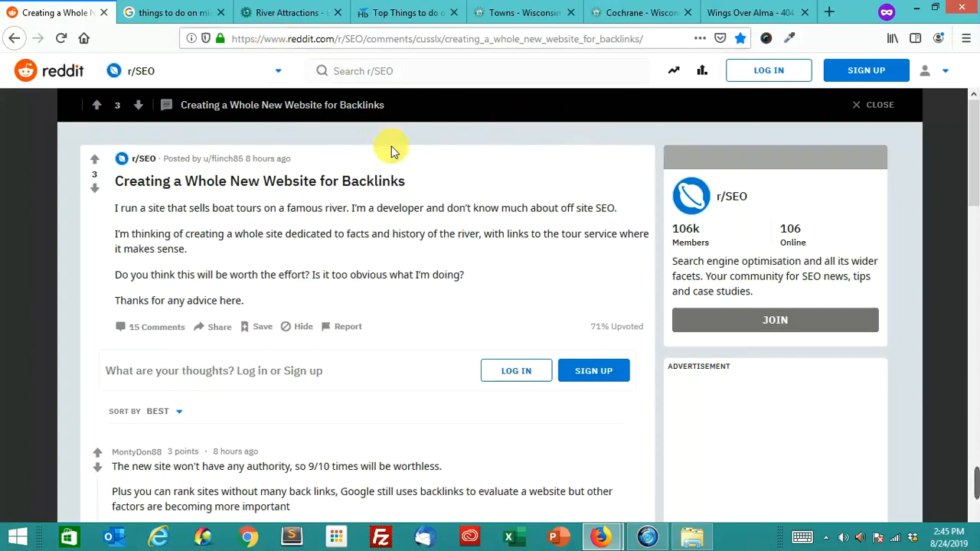
mouse_move(428, 170)
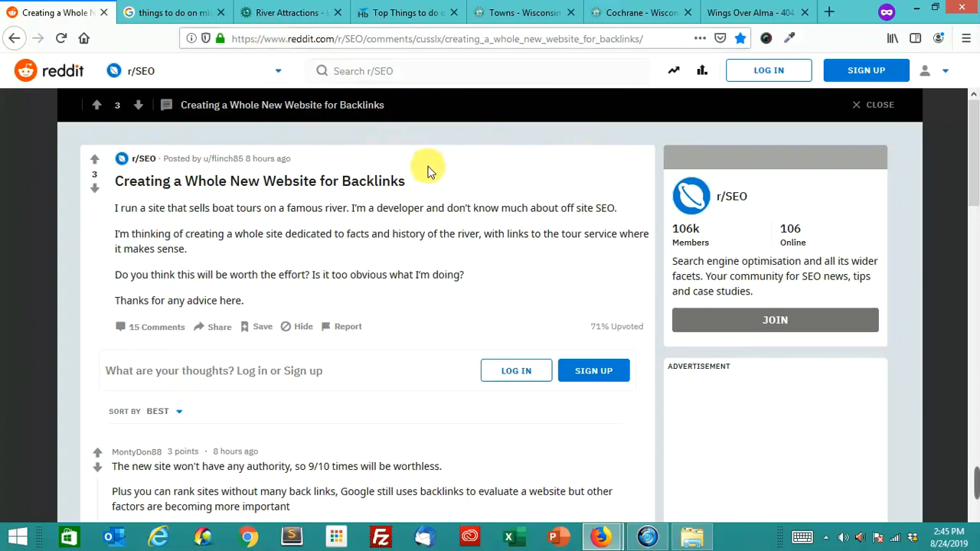
mouse_move(425, 176)
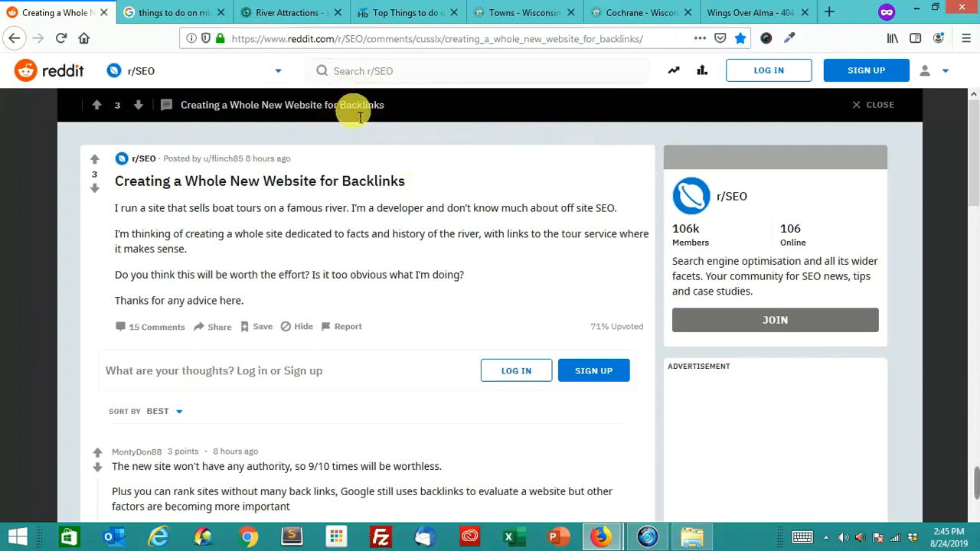
mouse_move(355, 168)
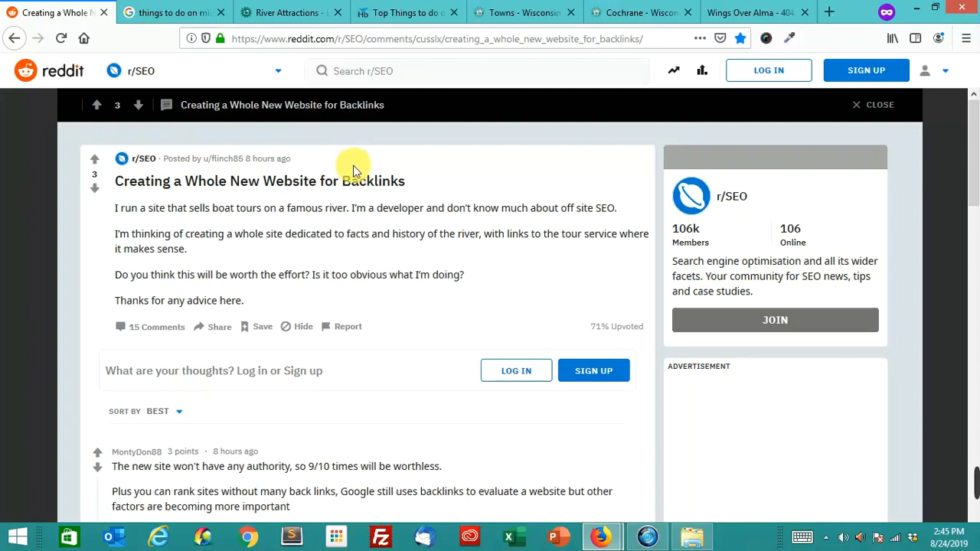
mouse_move(337, 162)
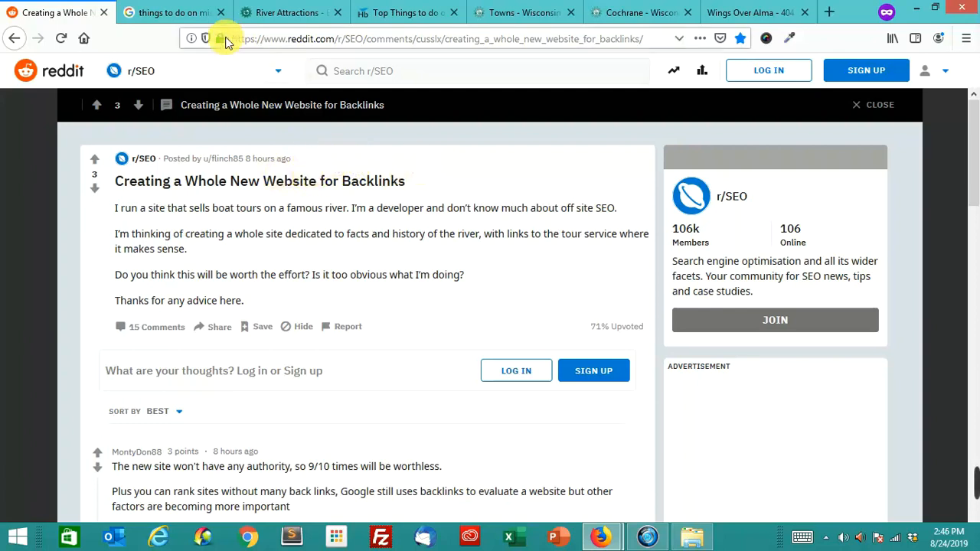
- Open 'River Attractions - Experience Mississippi River' from the Google results in a new tab
click(172, 13)
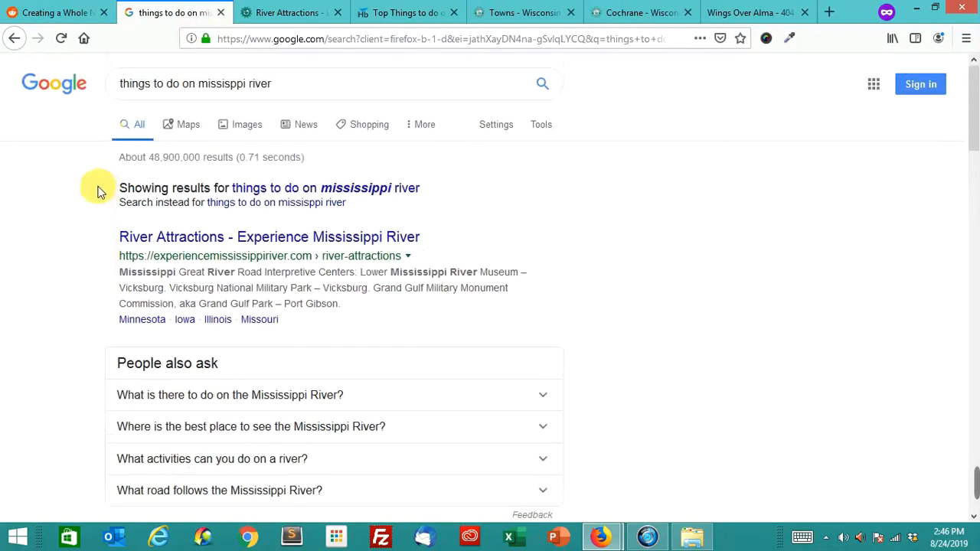
mouse_move(81, 176)
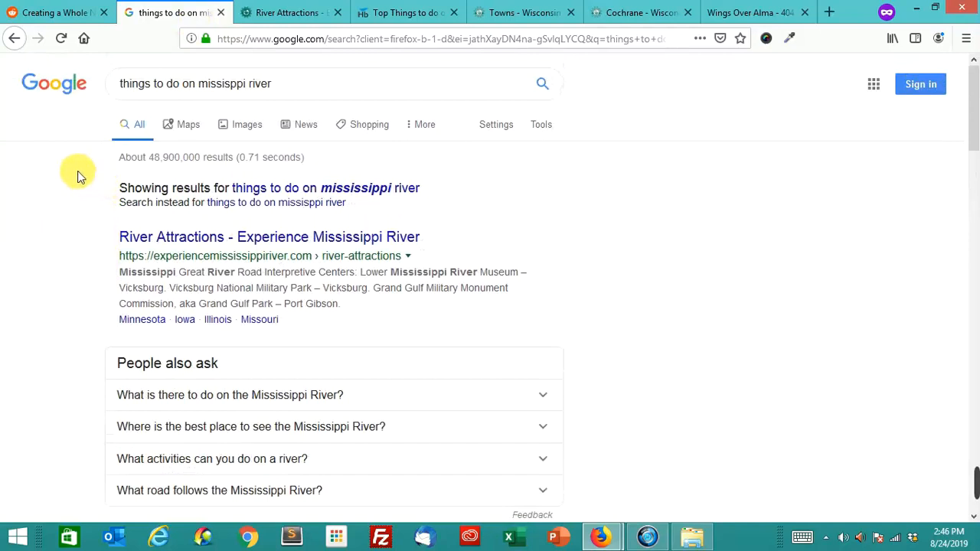
mouse_move(82, 190)
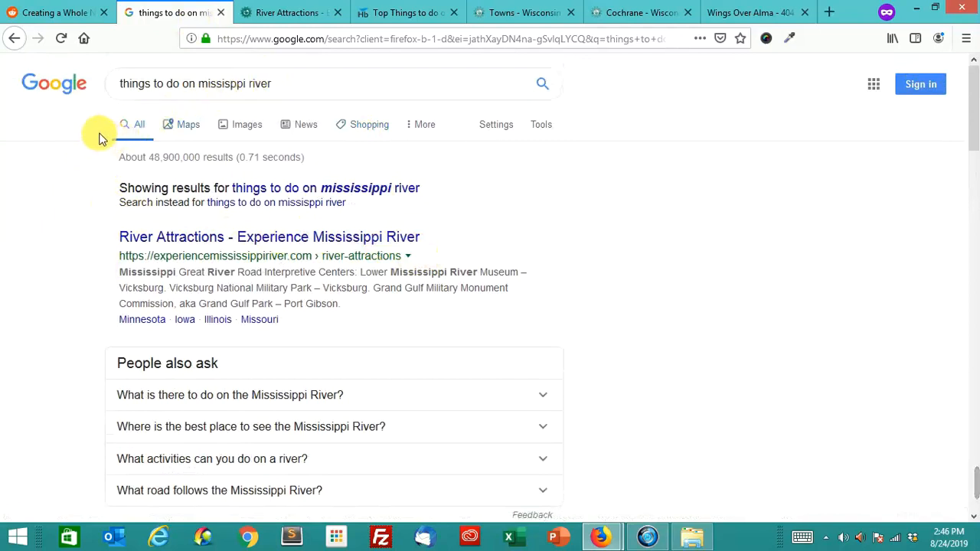
scroll(down, 3)
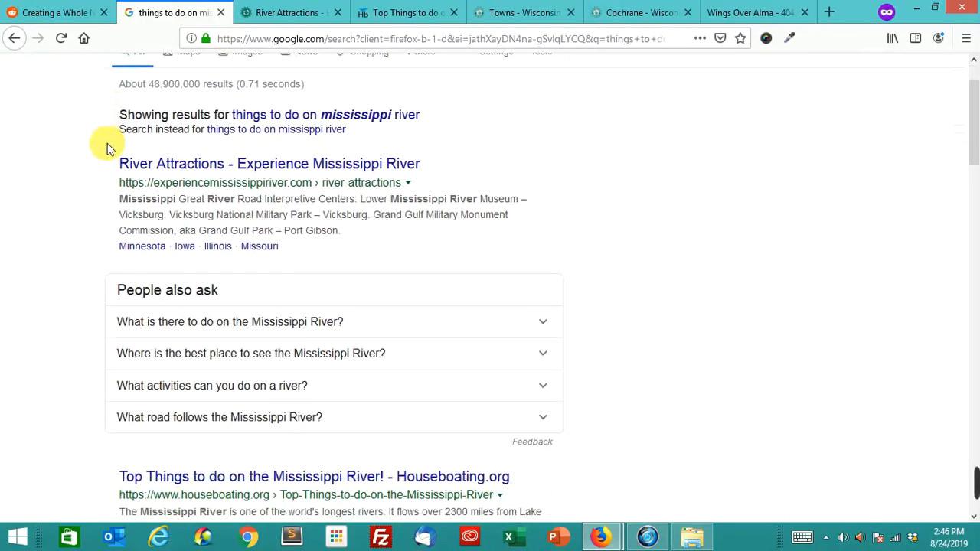
scroll(up, 3)
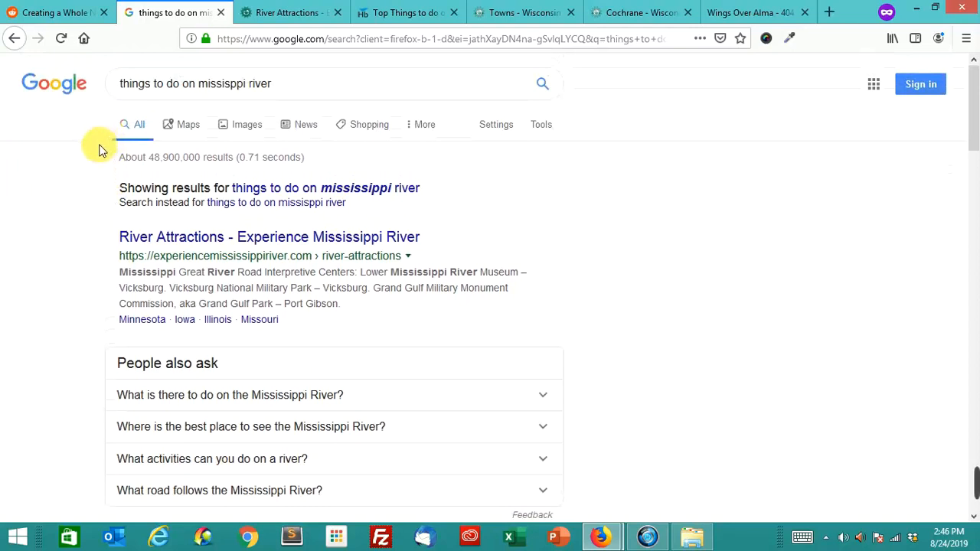
mouse_move(269, 237)
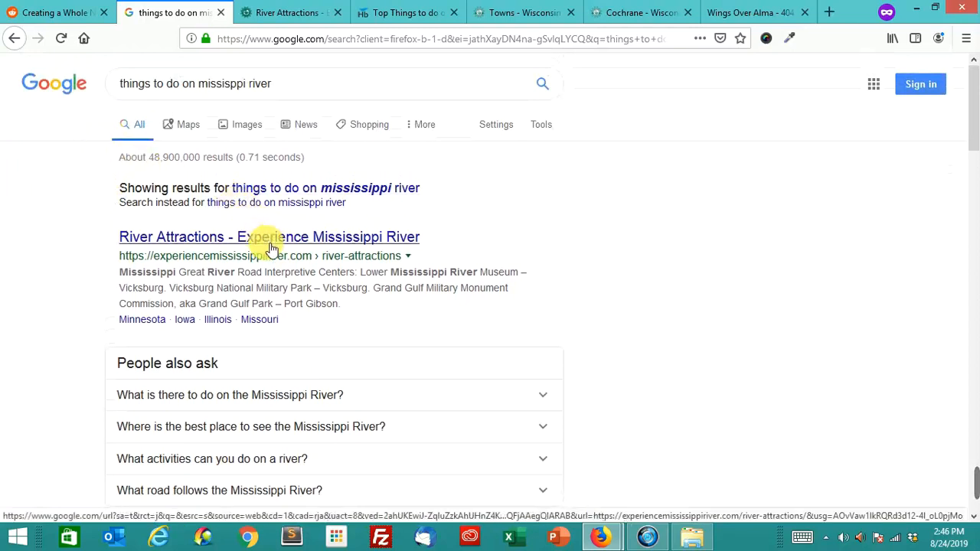
click(268, 236)
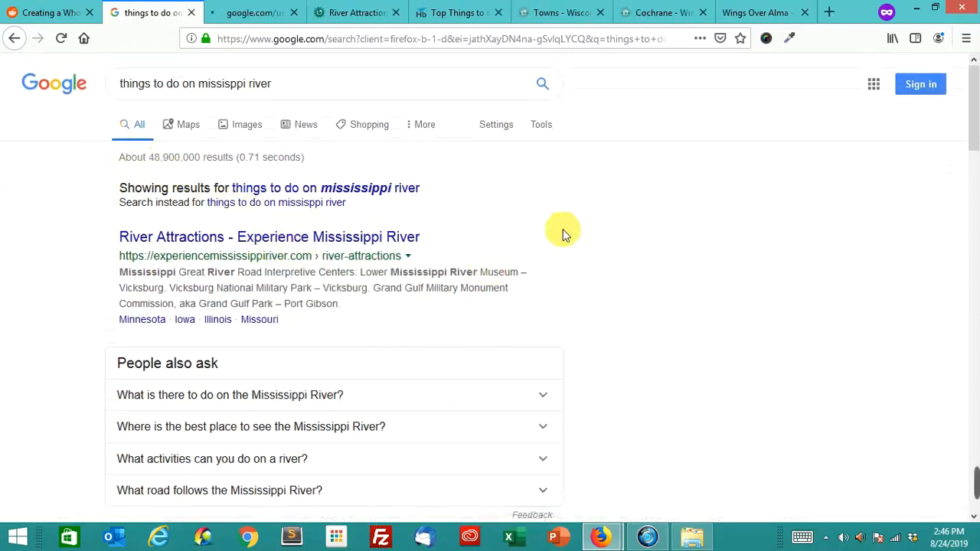
click(269, 236)
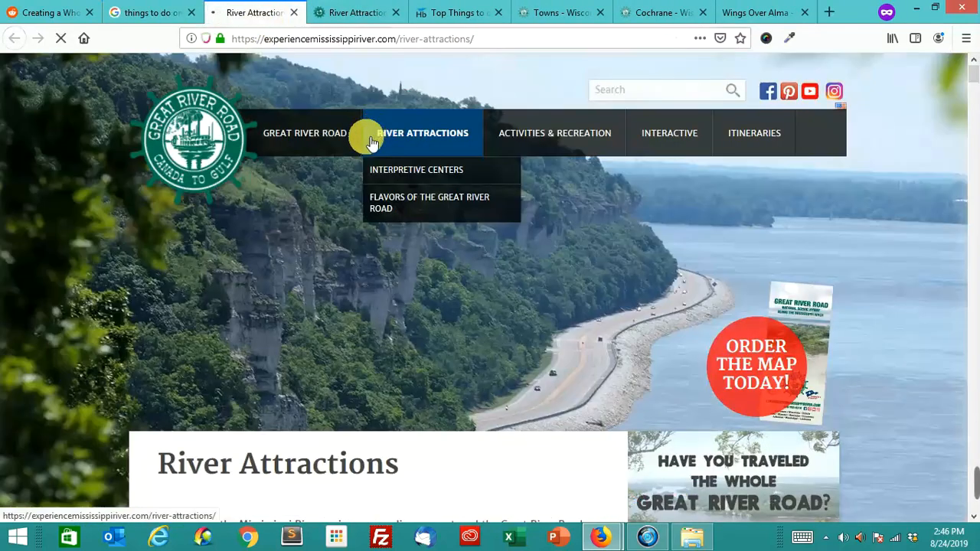
- Dismiss the newsletter popup and jump to the Wisconsin attractions section
scroll(down, 3)
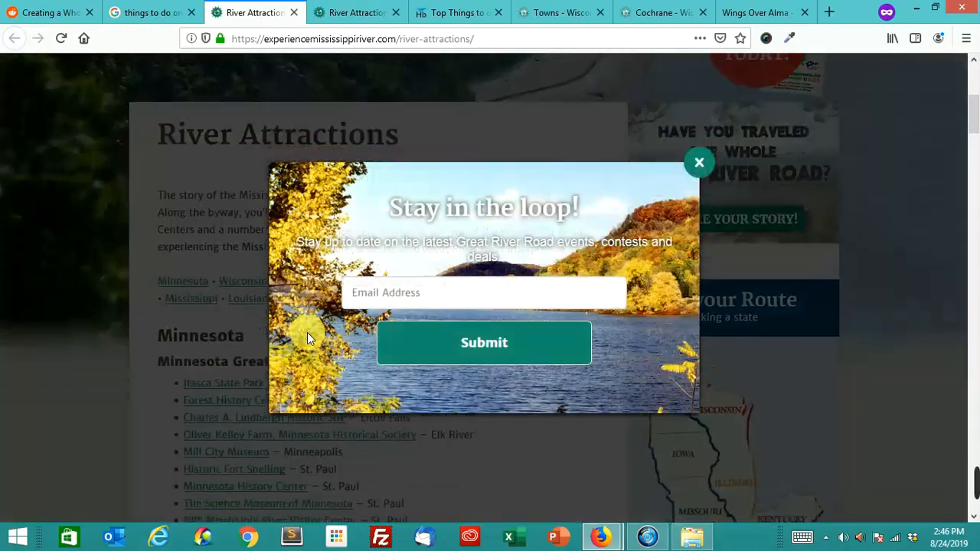
click(698, 162)
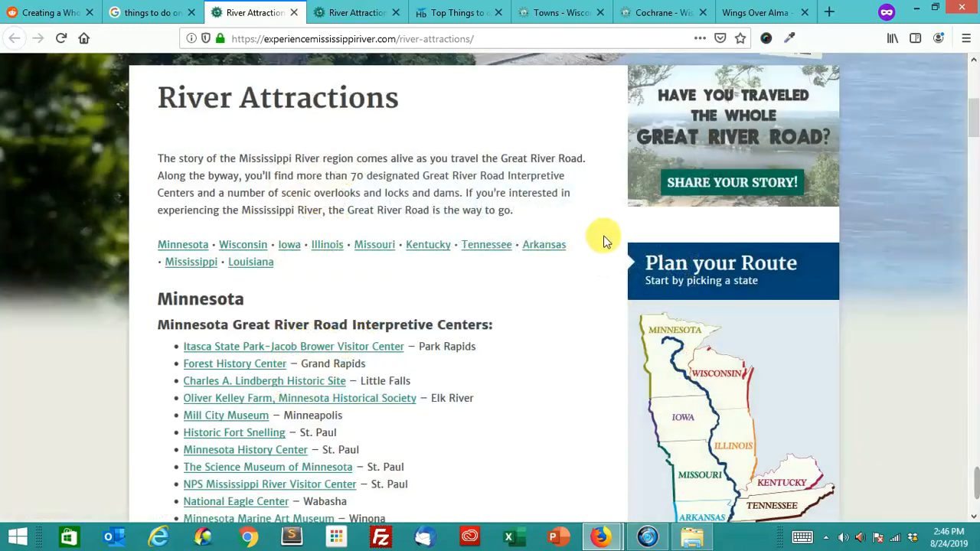
scroll(down, 3)
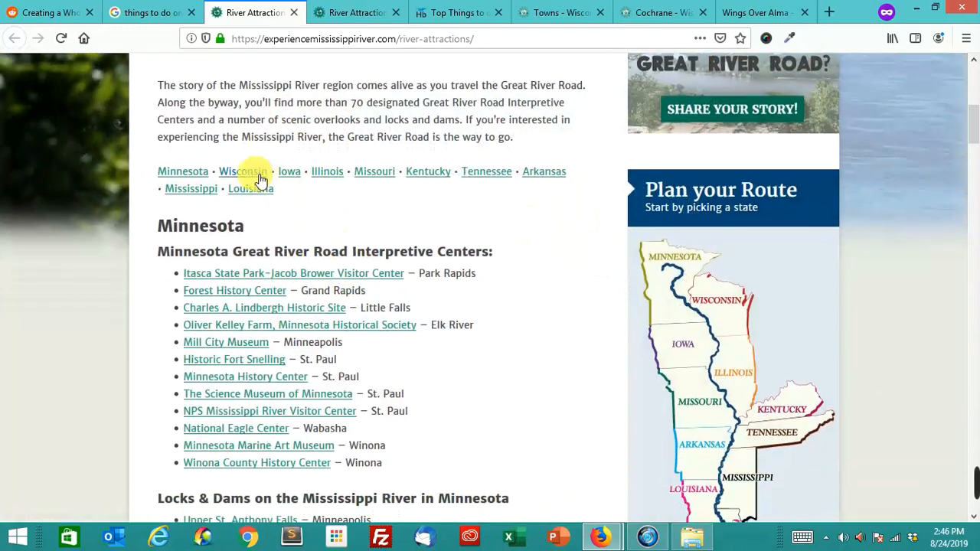
click(243, 171)
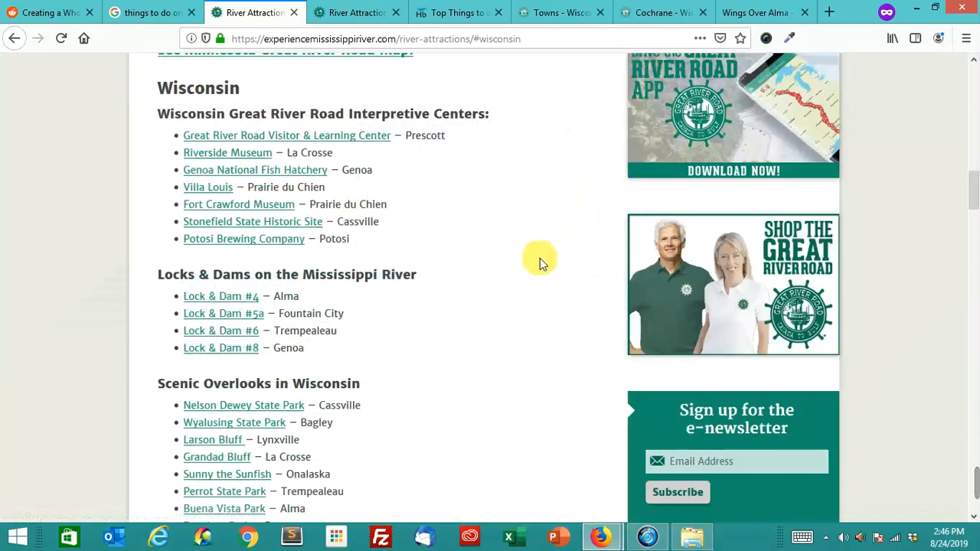
mouse_move(352, 136)
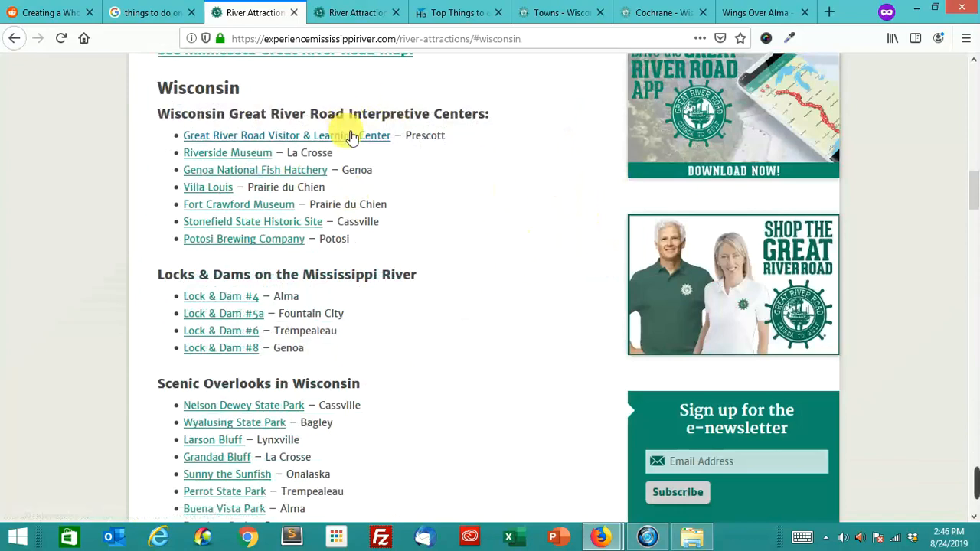
mouse_move(227, 153)
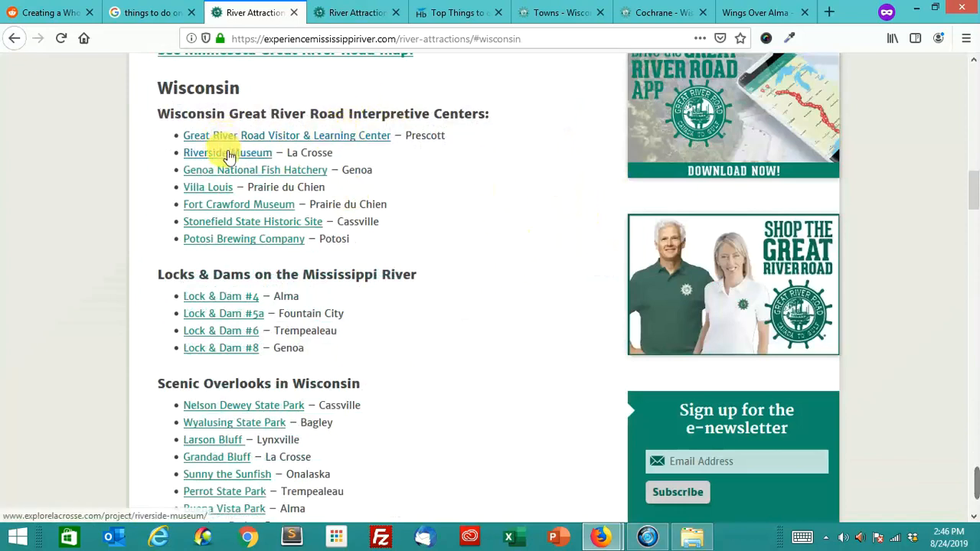
- Scroll past the Iowa locks and dams to the Illinois interpretive centers list
scroll(down, 3)
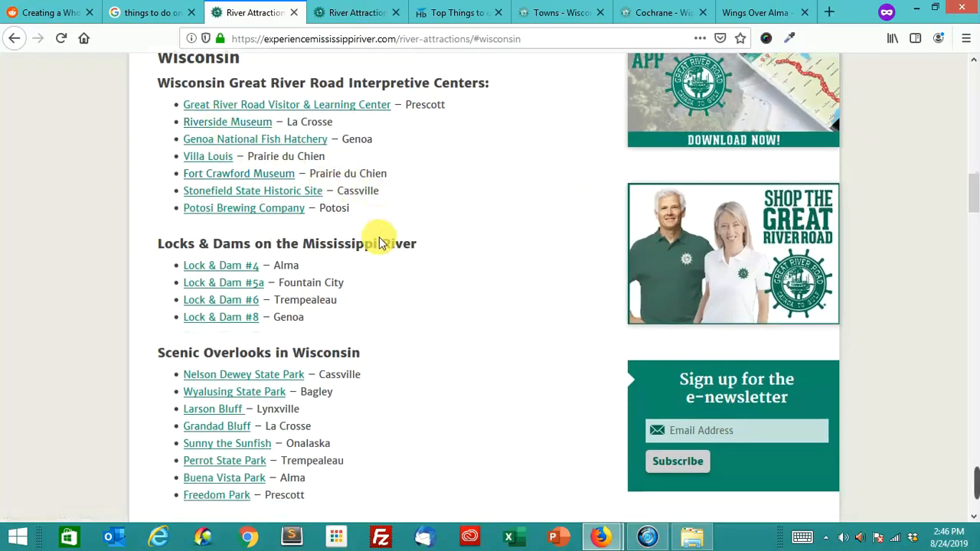
scroll(down, 3)
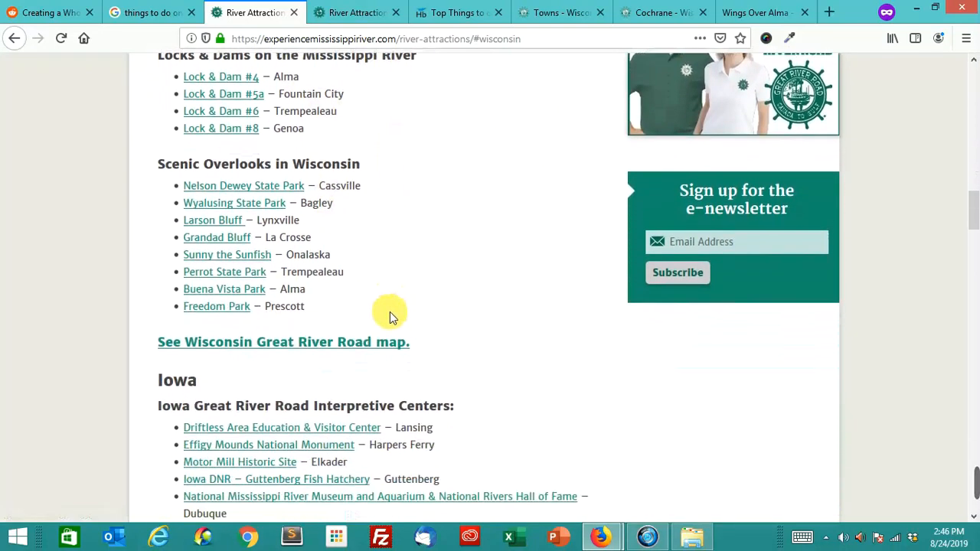
scroll(down, 3)
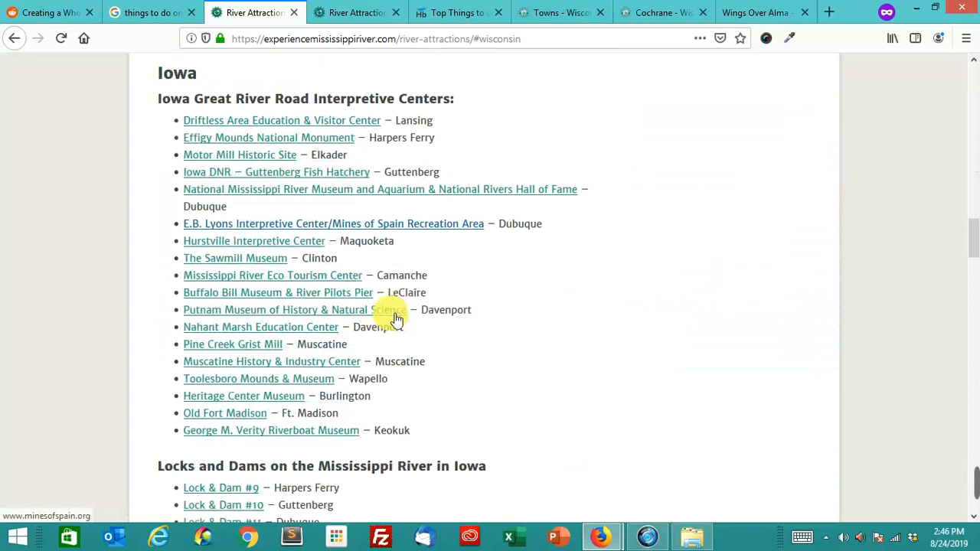
scroll(down, 3)
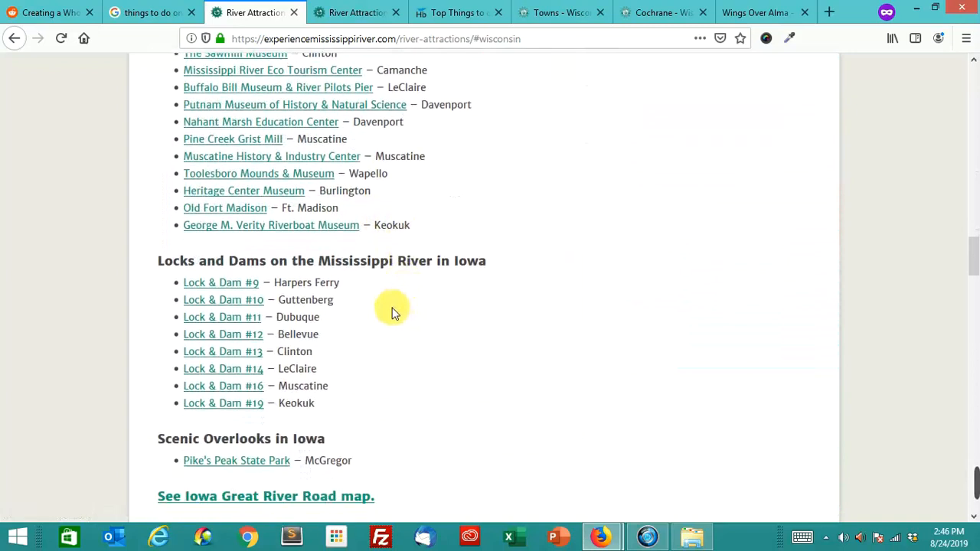
scroll(down, 3)
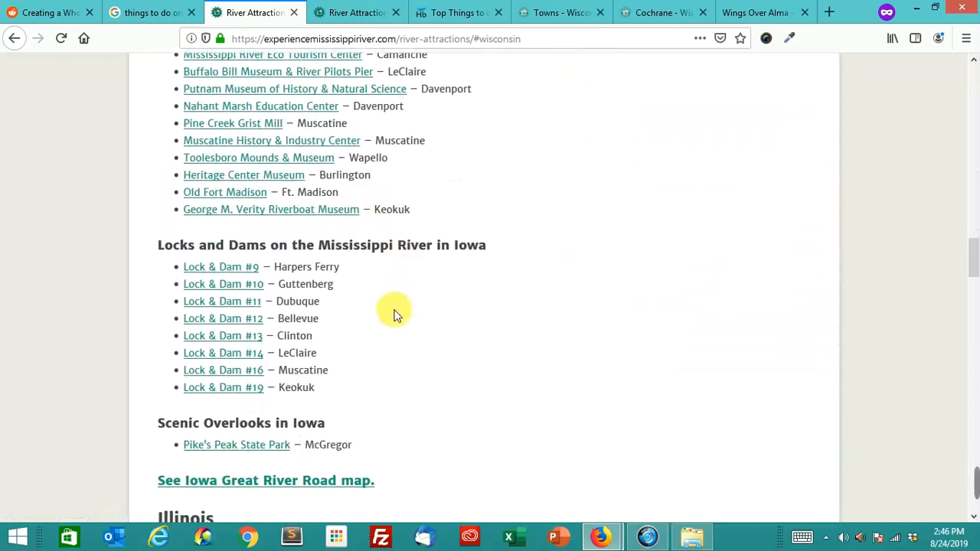
scroll(down, 3)
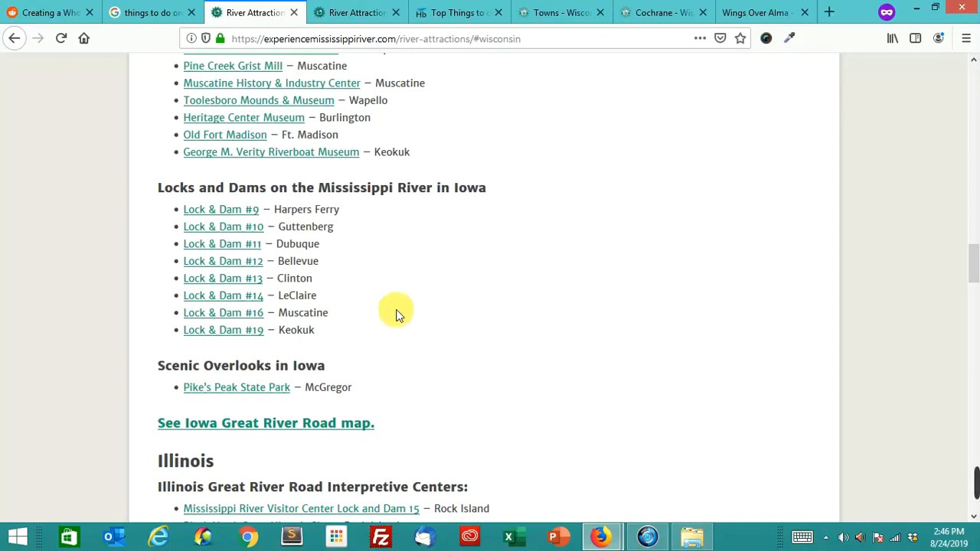
scroll(down, 3)
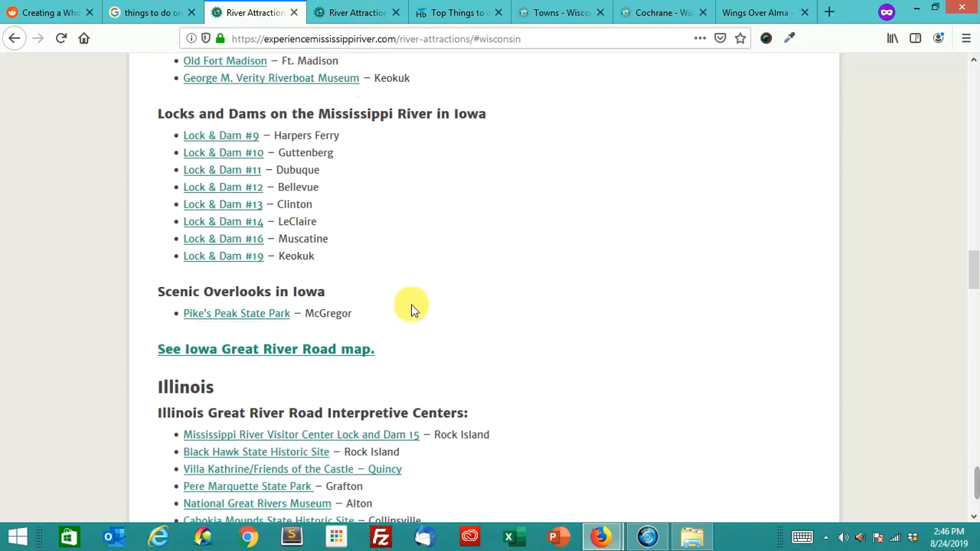
scroll(down, 3)
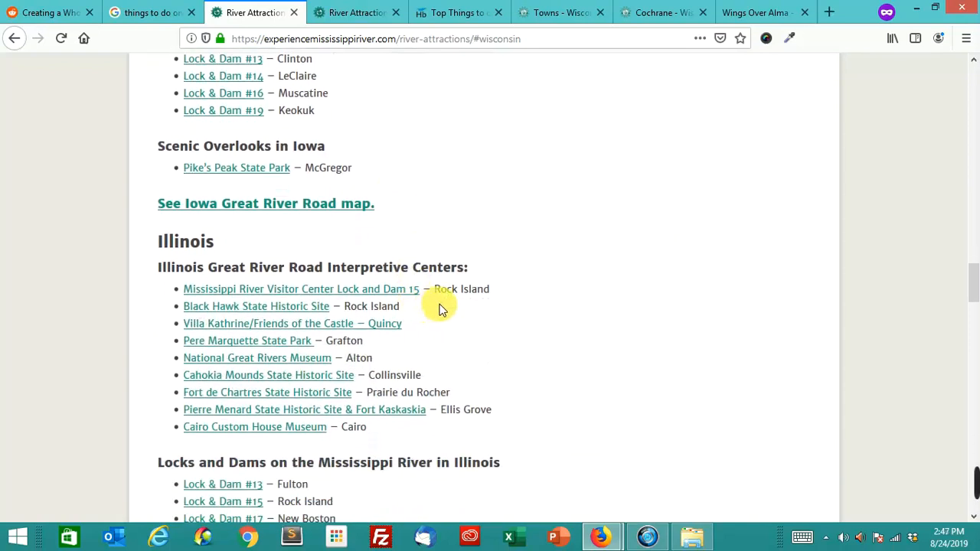
- Read the Houseboating.org Top Things article down to the South of Alma Marina section
click(457, 13)
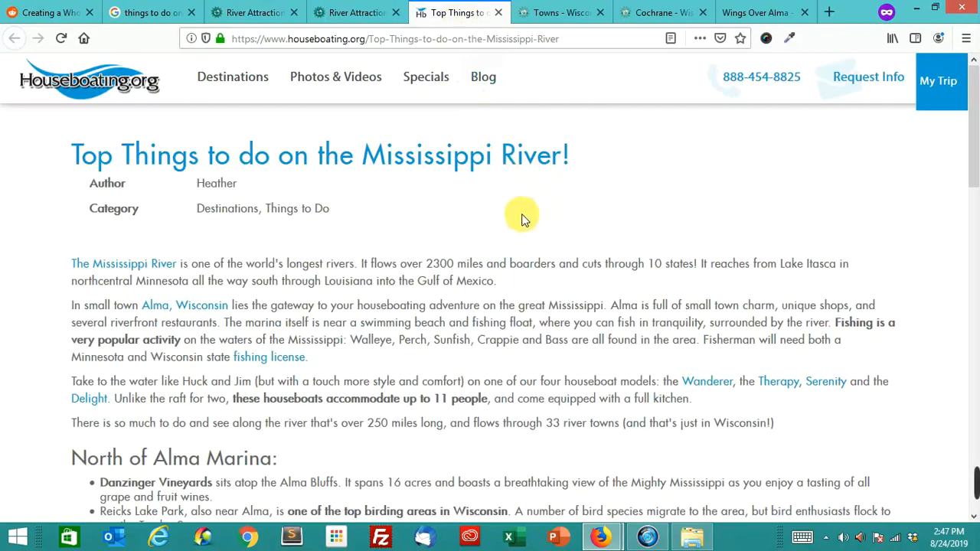
mouse_move(505, 201)
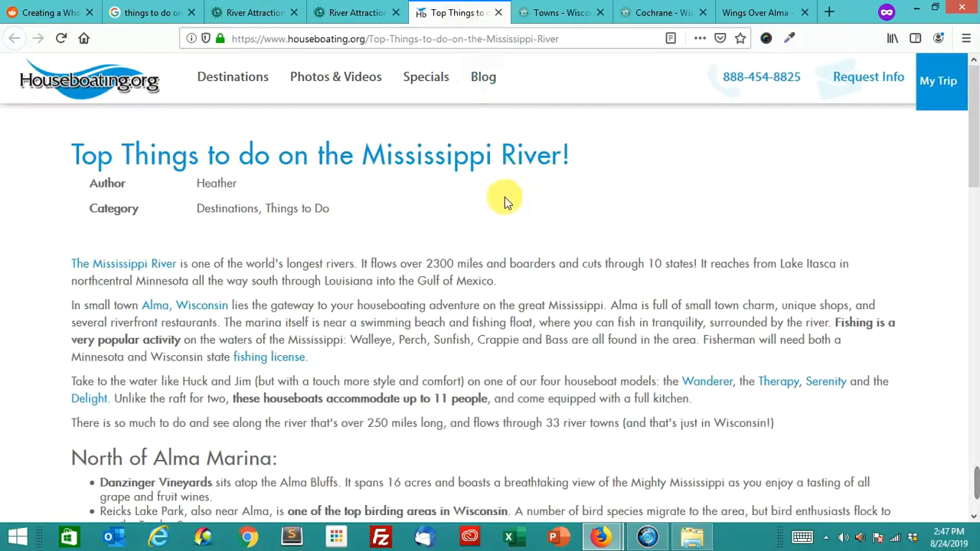
mouse_move(448, 198)
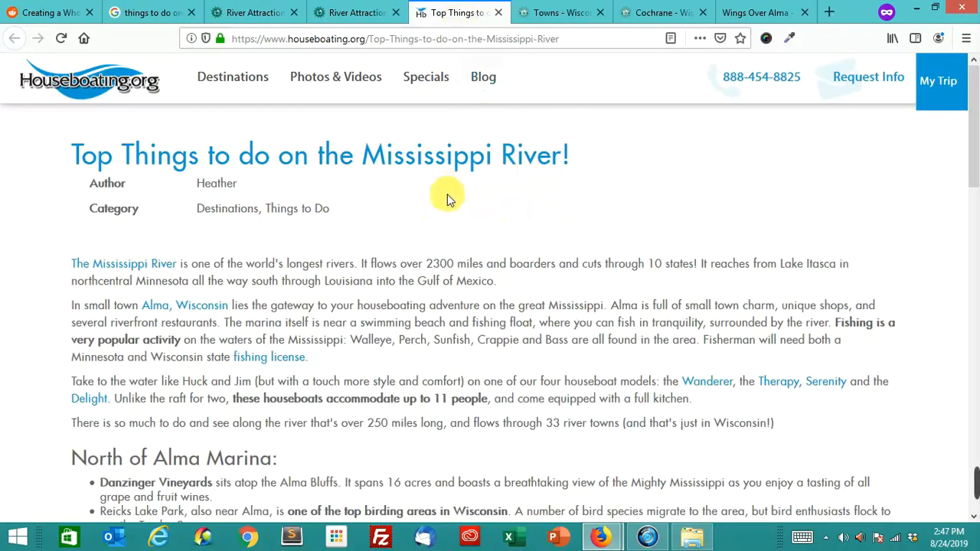
scroll(down, 3)
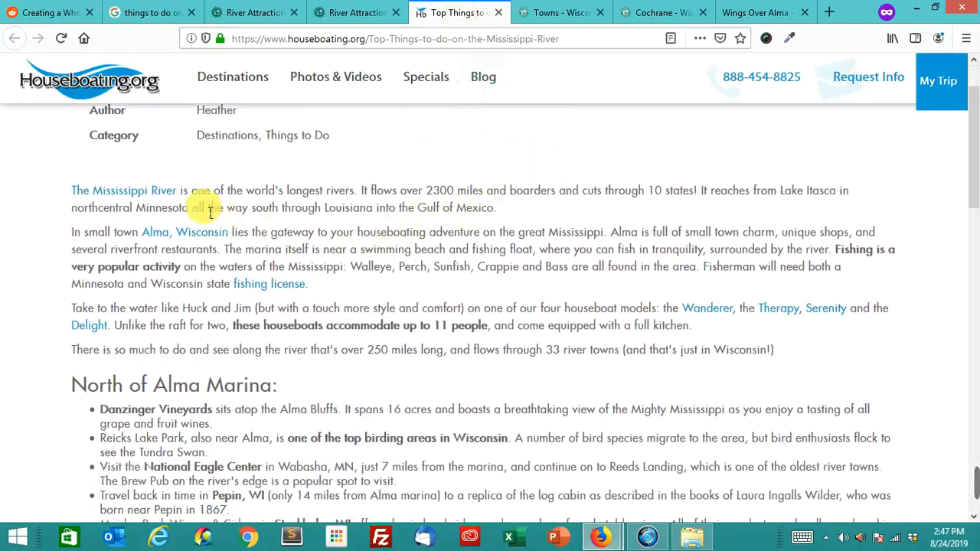
mouse_move(174, 197)
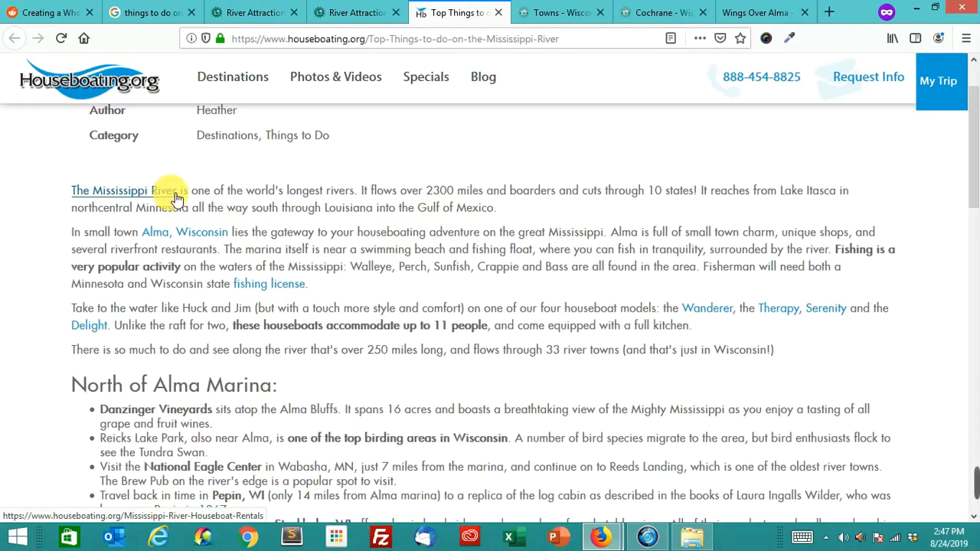
mouse_move(207, 233)
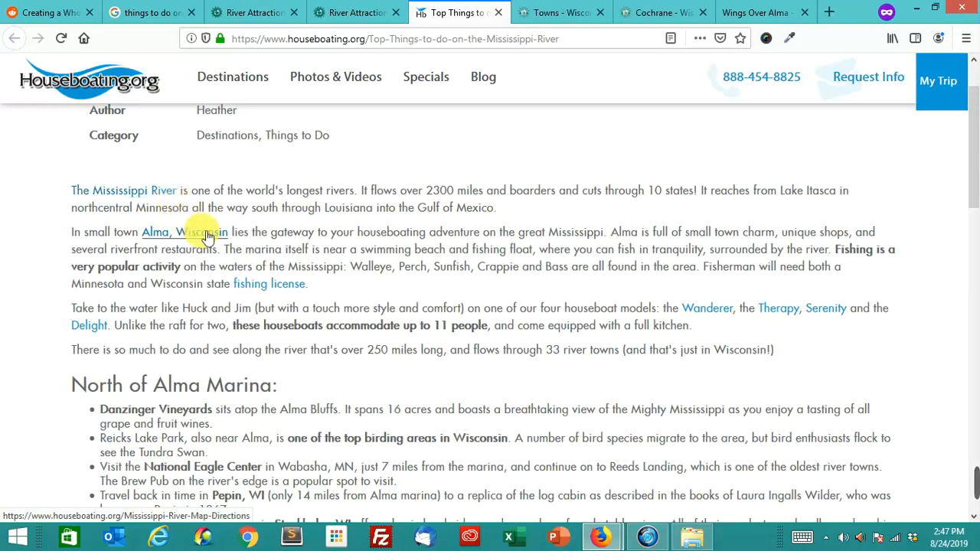
mouse_move(269, 283)
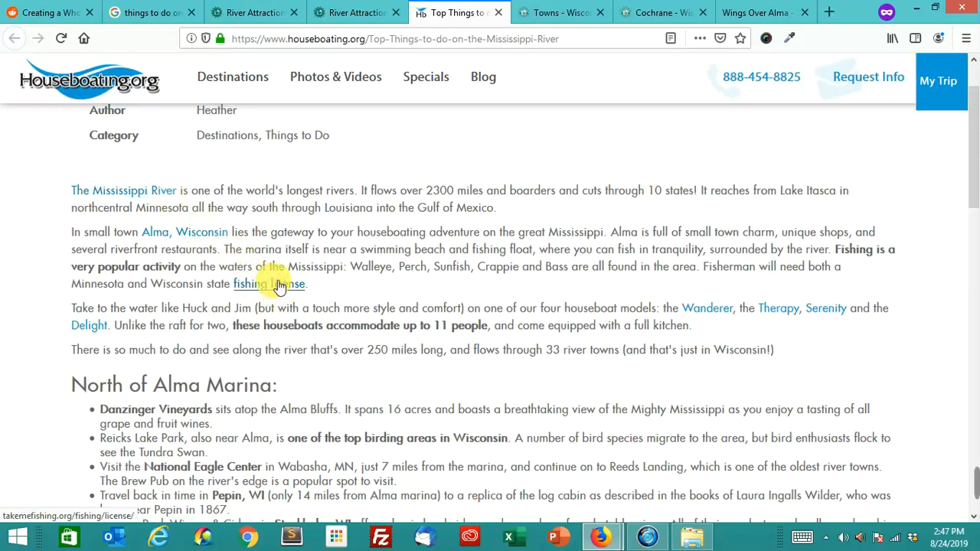
mouse_move(707, 308)
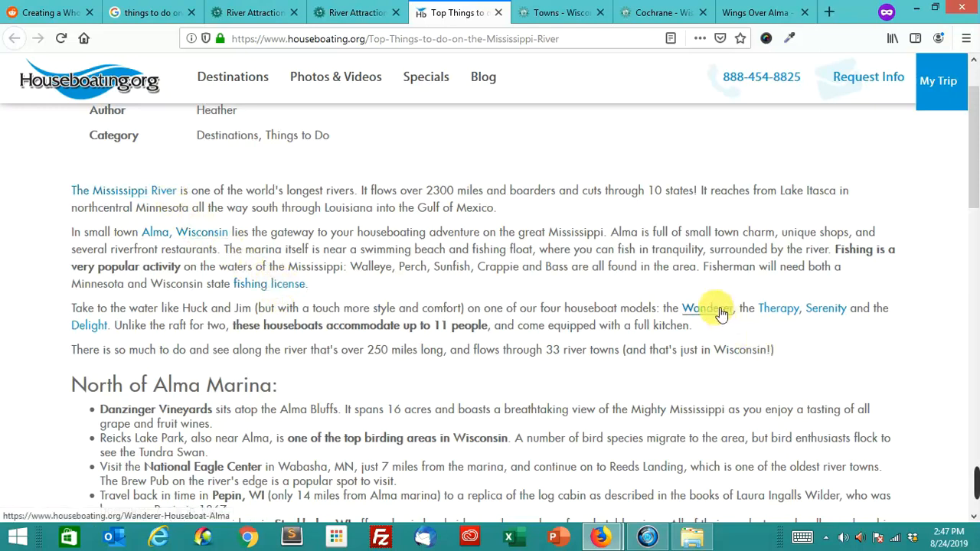
mouse_move(826, 308)
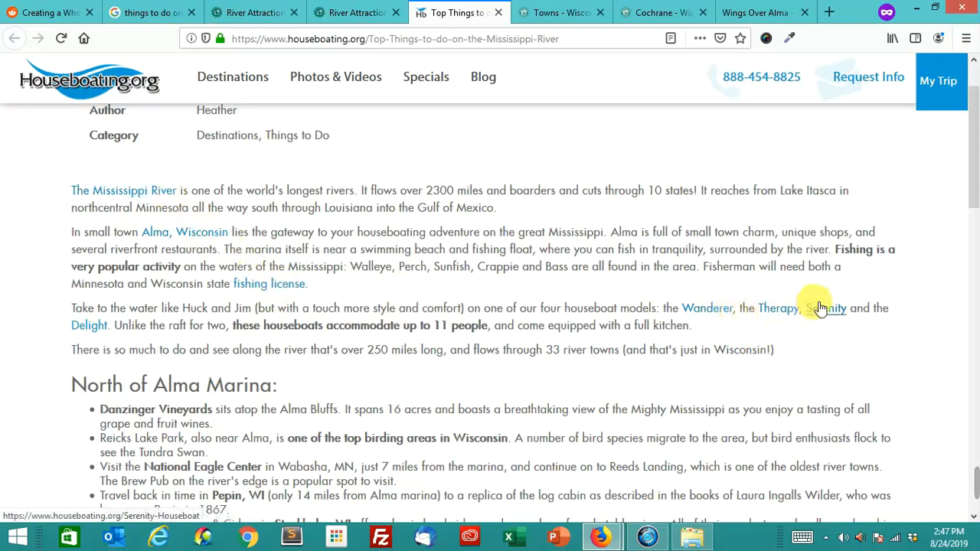
scroll(down, 3)
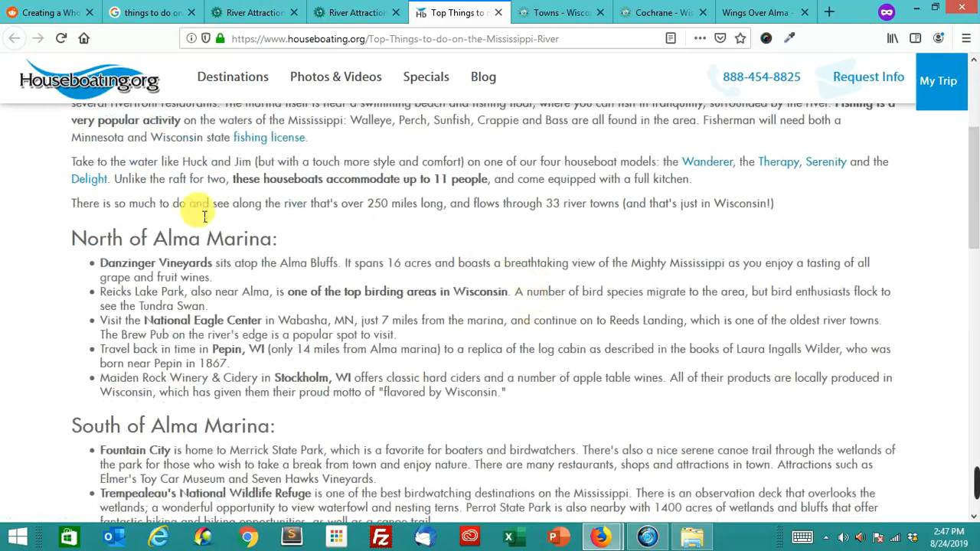
scroll(down, 3)
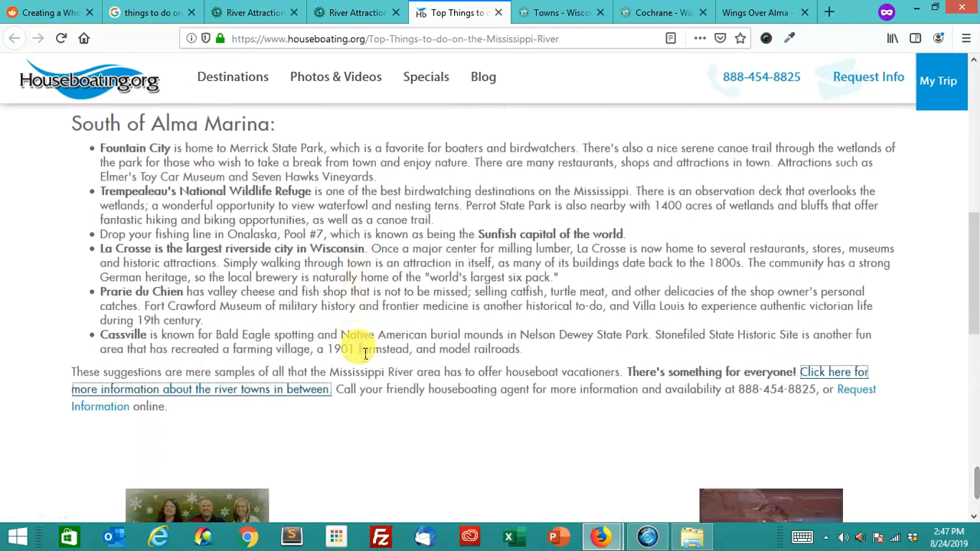
scroll(down, 3)
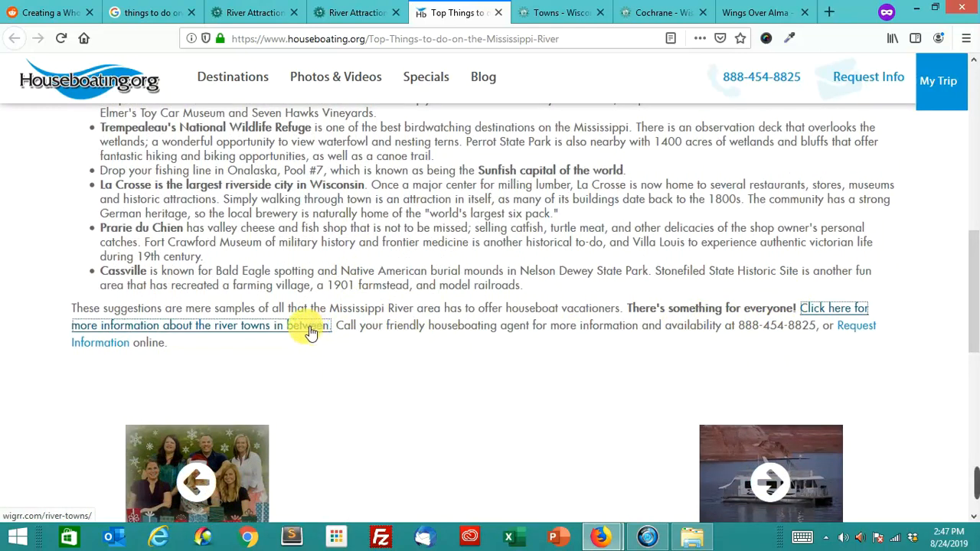
mouse_move(555, 61)
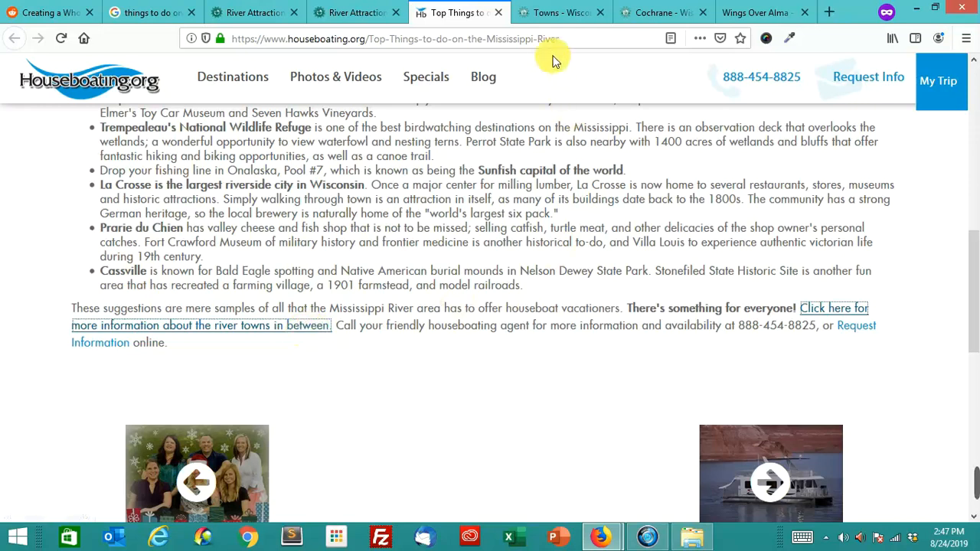
- Switch to the wigrr.com River Towns page listing its 33 towns
click(559, 13)
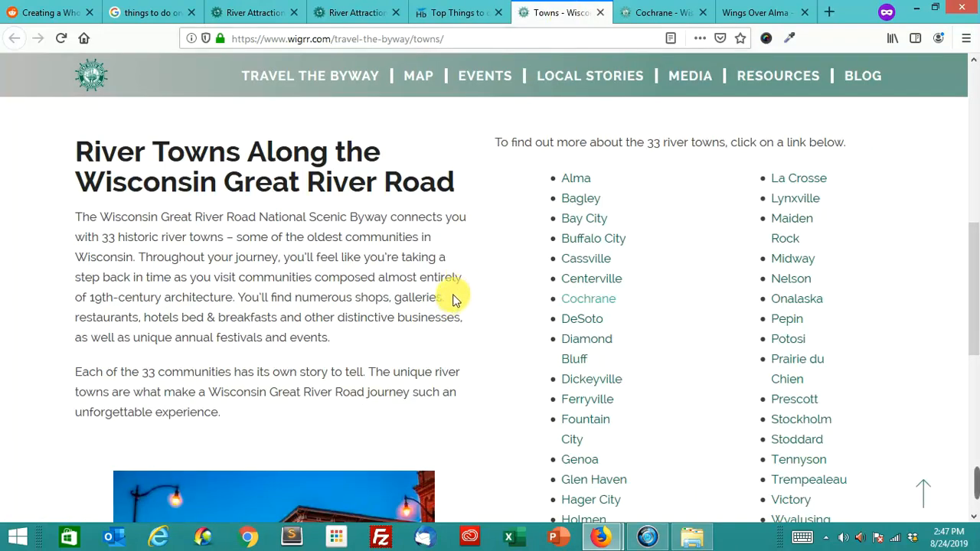
click(455, 13)
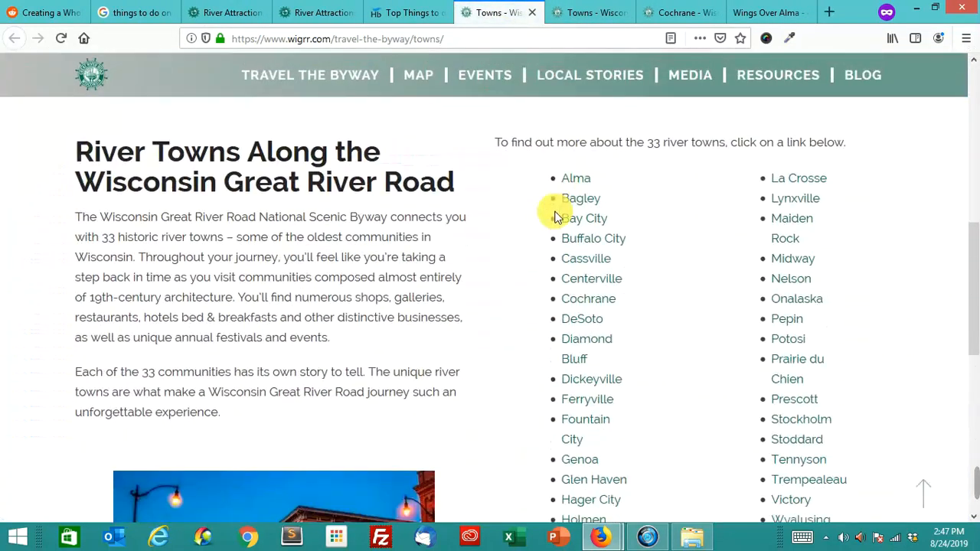
mouse_move(686, 289)
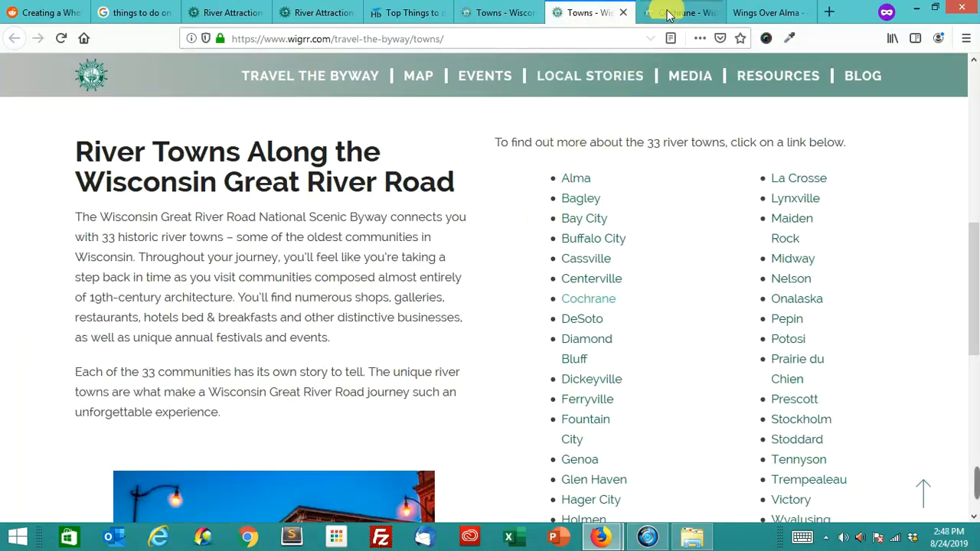
- Browse the Cochrane town page down to its Prairie Moon Gardens description
click(587, 299)
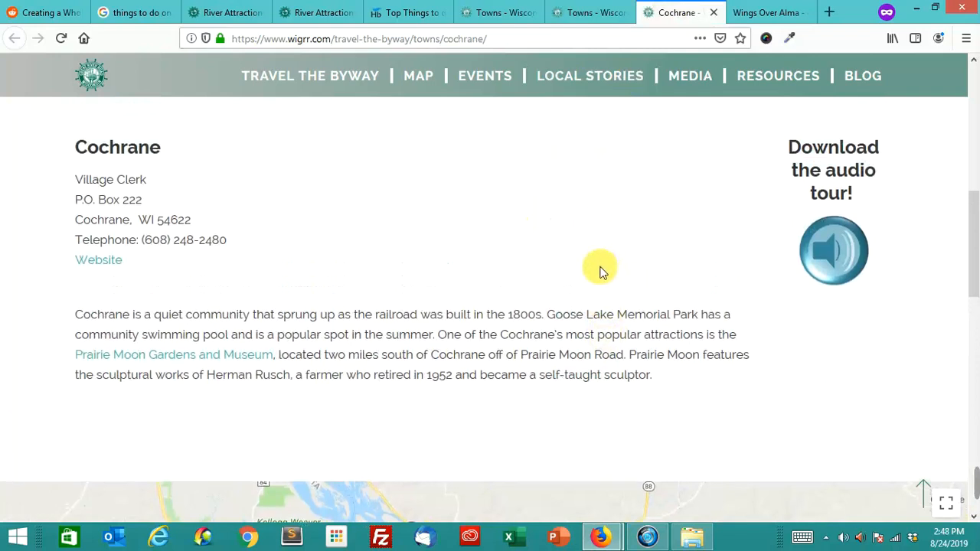
scroll(down, 3)
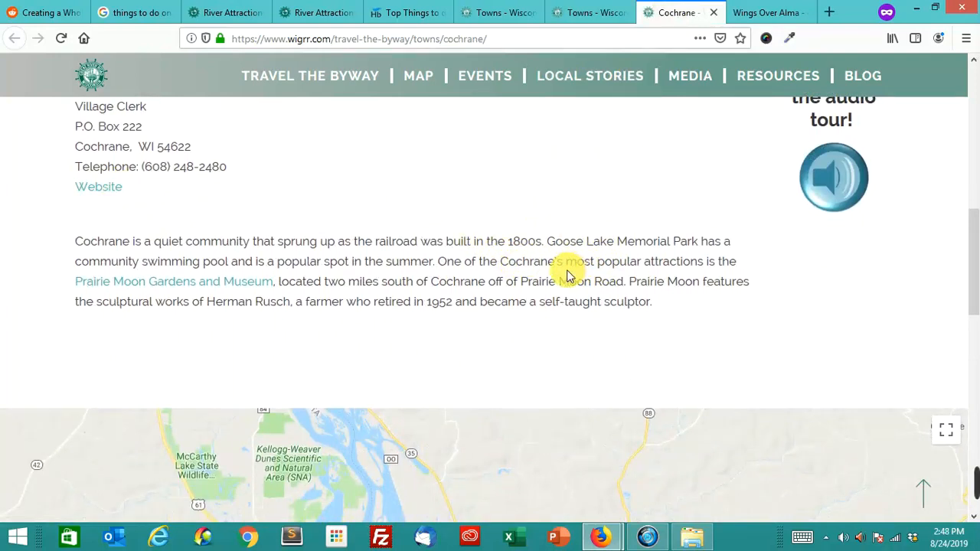
scroll(down, 3)
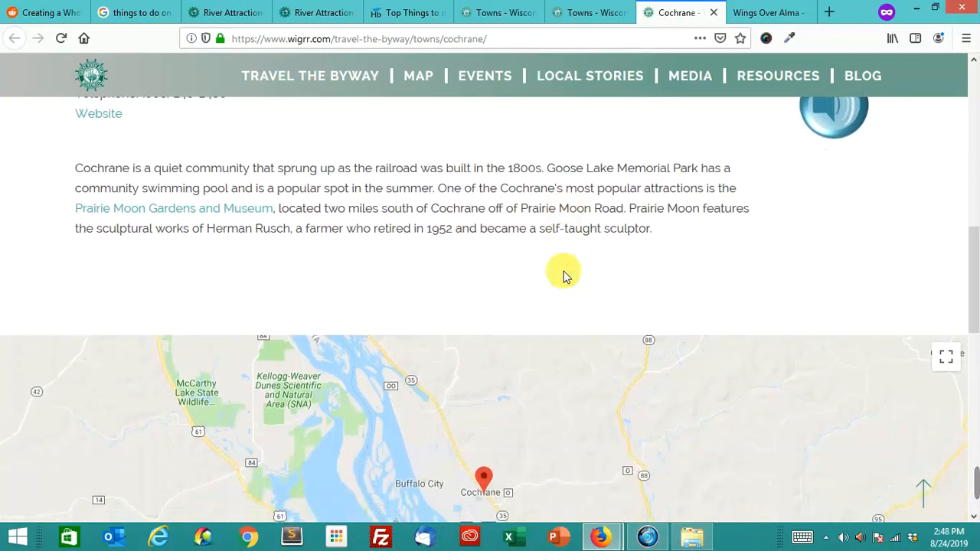
mouse_move(231, 233)
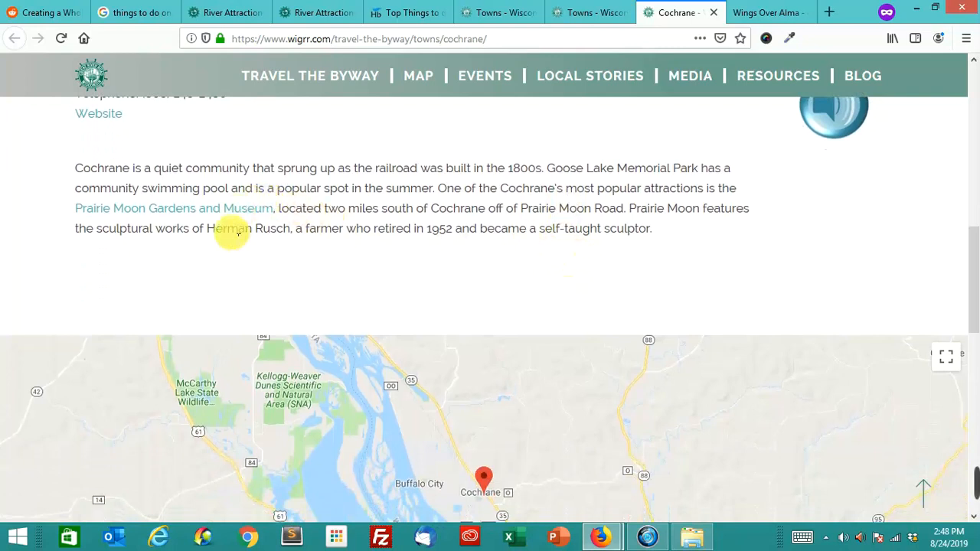
mouse_move(184, 213)
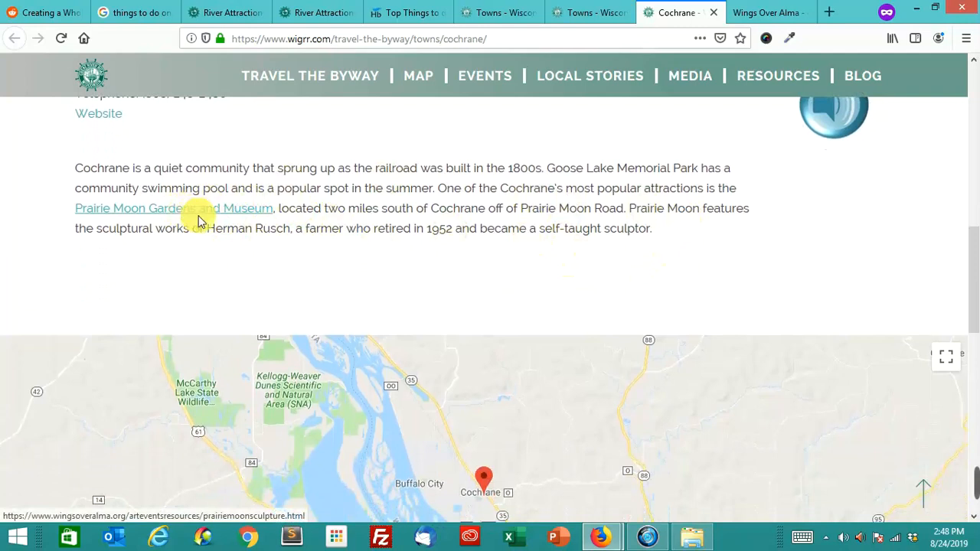
scroll(down, 3)
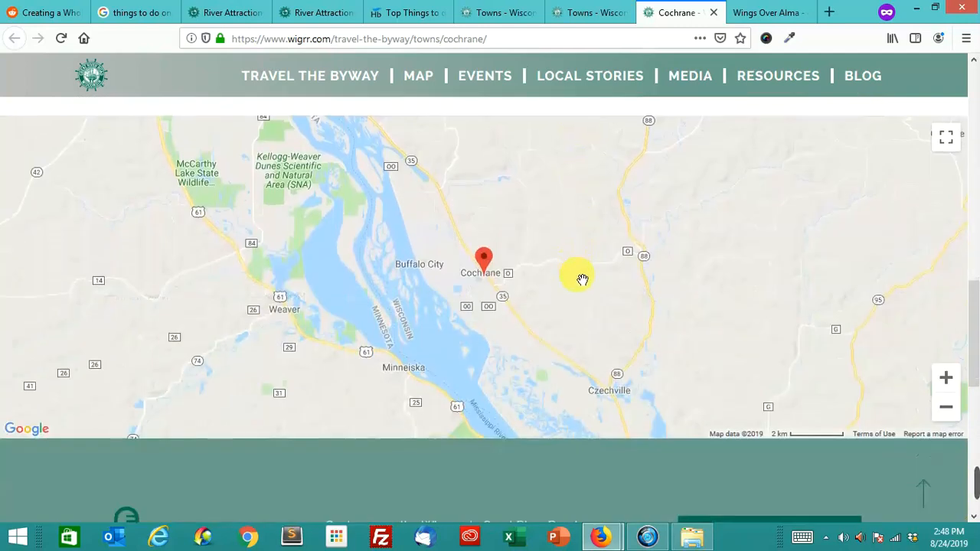
scroll(down, 3)
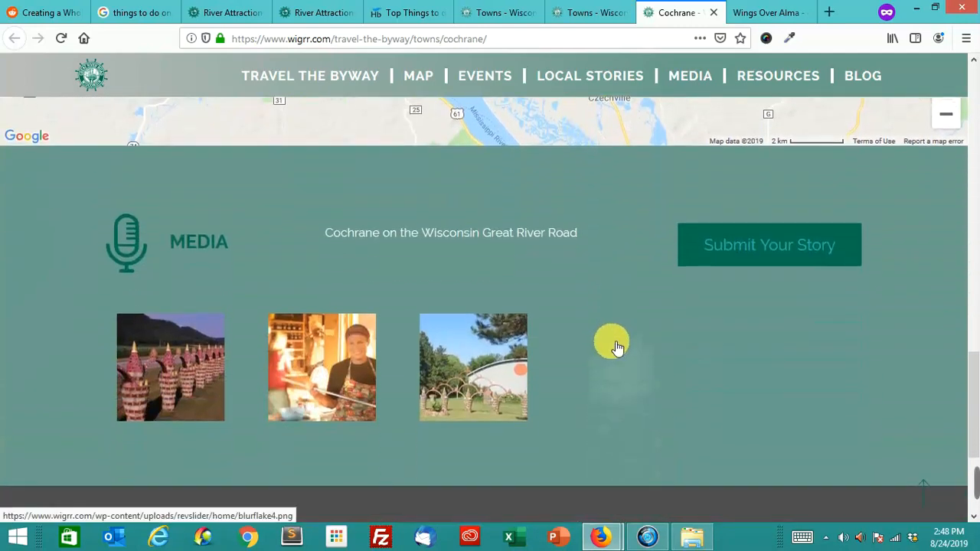
scroll(up, 3)
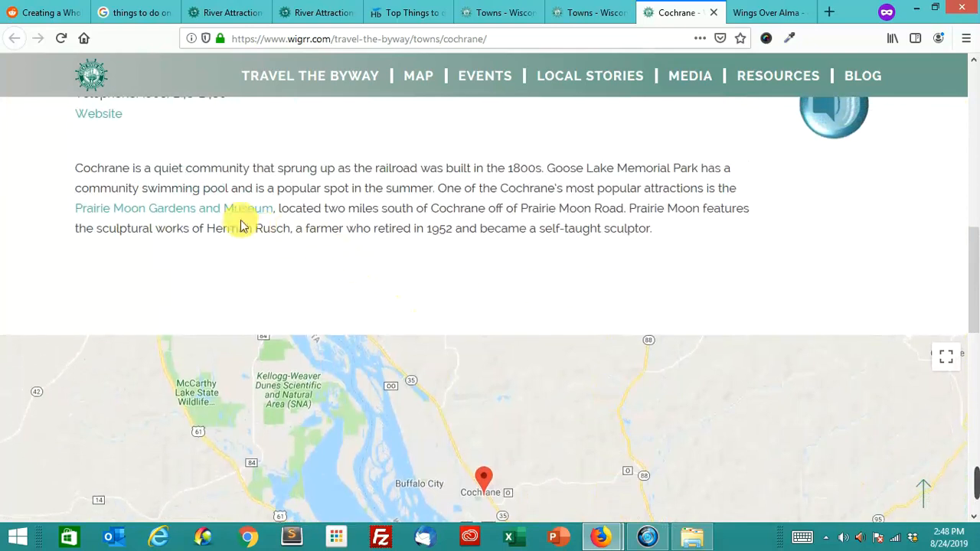
mouse_move(238, 215)
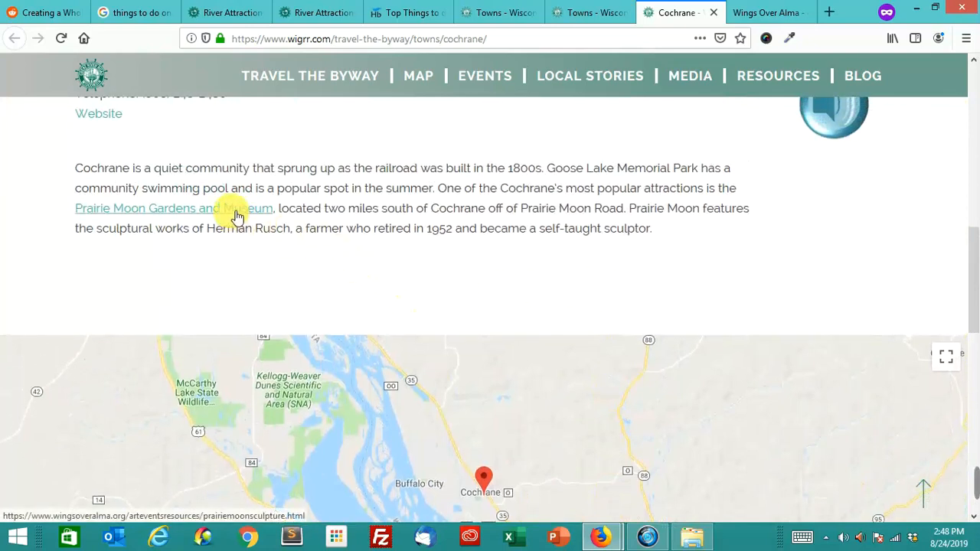
mouse_move(243, 209)
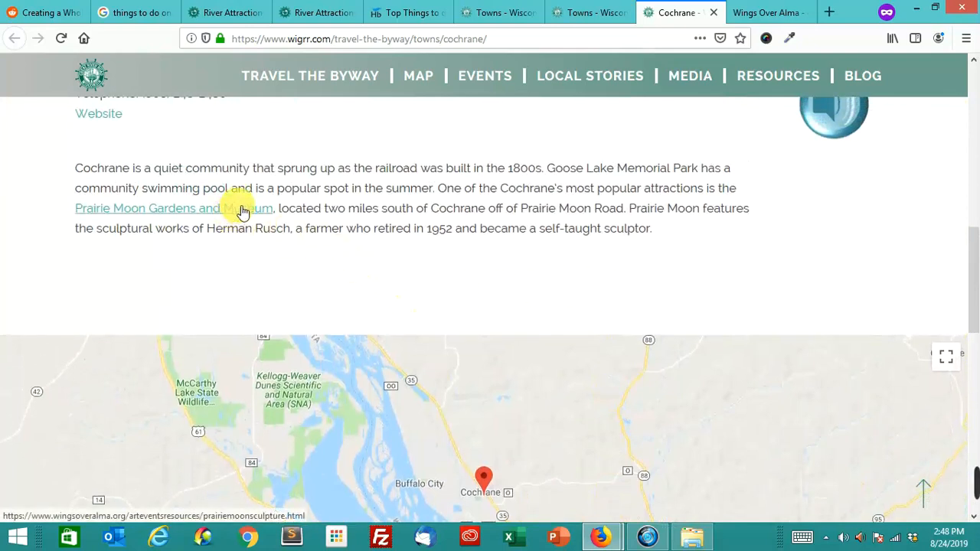
mouse_move(612, 191)
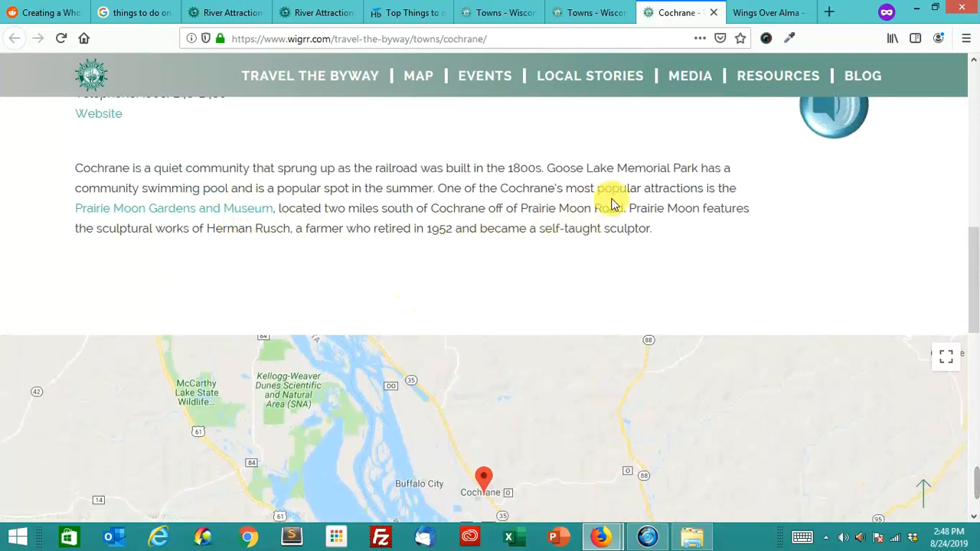
mouse_move(613, 100)
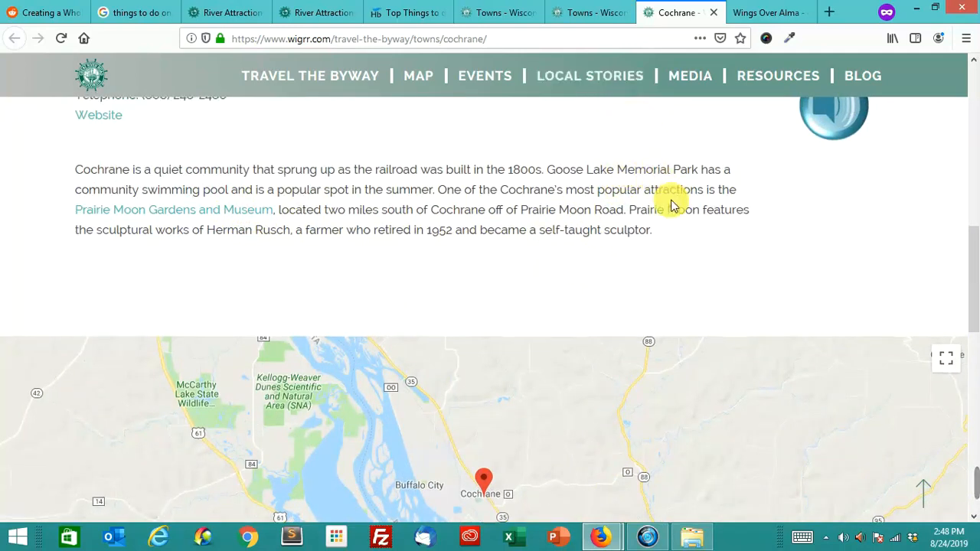
- Return to the Towns list and open the Prescott page in a new tab
scroll(up, 3)
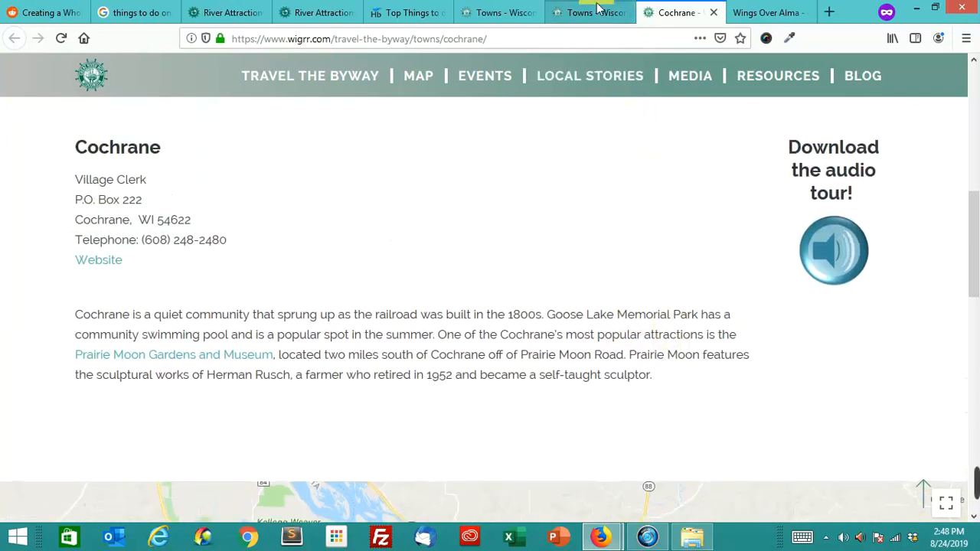
click(588, 12)
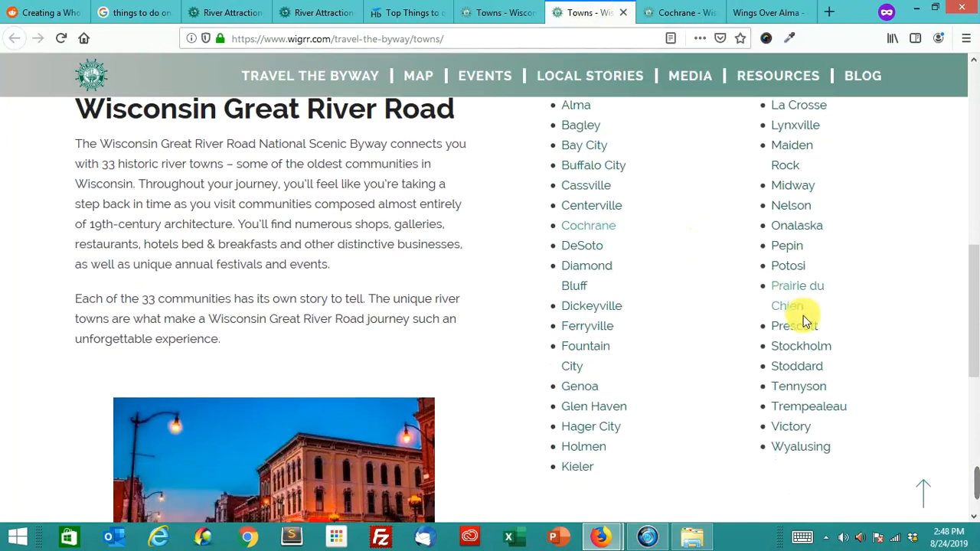
click(794, 325)
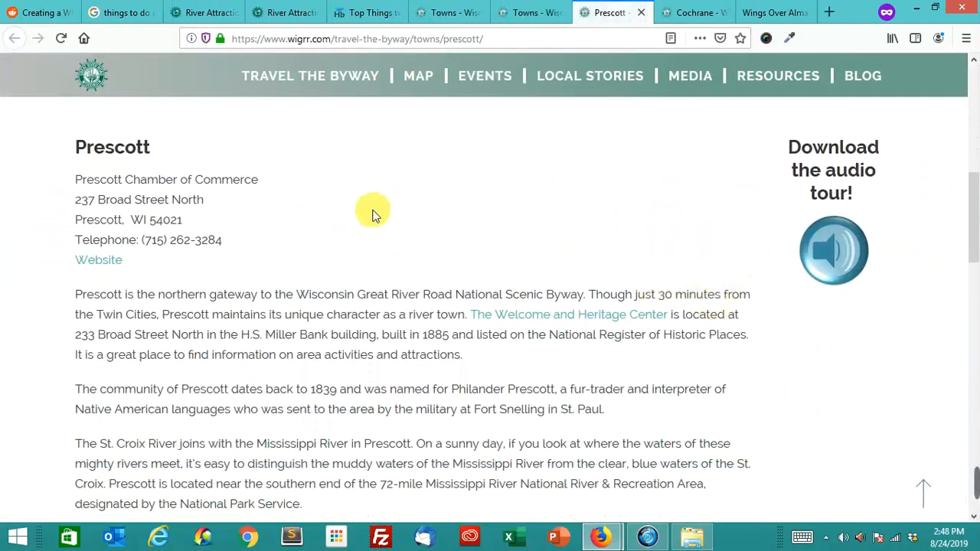
mouse_move(98, 259)
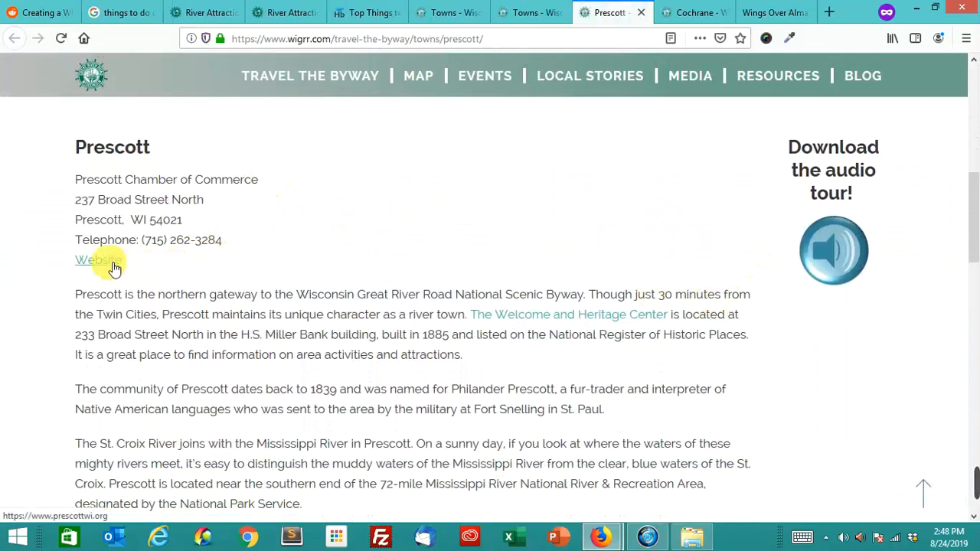
- Open the Prescott city website and the Great River Road Interpretive Center site in new tabs
right_click(92, 259)
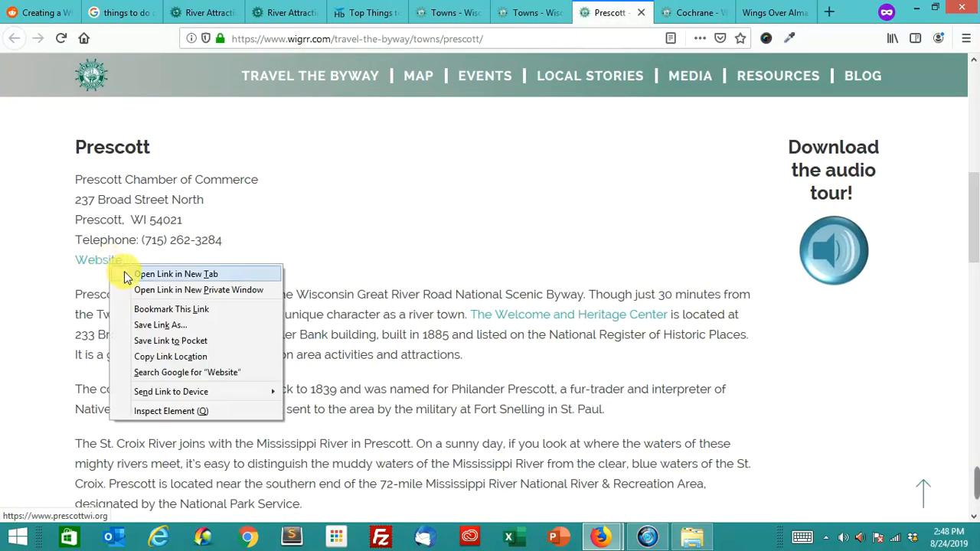
click(176, 273)
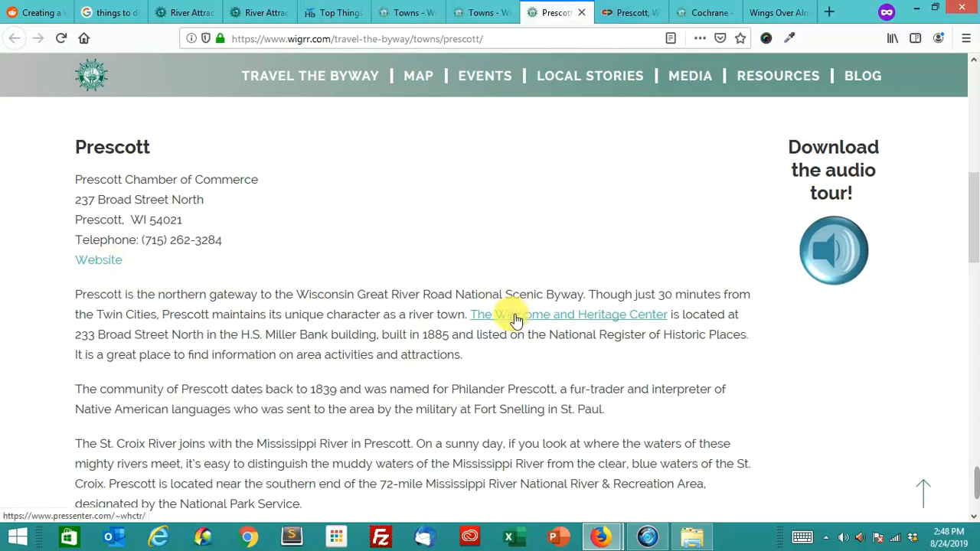
mouse_move(511, 315)
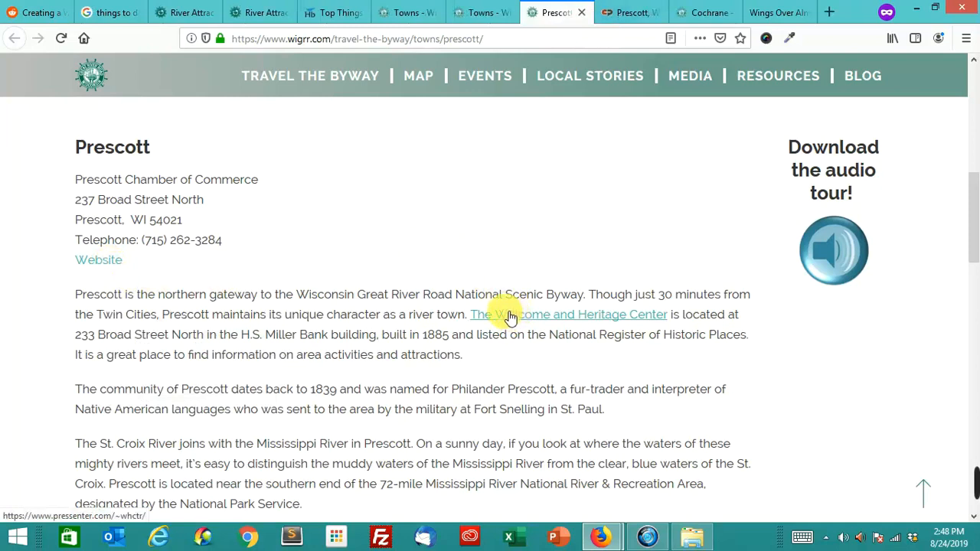
scroll(down, 3)
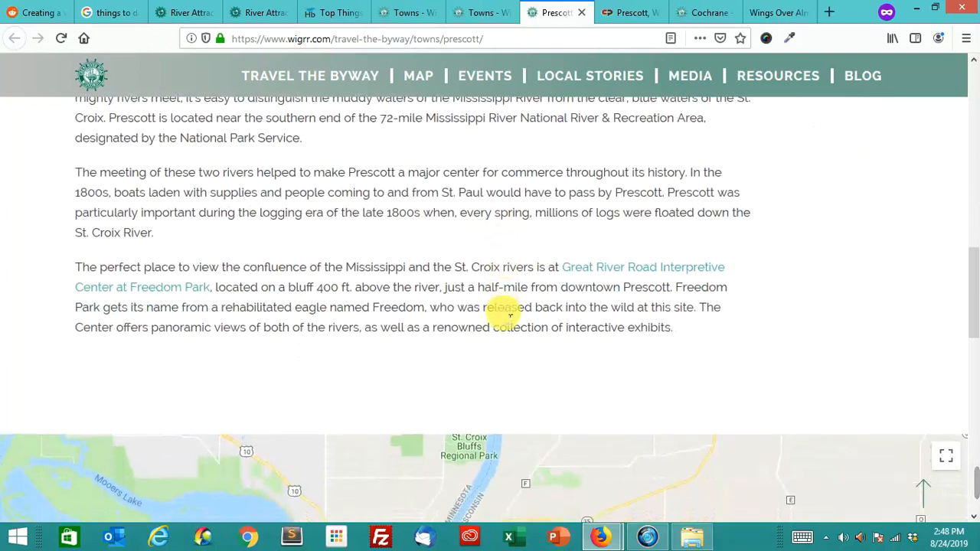
right_click(183, 287)
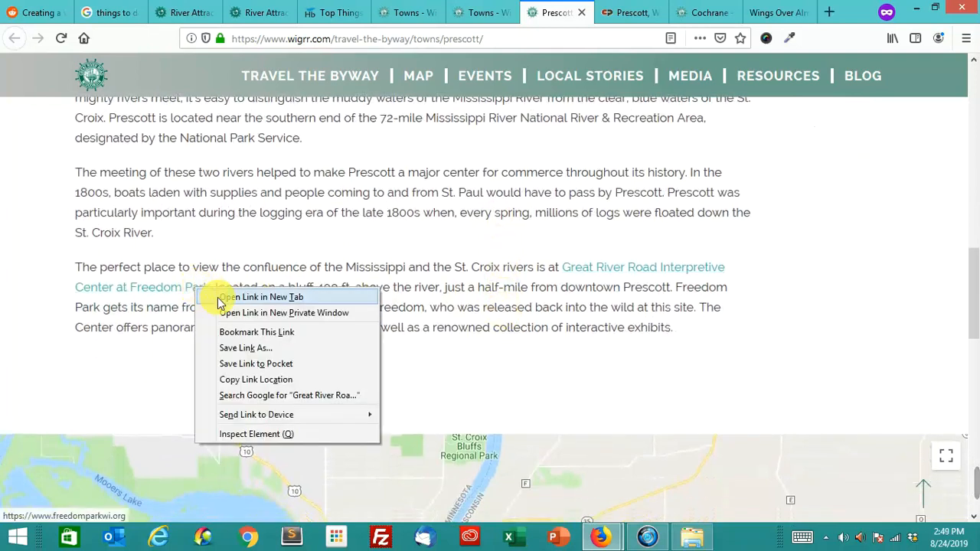
click(265, 297)
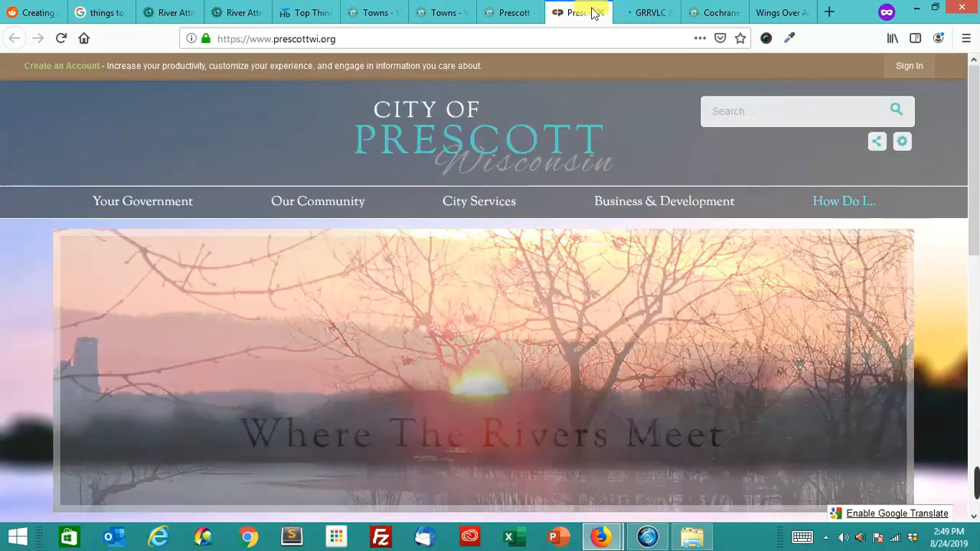
- Browse the Great River Road Visitor & Learning Center homepage
click(646, 12)
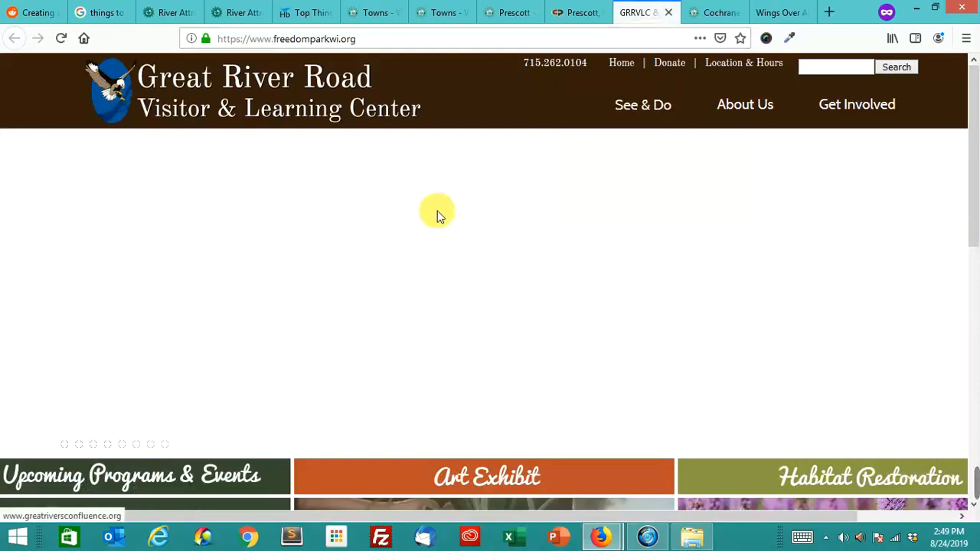
mouse_move(609, 190)
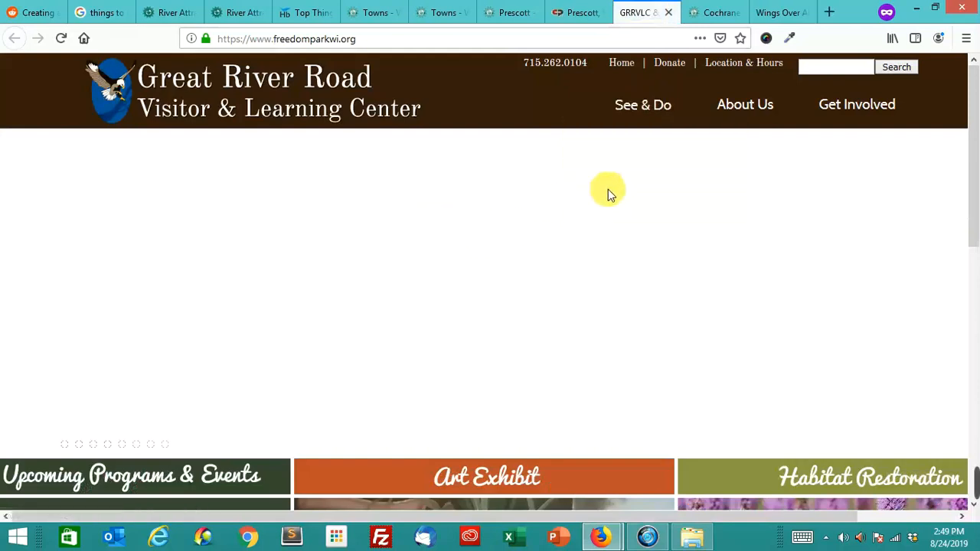
mouse_move(632, 190)
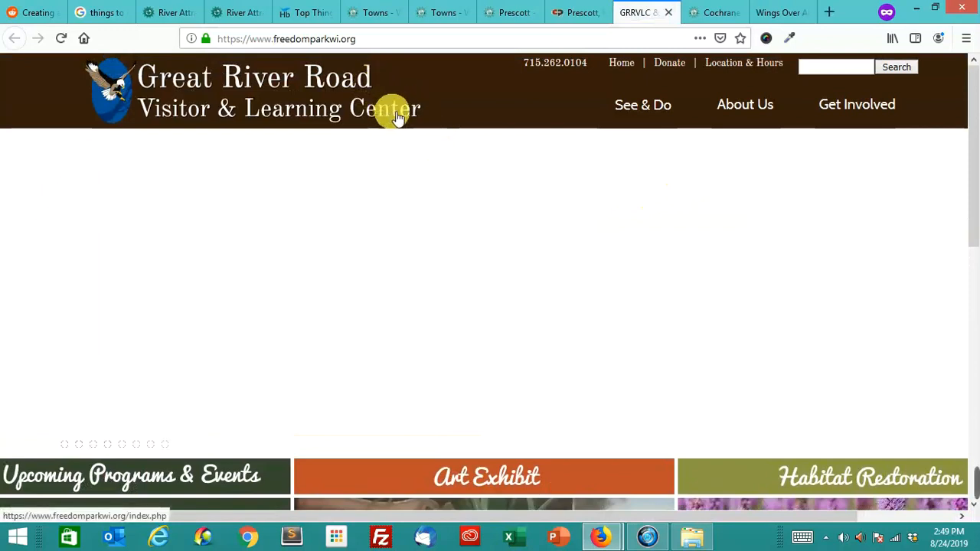
scroll(down, 3)
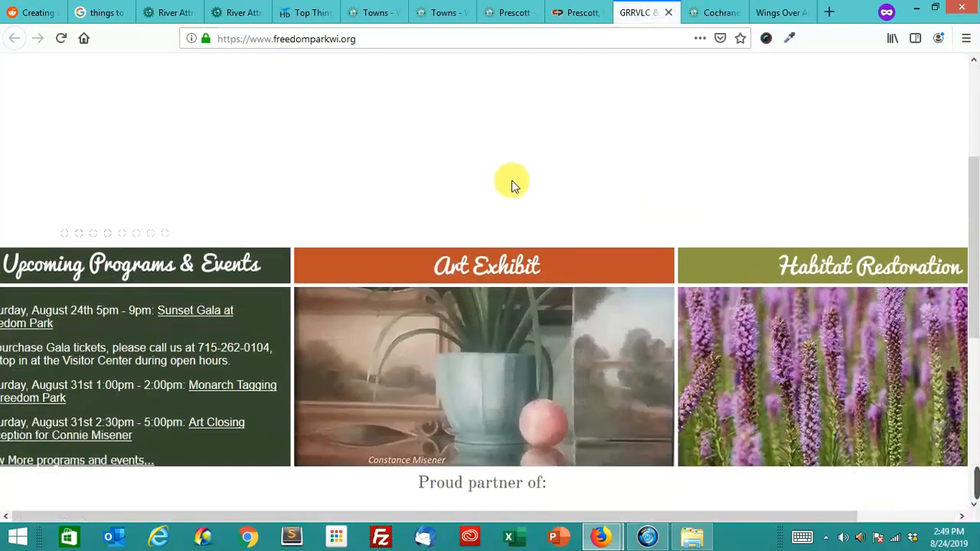
scroll(down, 3)
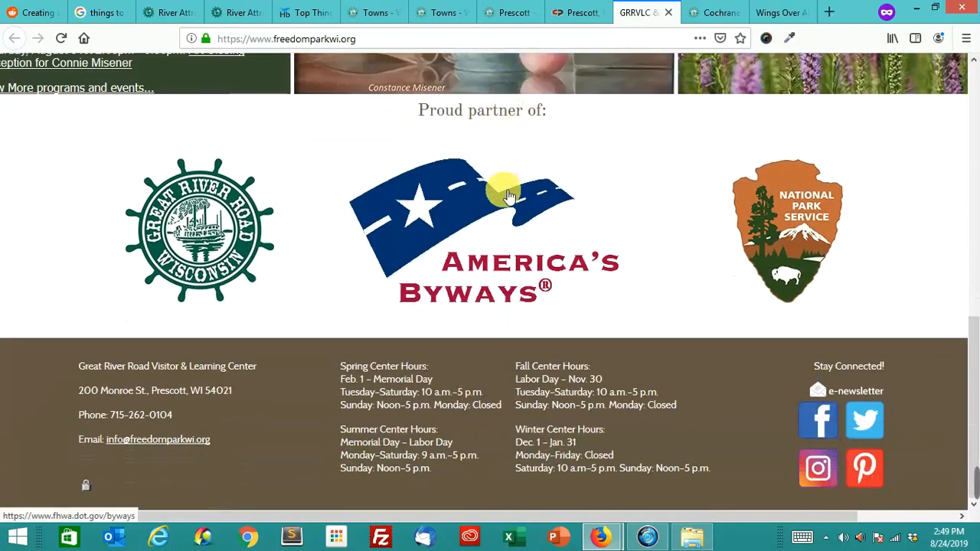
mouse_move(610, 276)
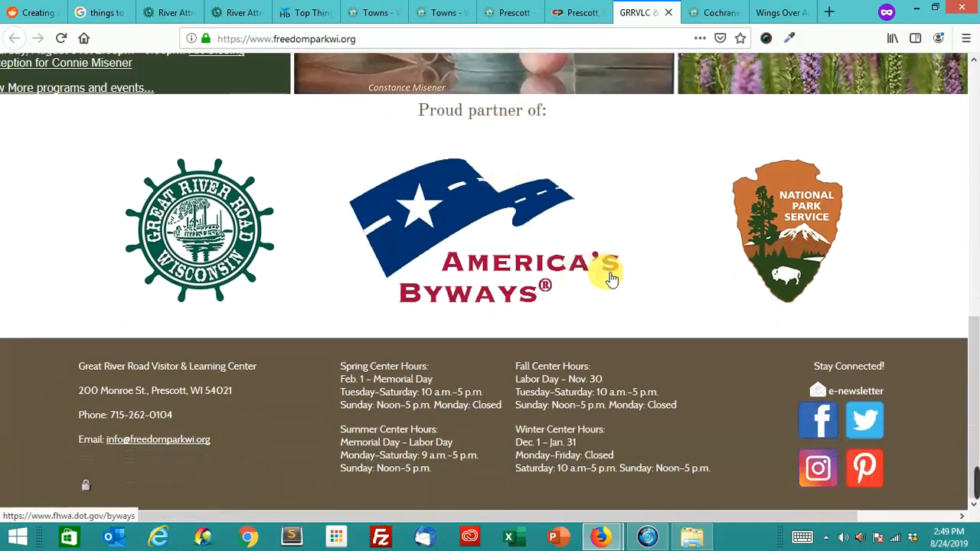
scroll(up, 3)
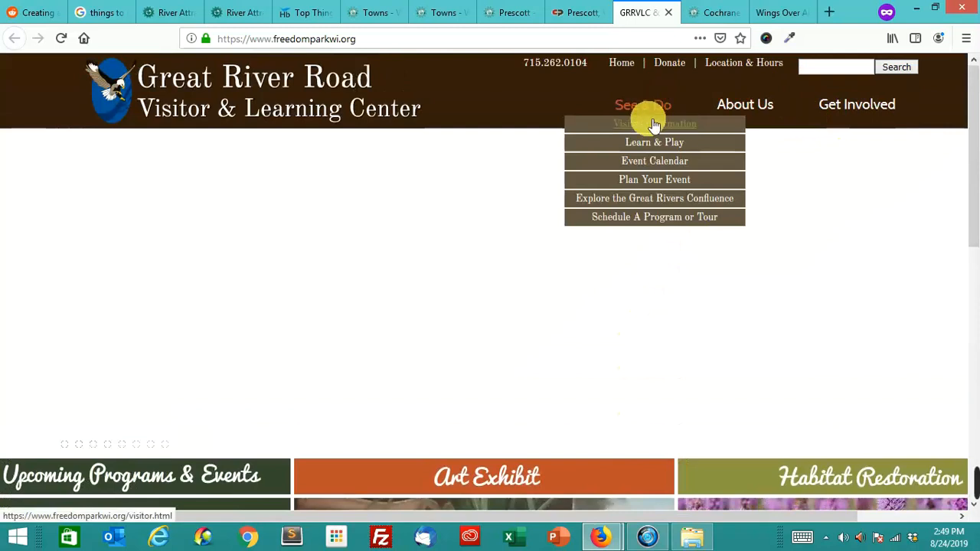
mouse_move(654, 161)
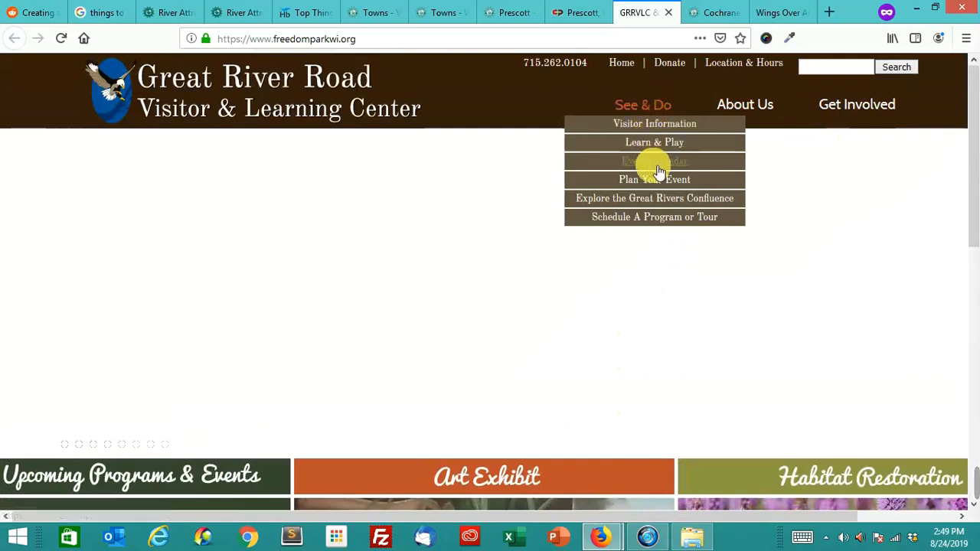
mouse_move(672, 198)
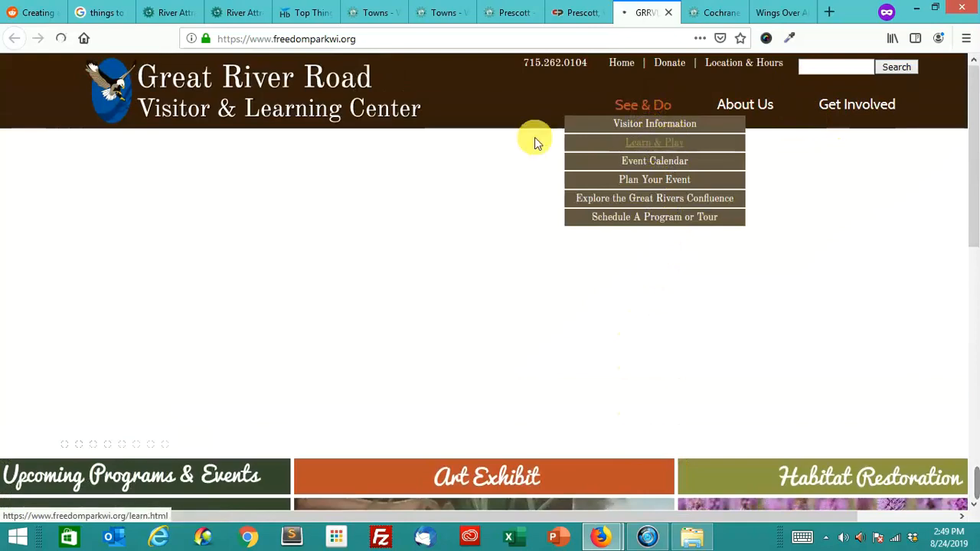
- Read the Freedom Park Learn & Play page, then return to the Google results
click(654, 142)
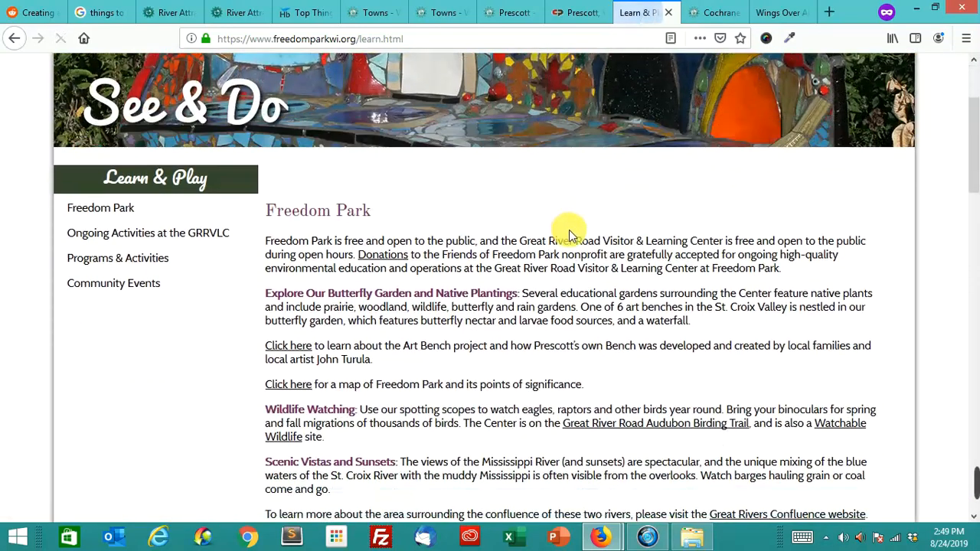
scroll(down, 3)
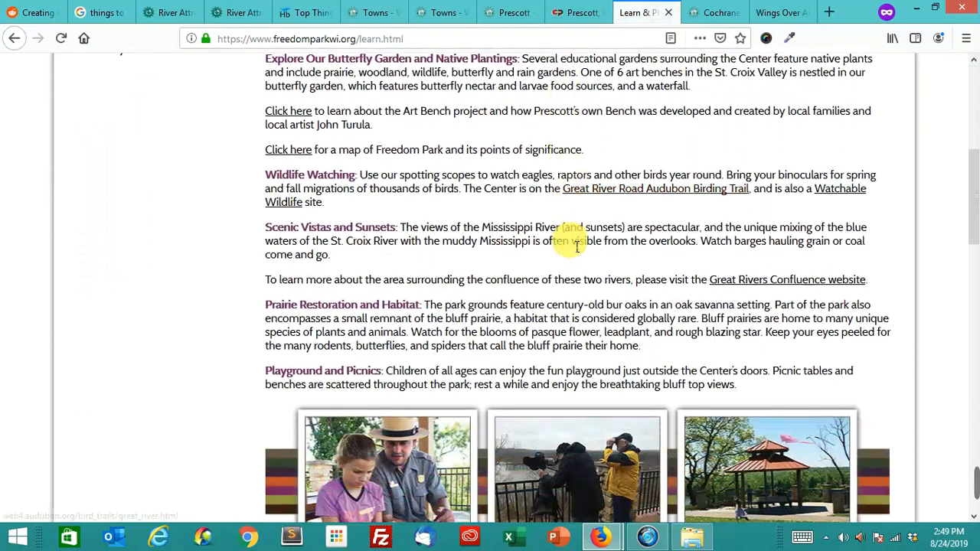
scroll(down, 3)
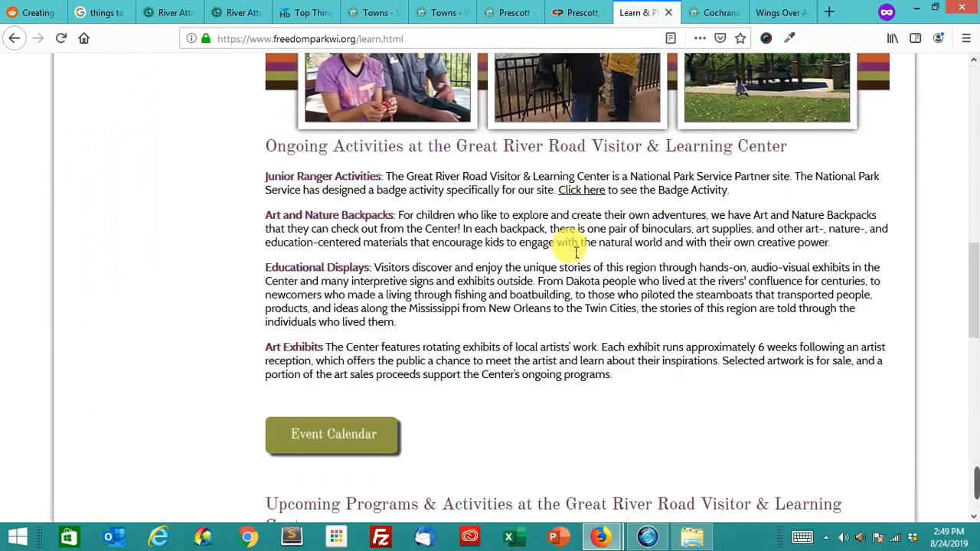
click(99, 12)
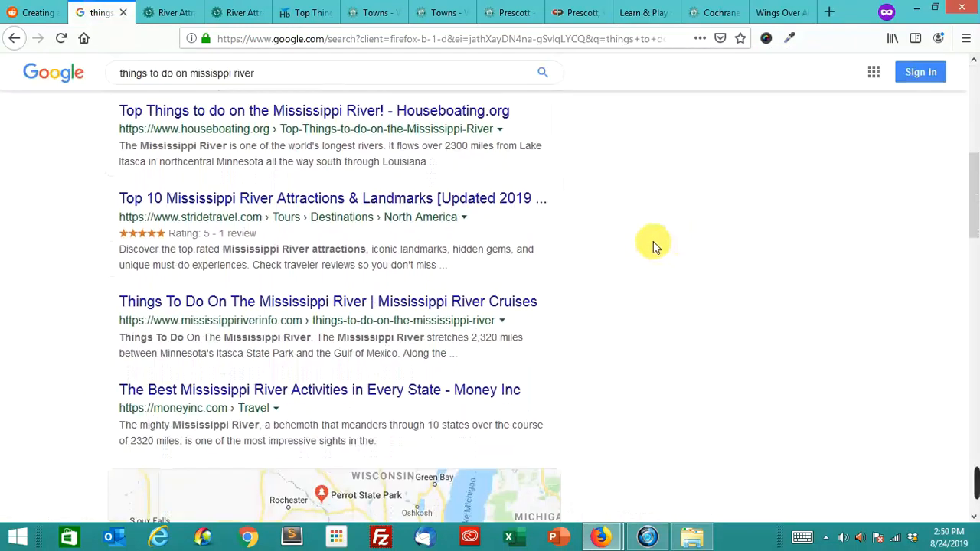
- Open mississippiriverinfo.com's 'Things To Do On The Mississippi River' result in a new tab
scroll(down, 3)
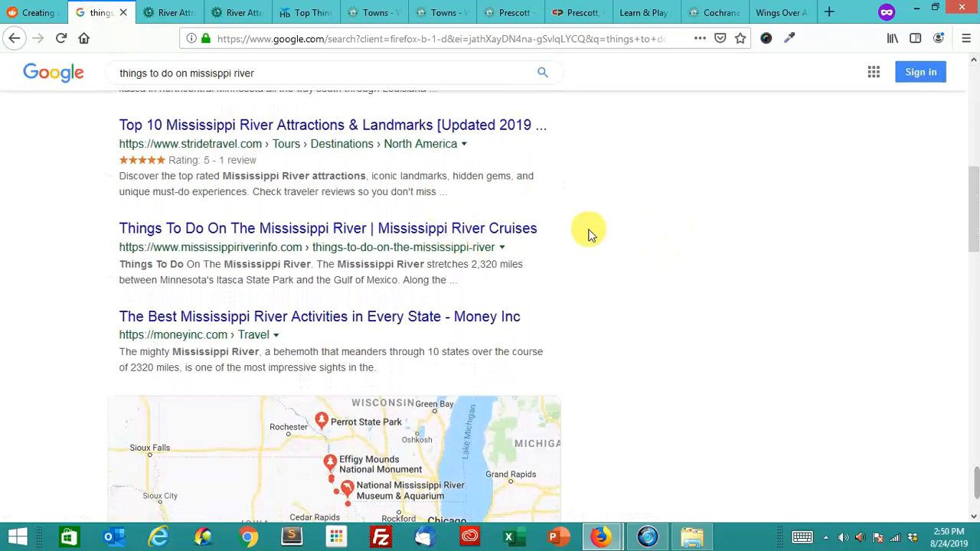
mouse_move(473, 233)
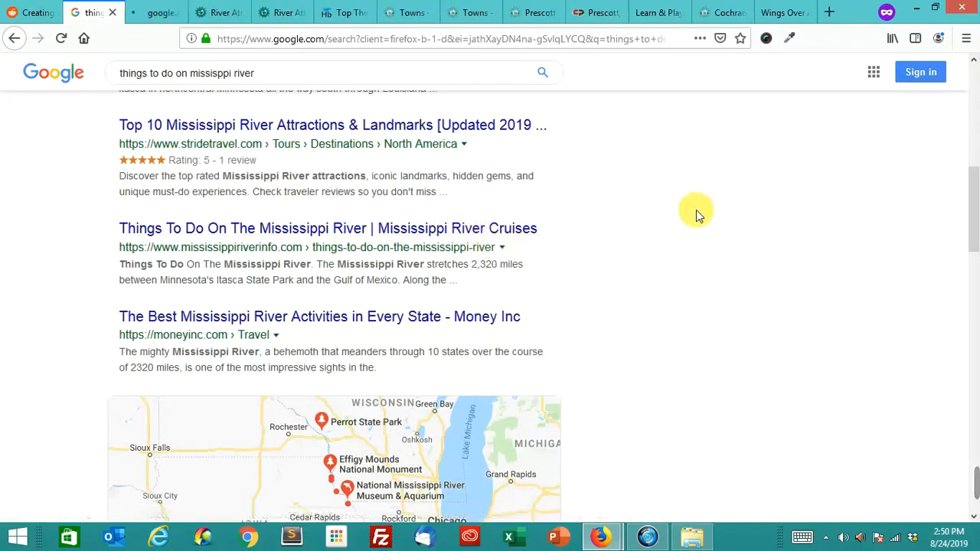
mouse_move(483, 118)
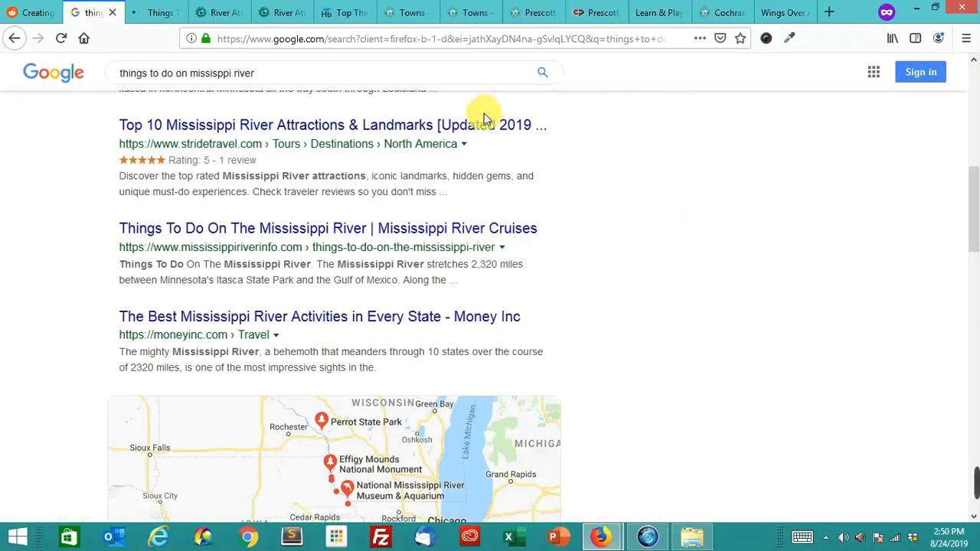
mouse_move(275, 103)
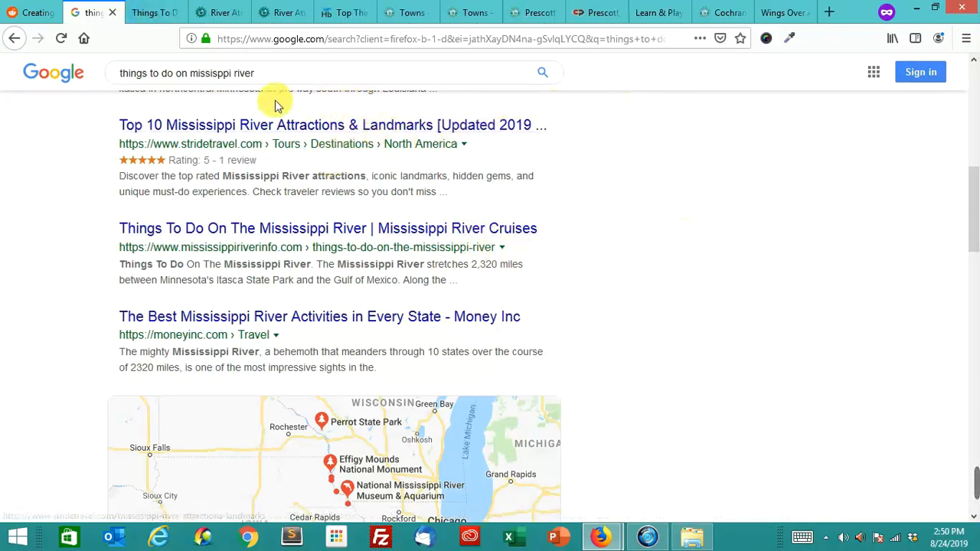
click(327, 228)
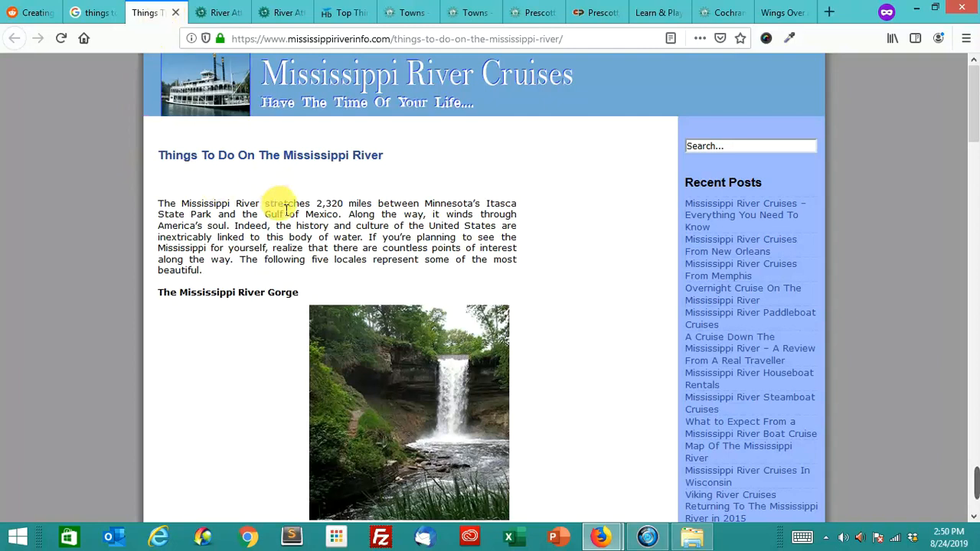
mouse_move(256, 179)
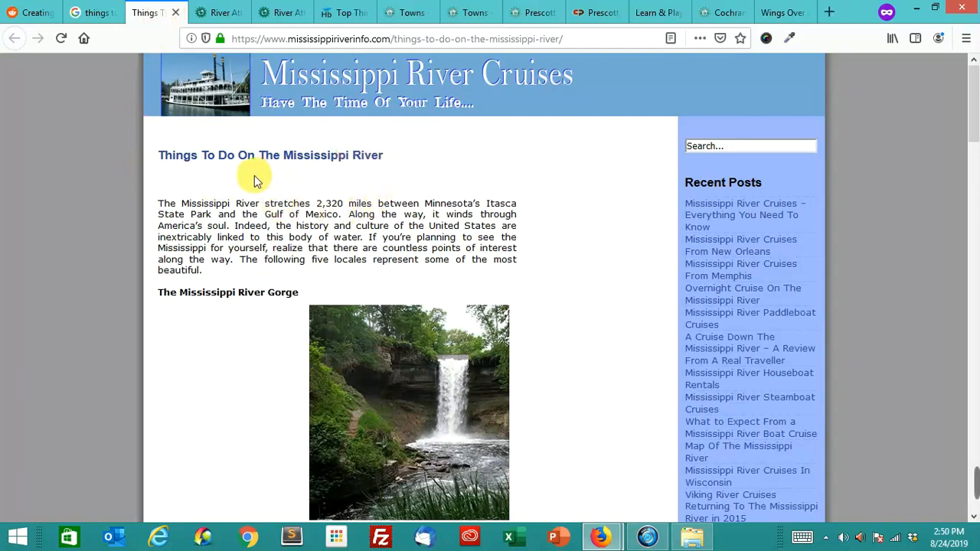
- Read the article past the Mud Island and French Quarter sections to the footer
scroll(down, 3)
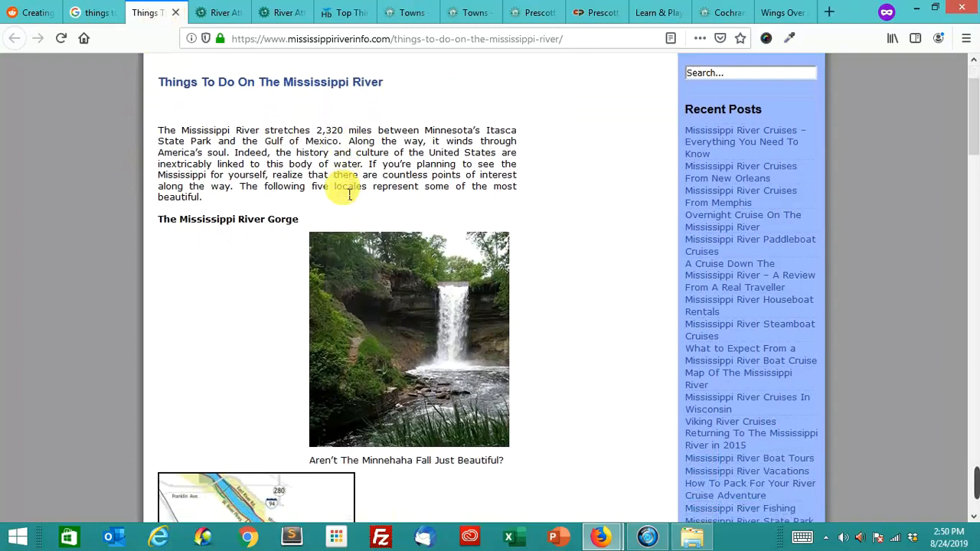
mouse_move(588, 248)
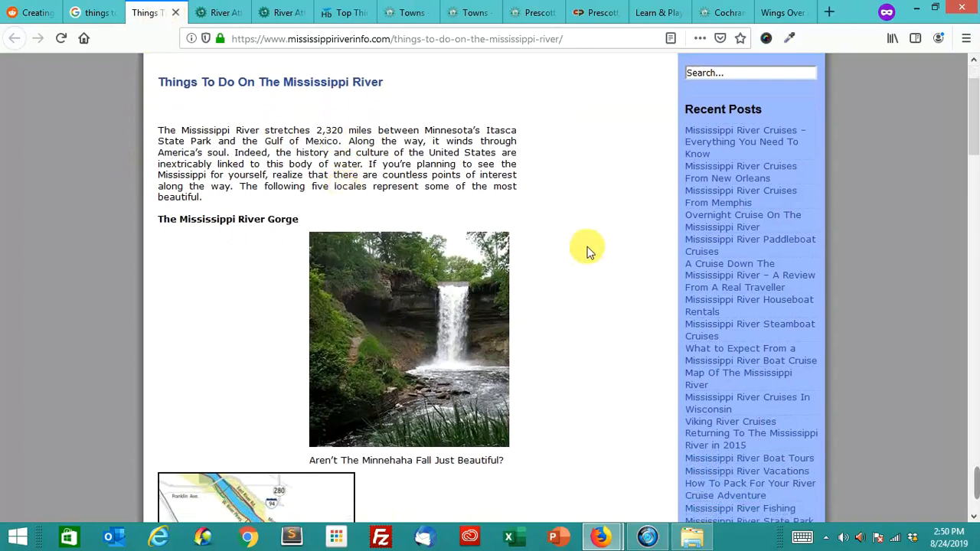
mouse_move(540, 264)
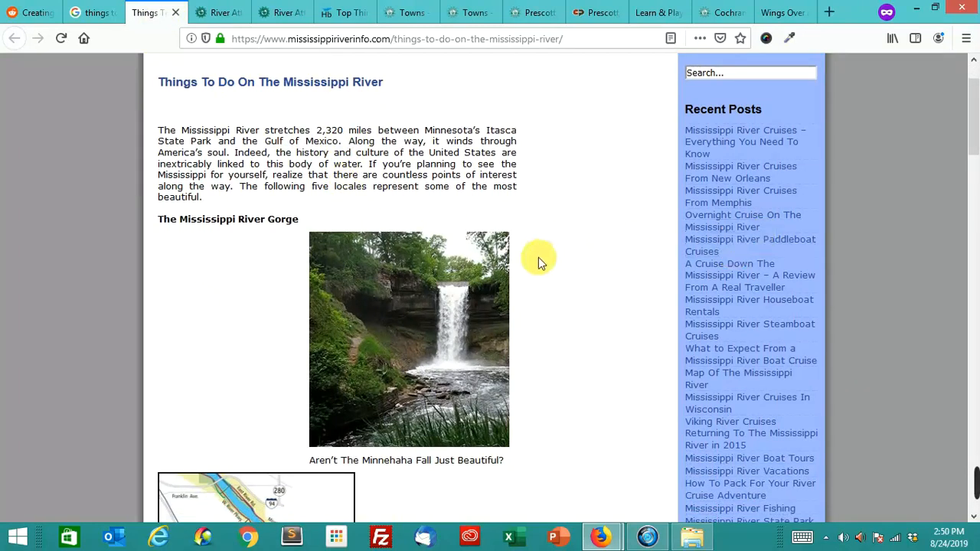
mouse_move(402, 65)
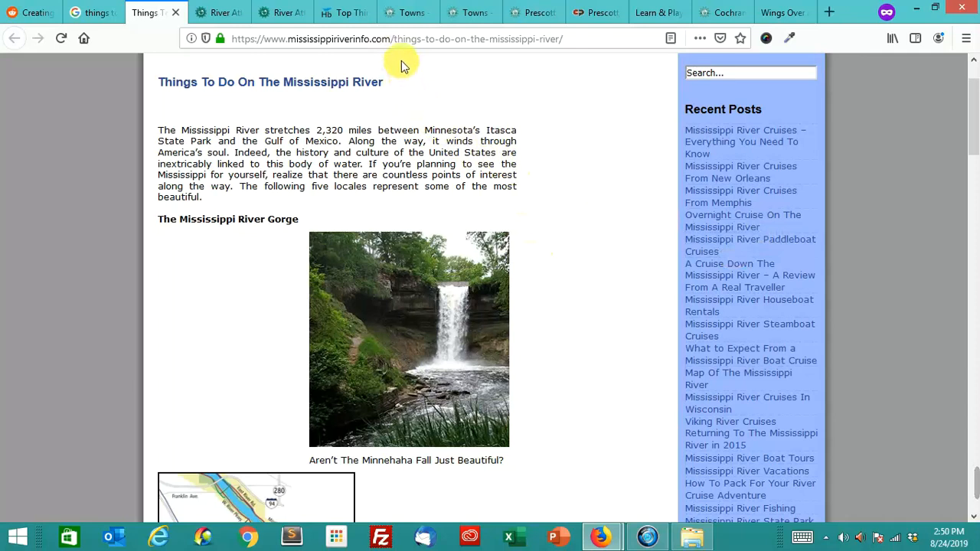
mouse_move(672, 157)
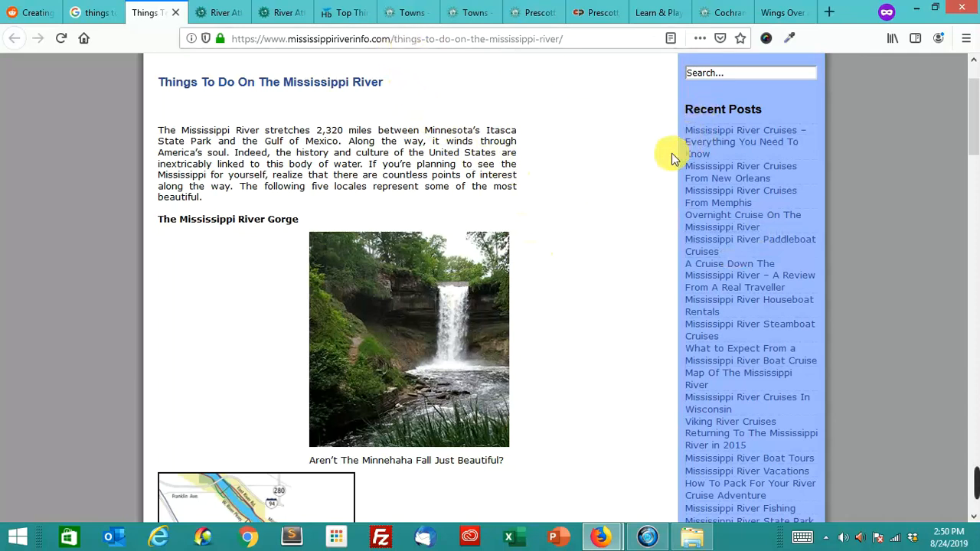
mouse_move(664, 181)
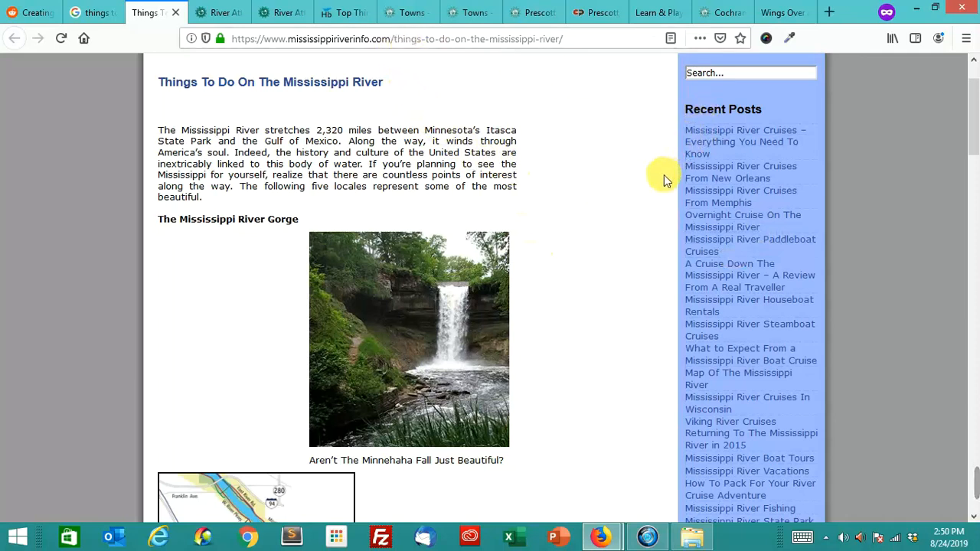
mouse_move(744, 142)
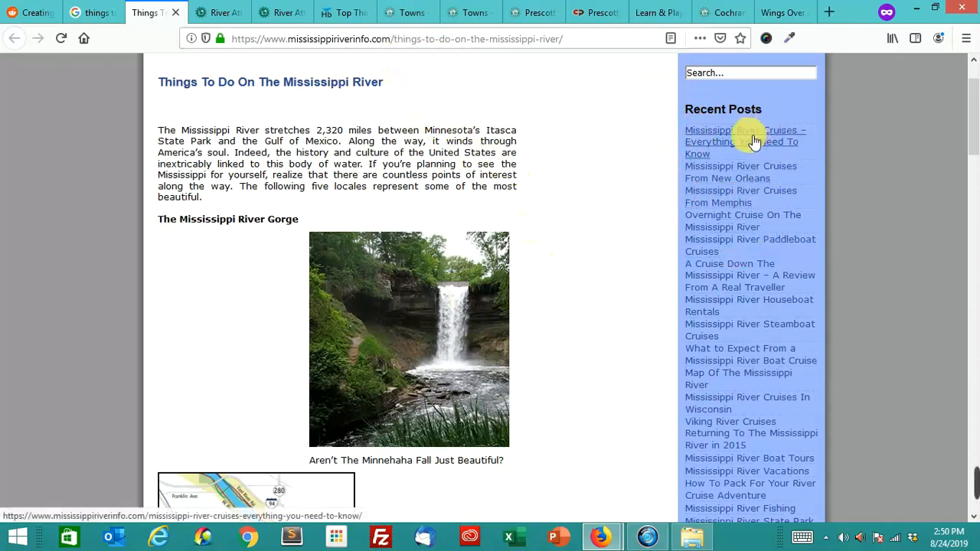
mouse_move(747, 173)
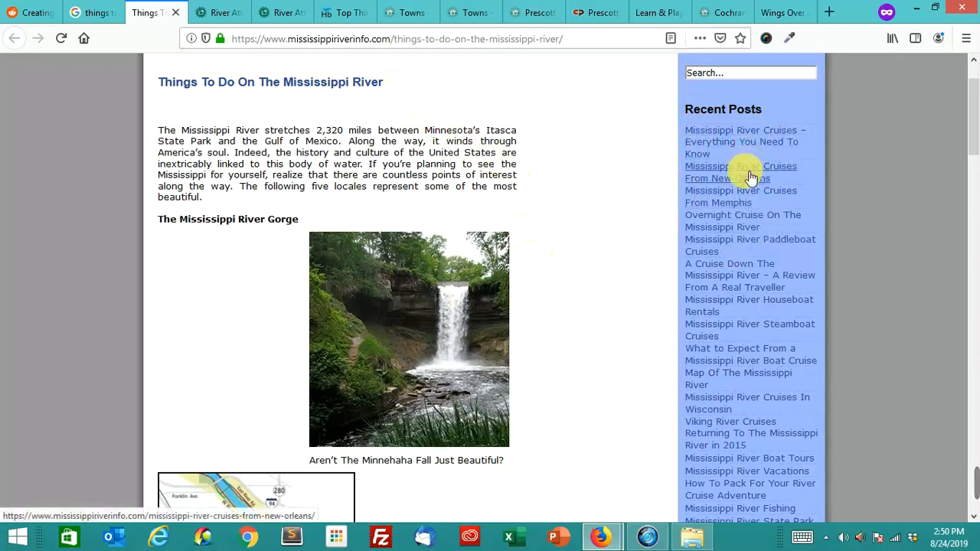
mouse_move(740, 196)
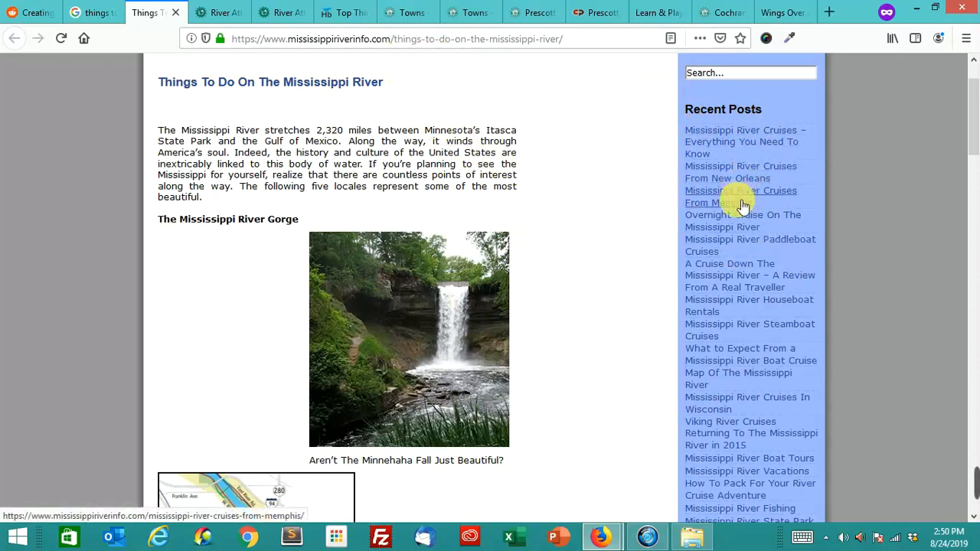
mouse_move(758, 305)
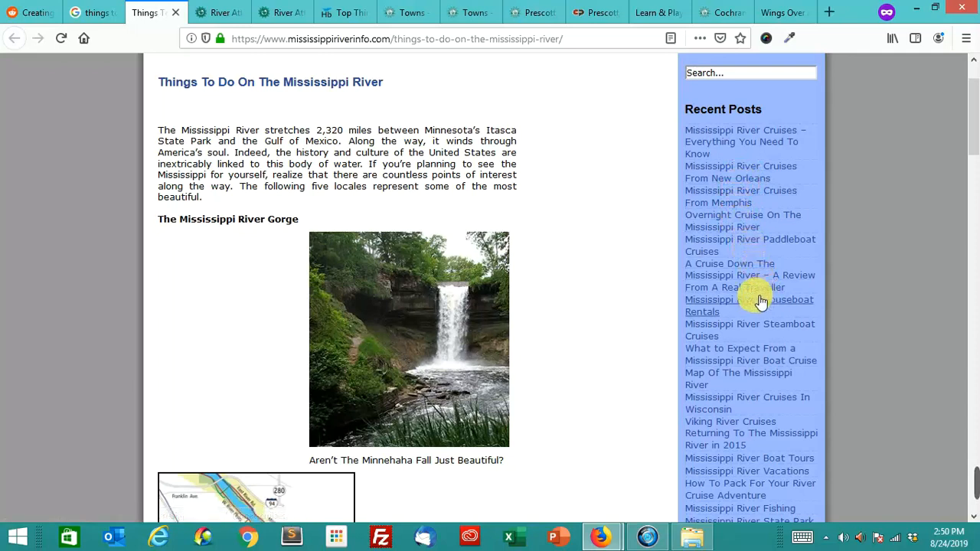
scroll(down, 3)
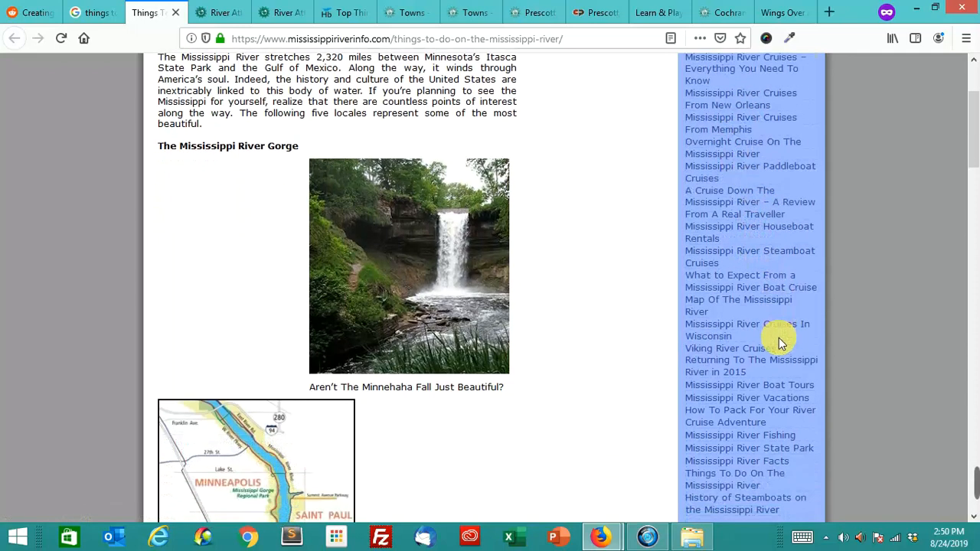
scroll(down, 3)
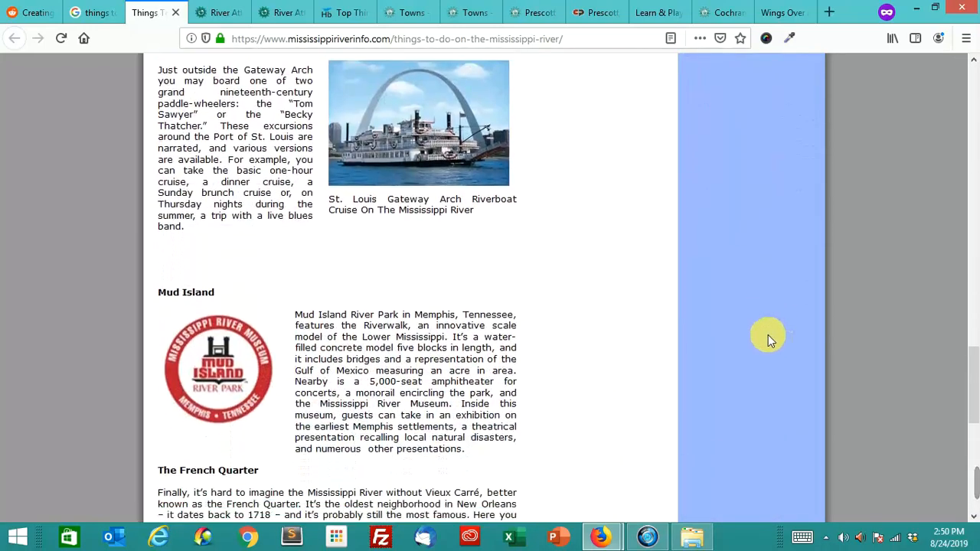
scroll(down, 3)
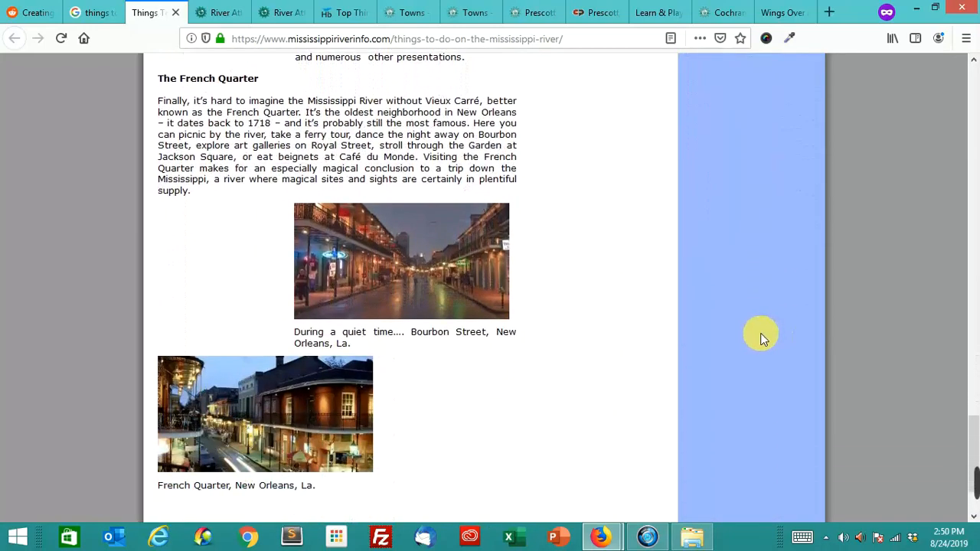
scroll(down, 3)
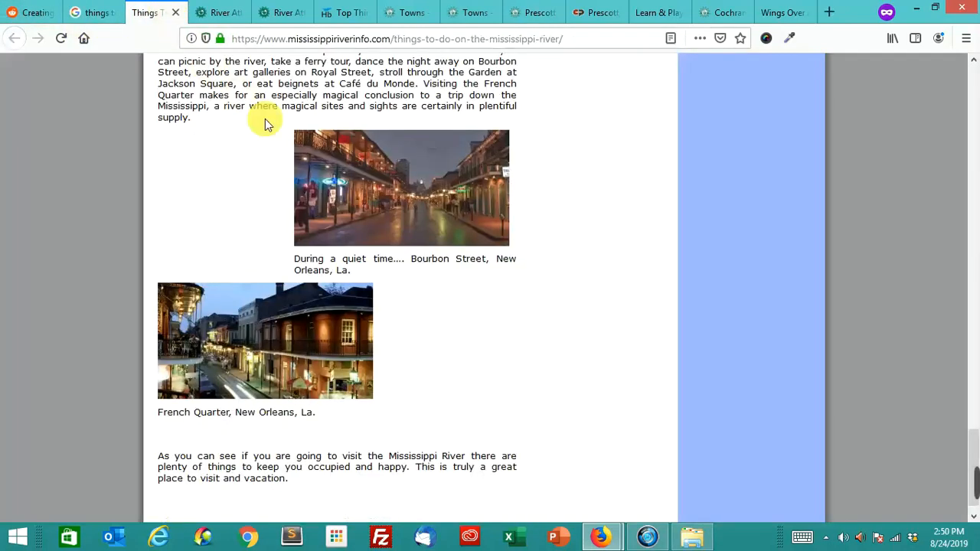
scroll(down, 3)
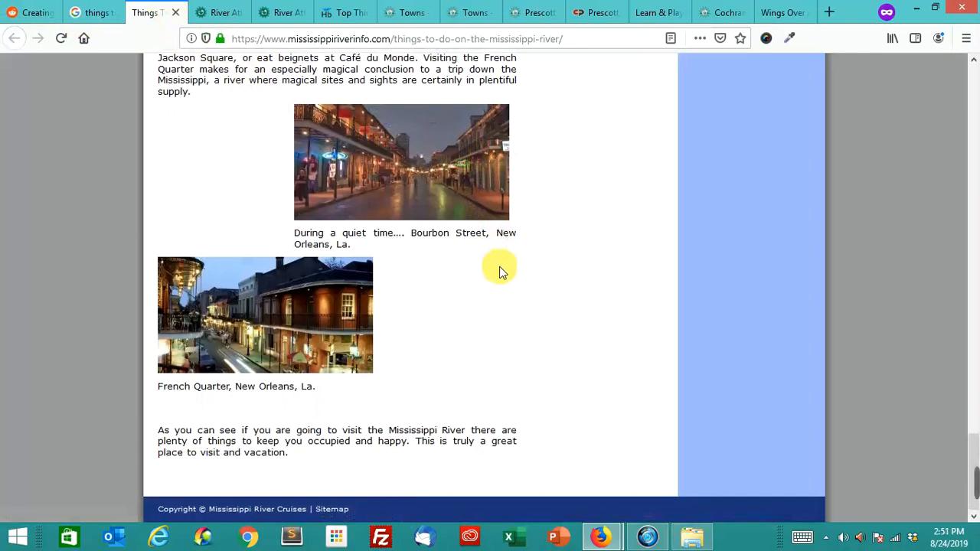
mouse_move(496, 274)
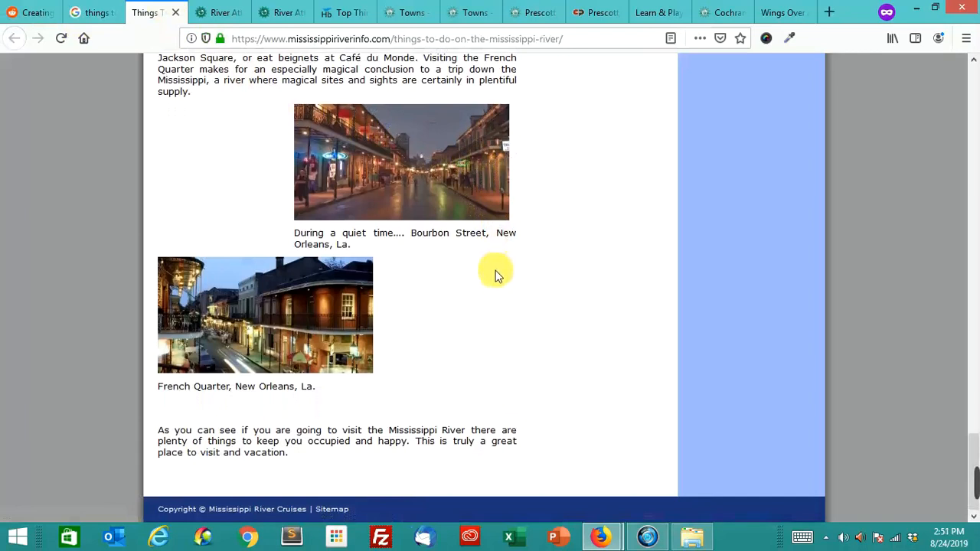
mouse_move(503, 297)
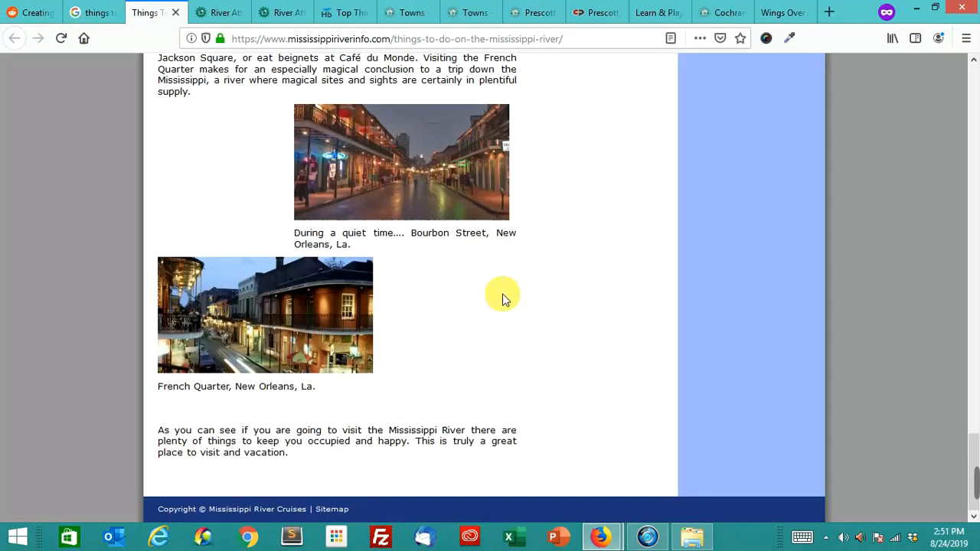
mouse_move(490, 310)
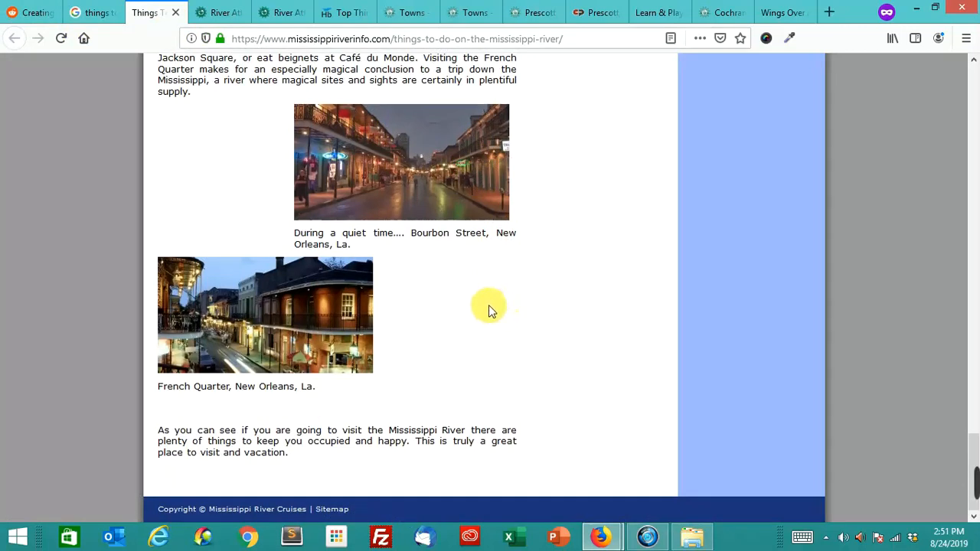
mouse_move(506, 318)
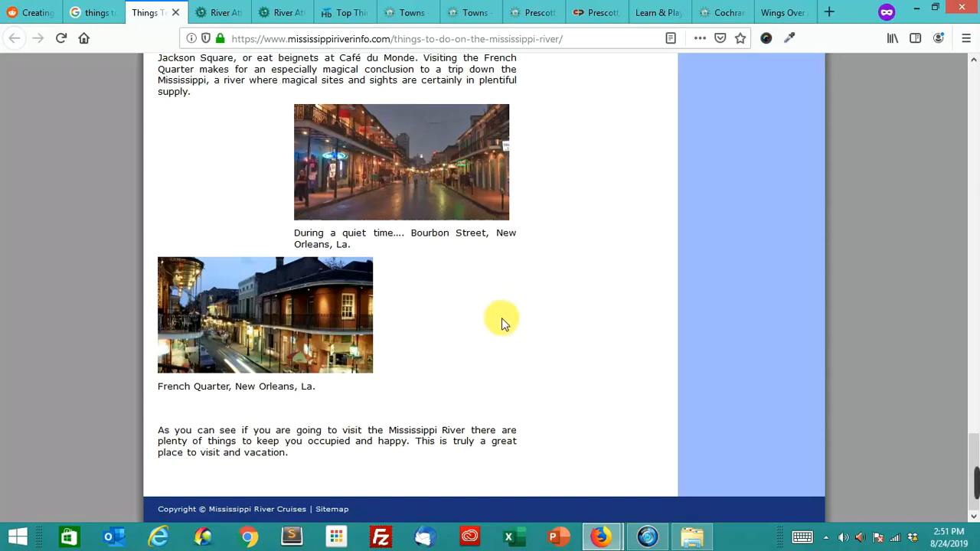
mouse_move(525, 311)
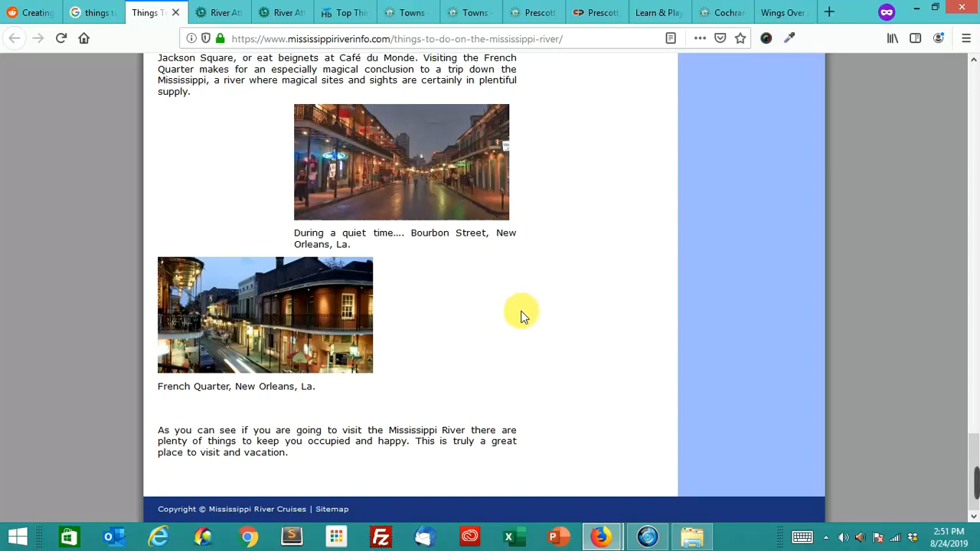
mouse_move(91, 12)
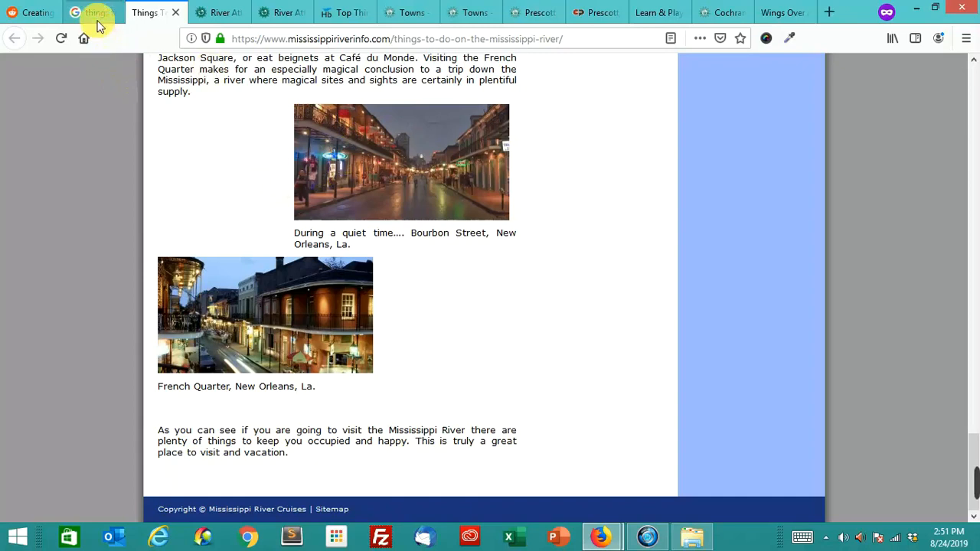
- Open the Money Inc river activities article from the Google results and start reading
click(92, 12)
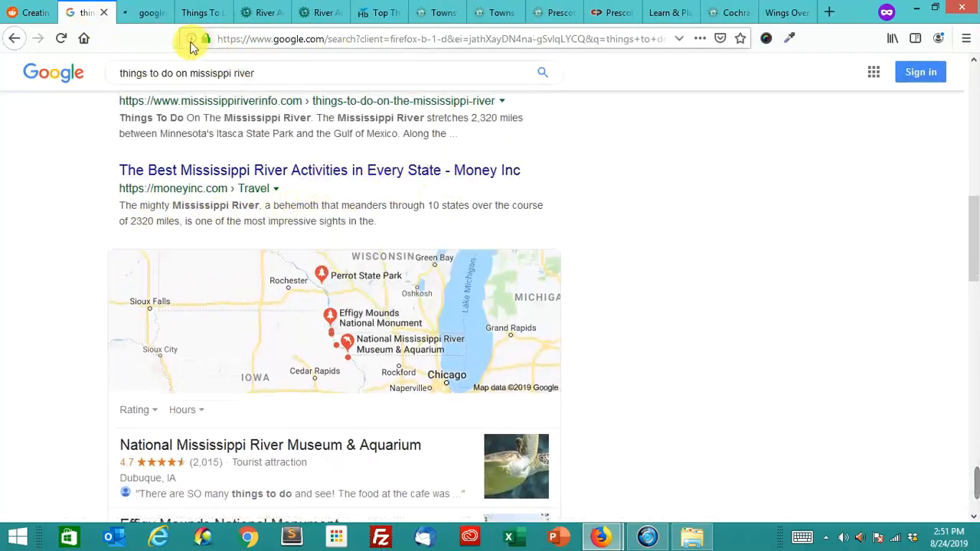
click(319, 170)
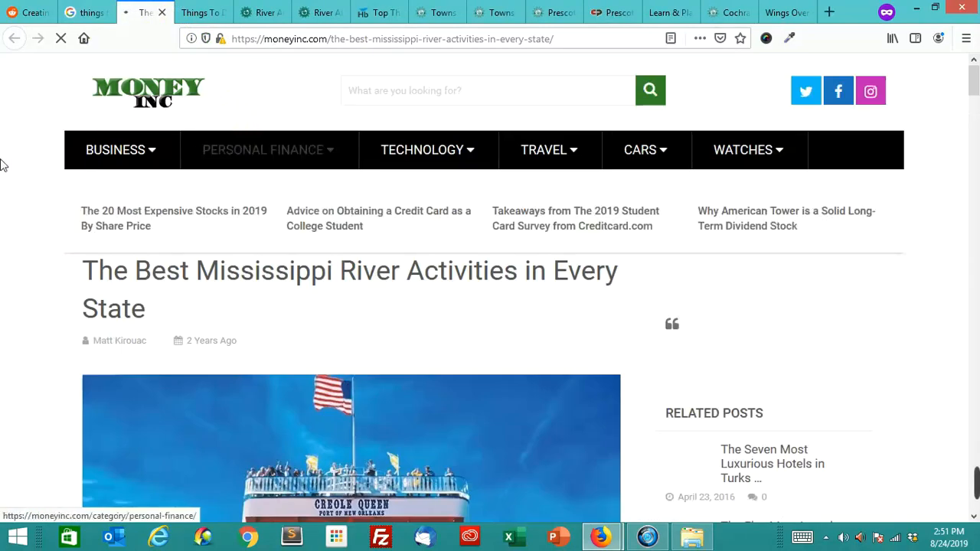
scroll(down, 3)
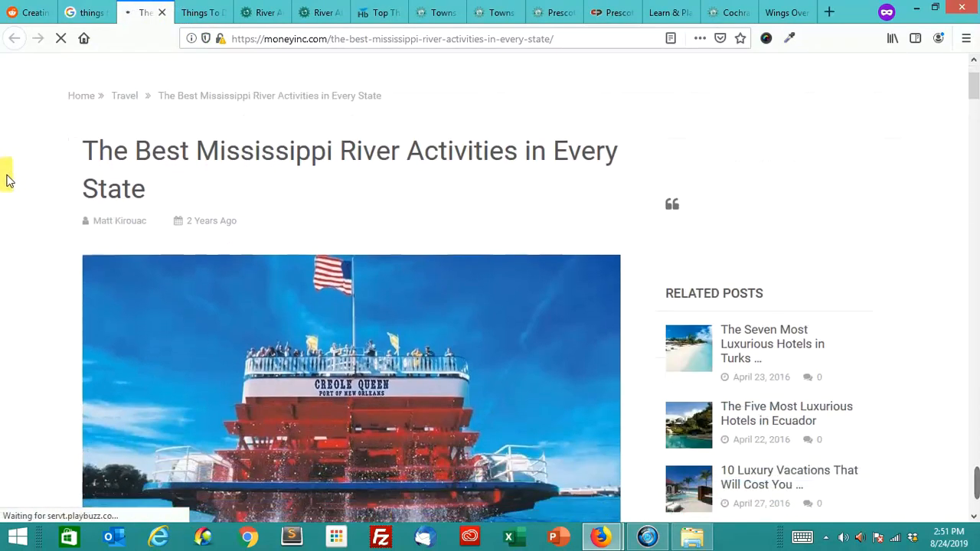
scroll(down, 3)
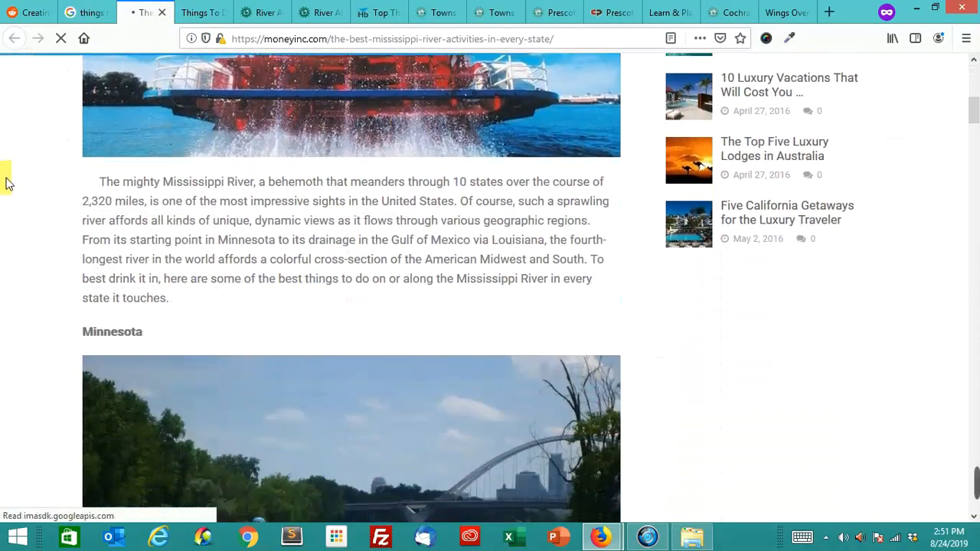
scroll(down, 3)
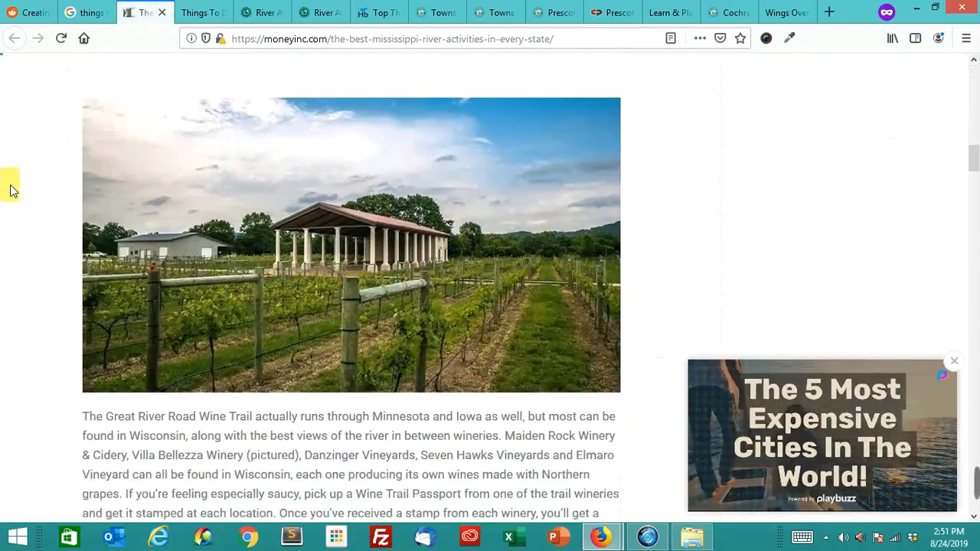
scroll(down, 3)
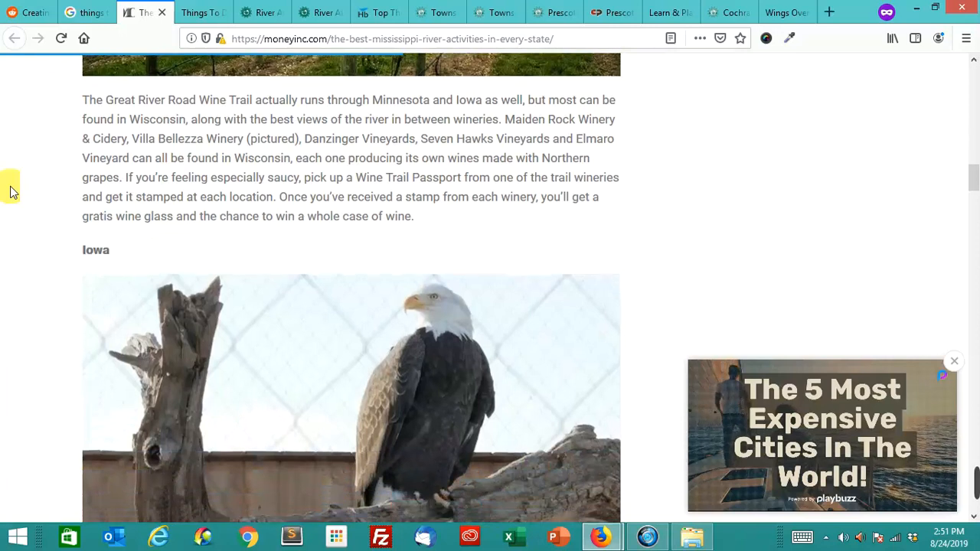
- Read Money Inc's state-by-state activities through Arkansas, then return to Google's results
scroll(down, 3)
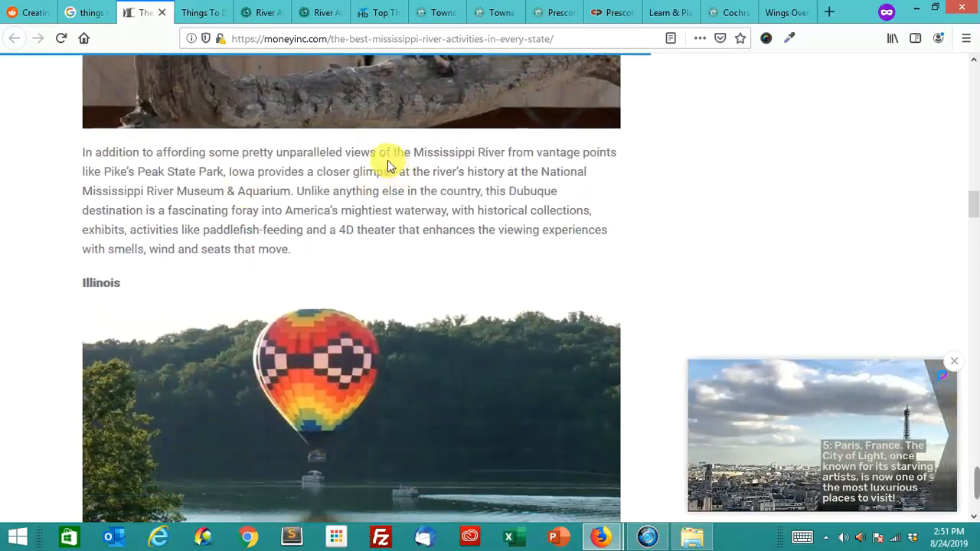
scroll(down, 3)
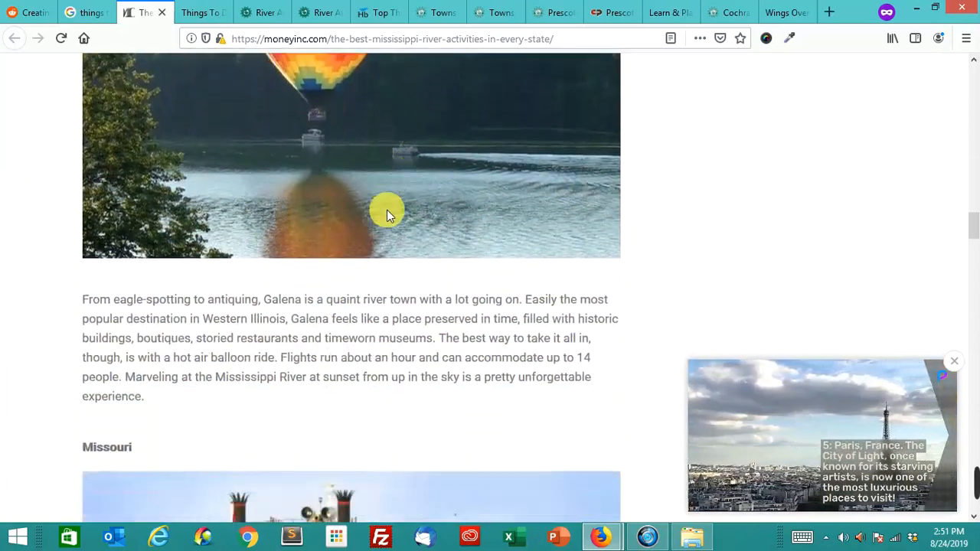
scroll(down, 3)
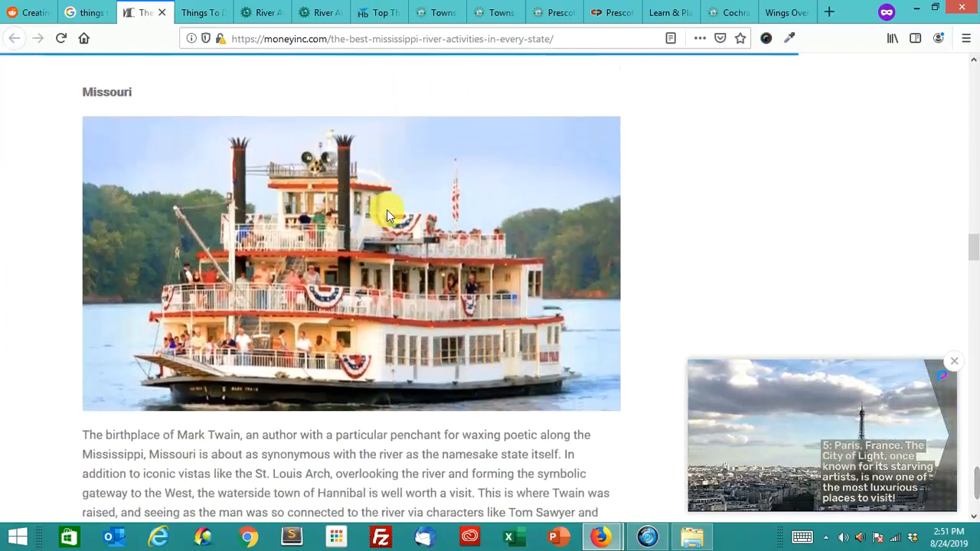
scroll(down, 3)
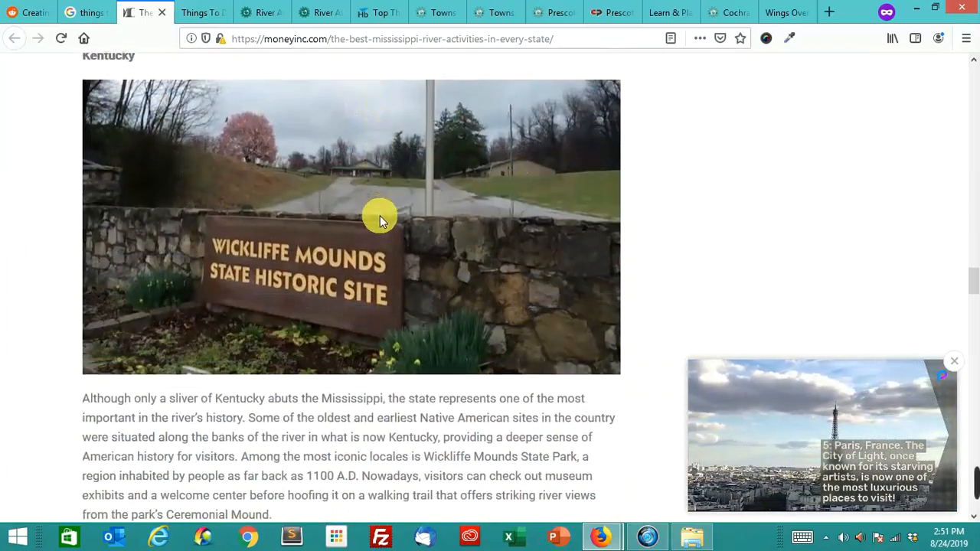
scroll(down, 3)
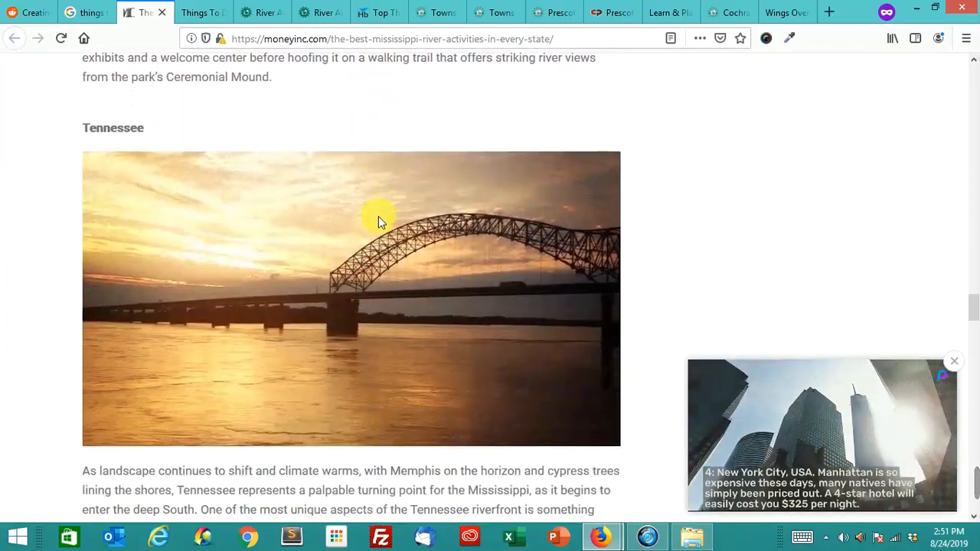
scroll(down, 3)
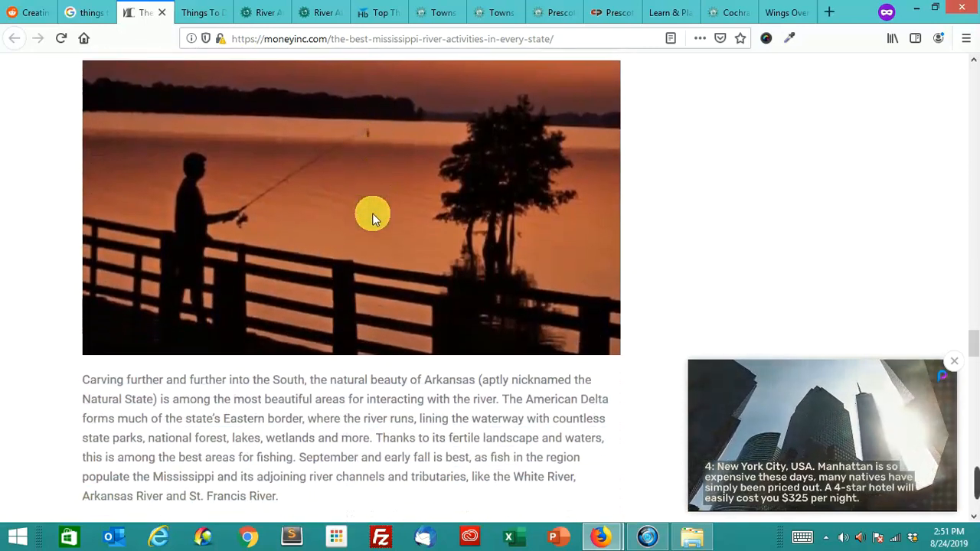
click(84, 12)
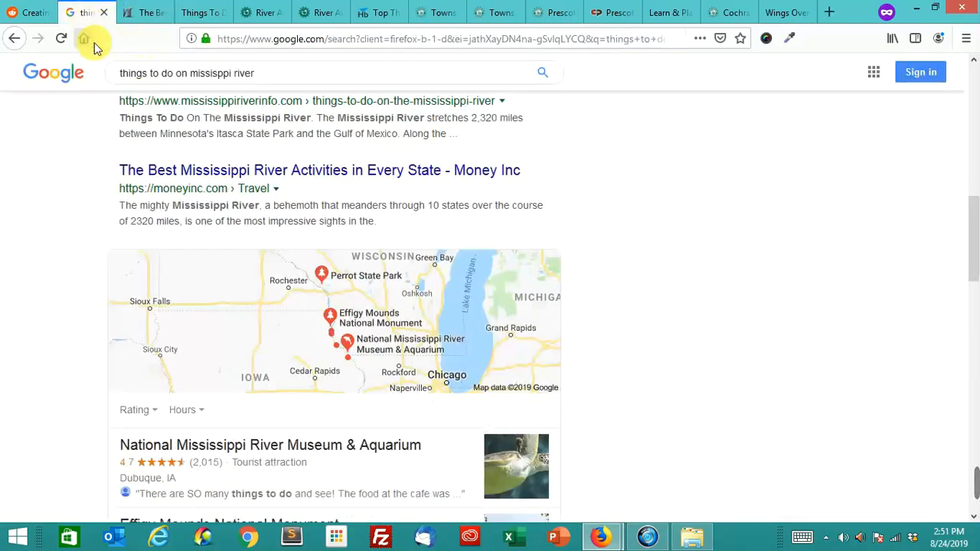
- Return to the 'Creating a Whole New Website for Backlinks' thread, showing its top comment
scroll(down, 3)
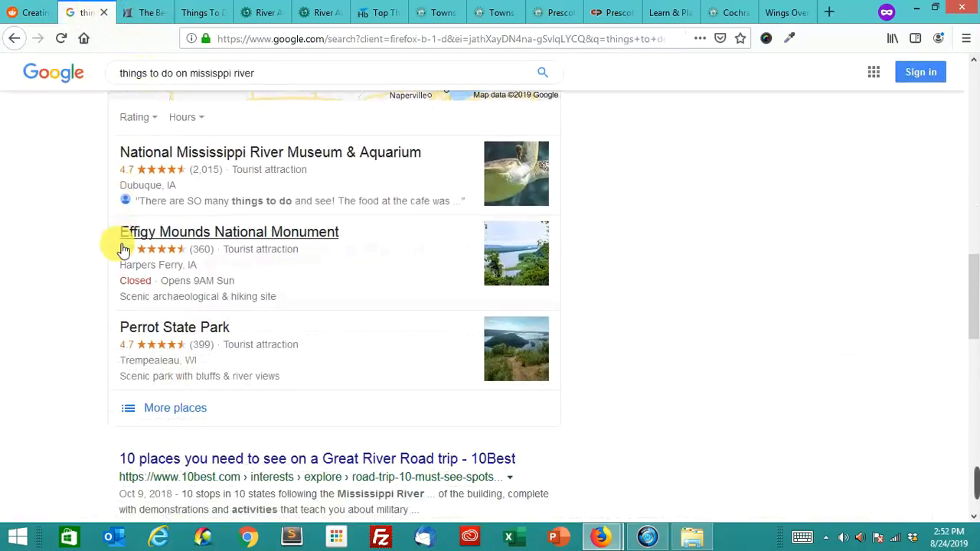
scroll(down, 3)
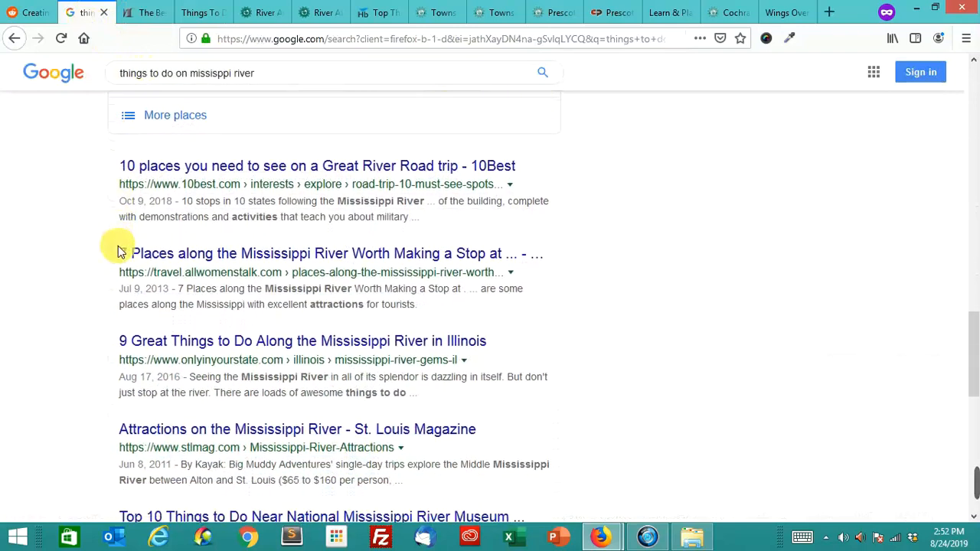
scroll(down, 3)
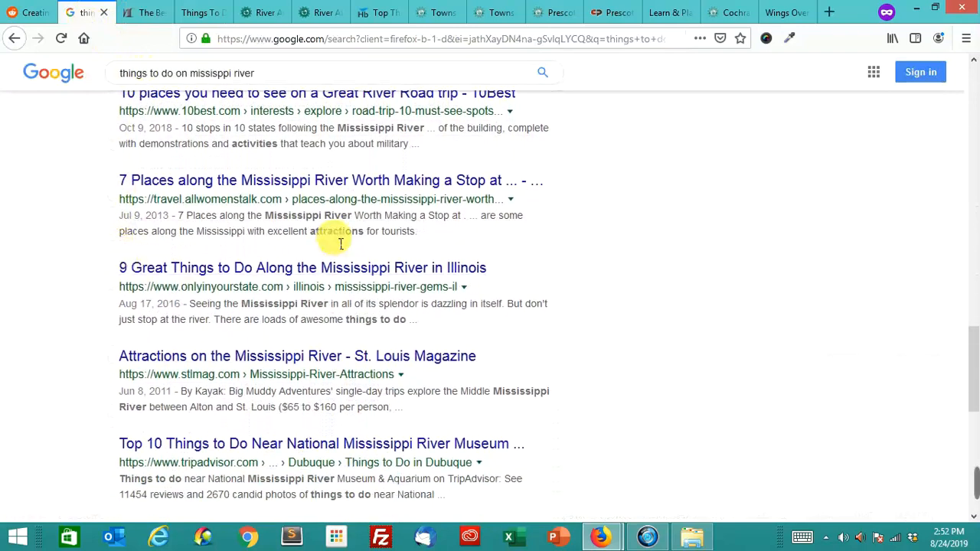
scroll(down, 3)
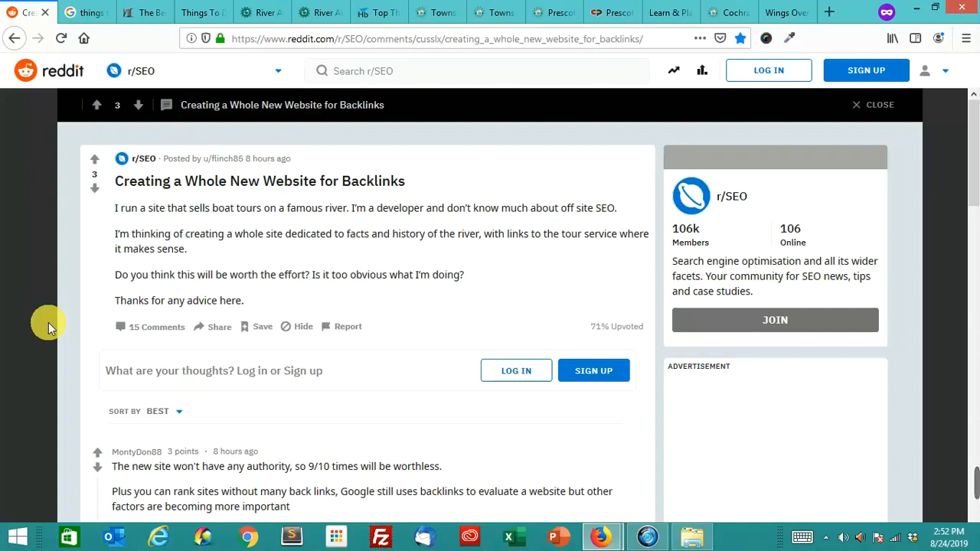
- Scroll to the poster's reply and Endda's response about aged, heavily backlinked sites
scroll(down, 3)
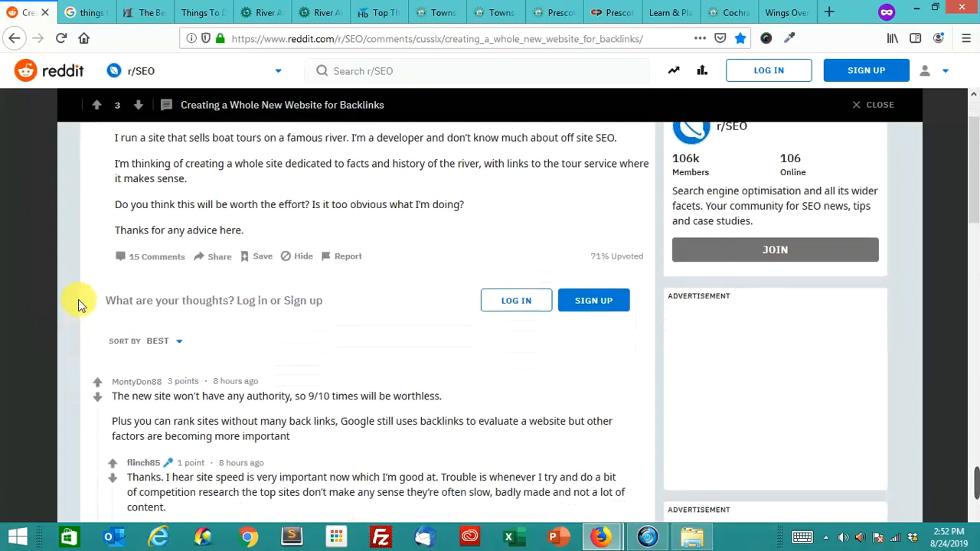
scroll(down, 3)
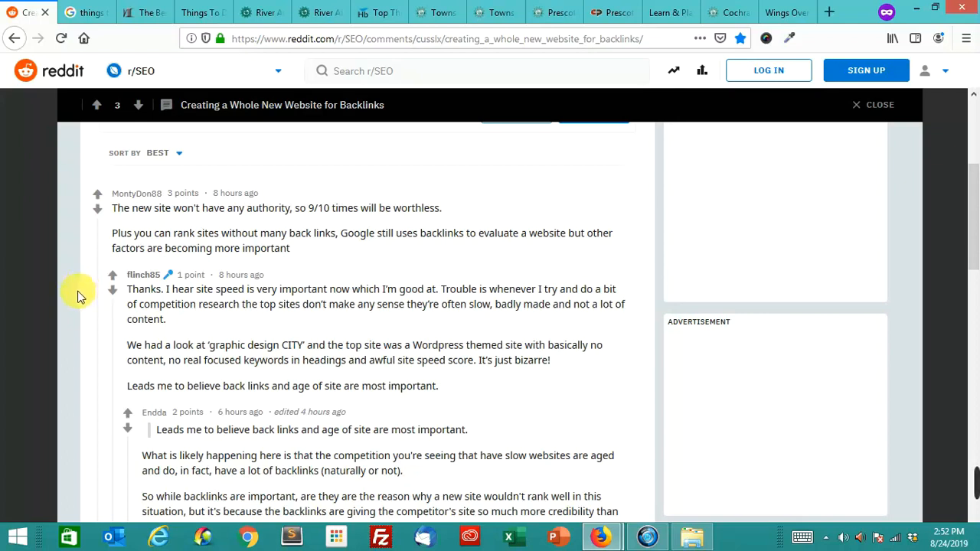
mouse_move(97, 306)
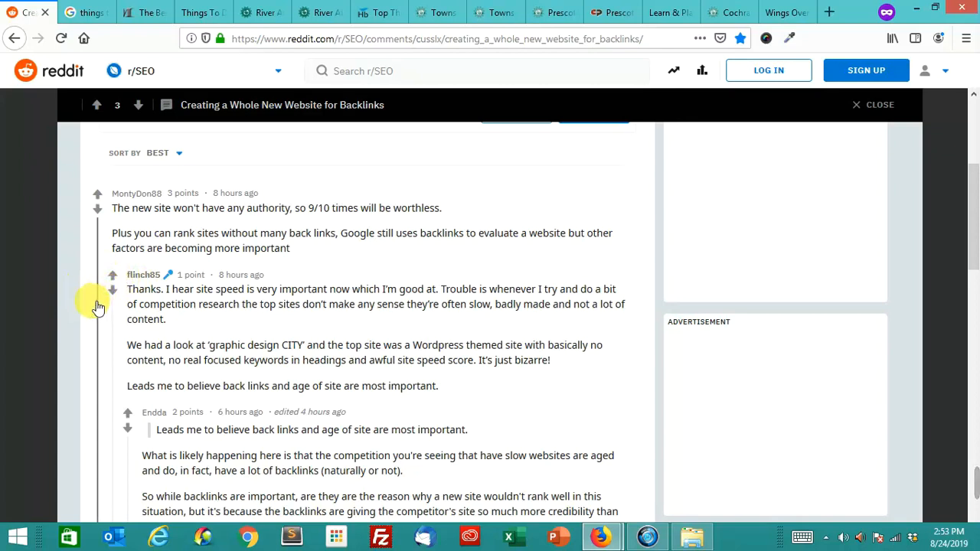
scroll(down, 3)
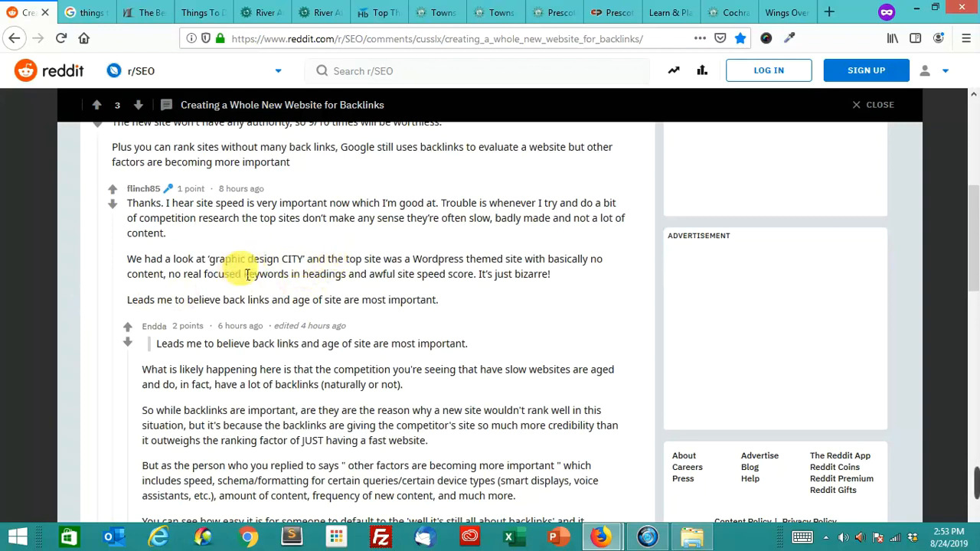
mouse_move(253, 223)
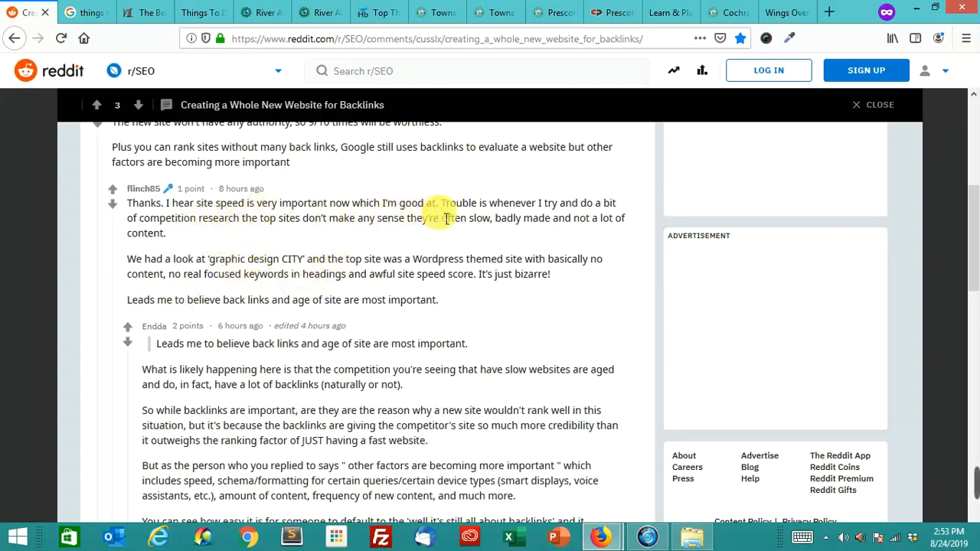
mouse_move(459, 226)
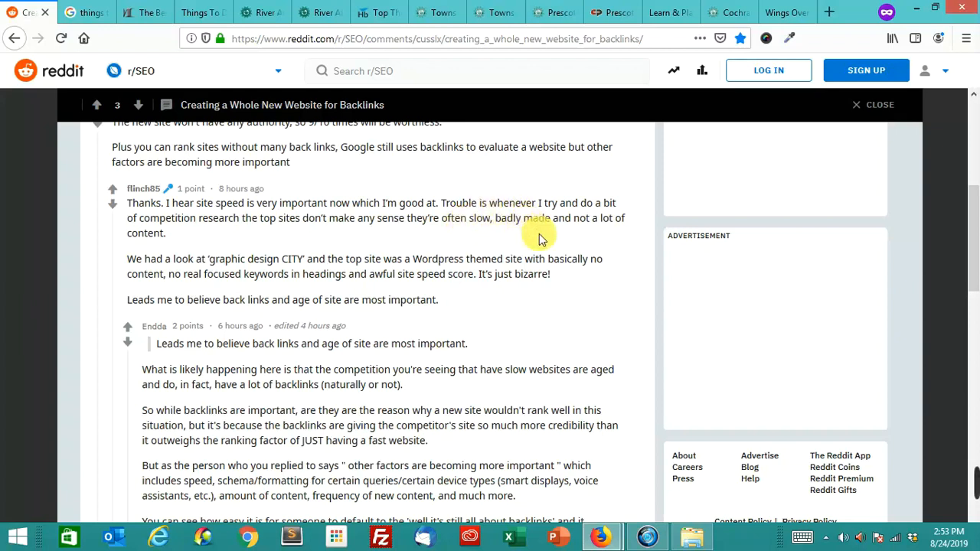
mouse_move(340, 293)
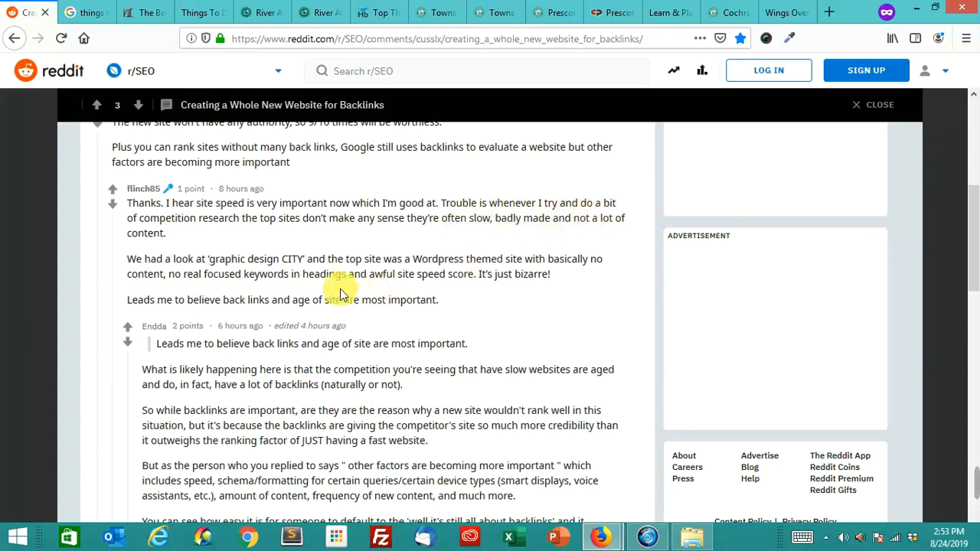
mouse_move(508, 231)
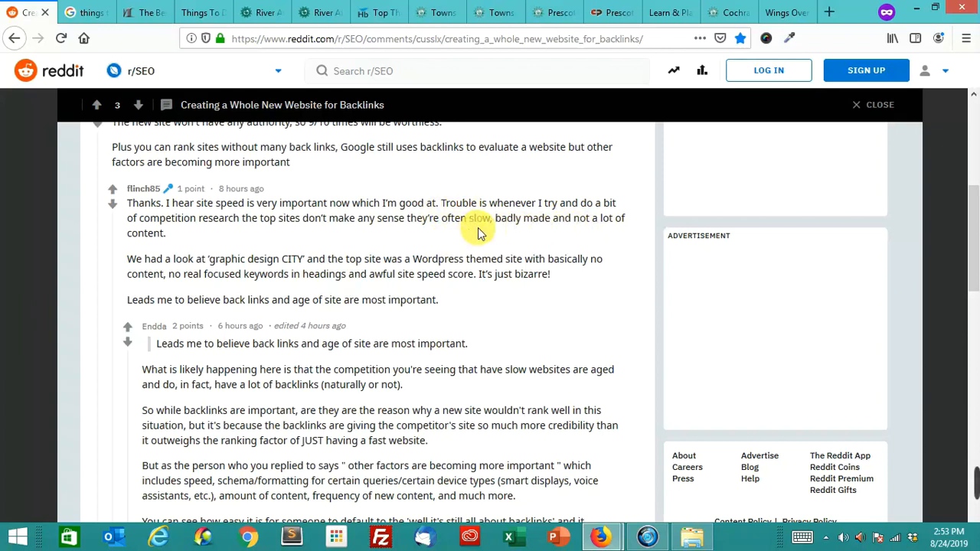
mouse_move(471, 241)
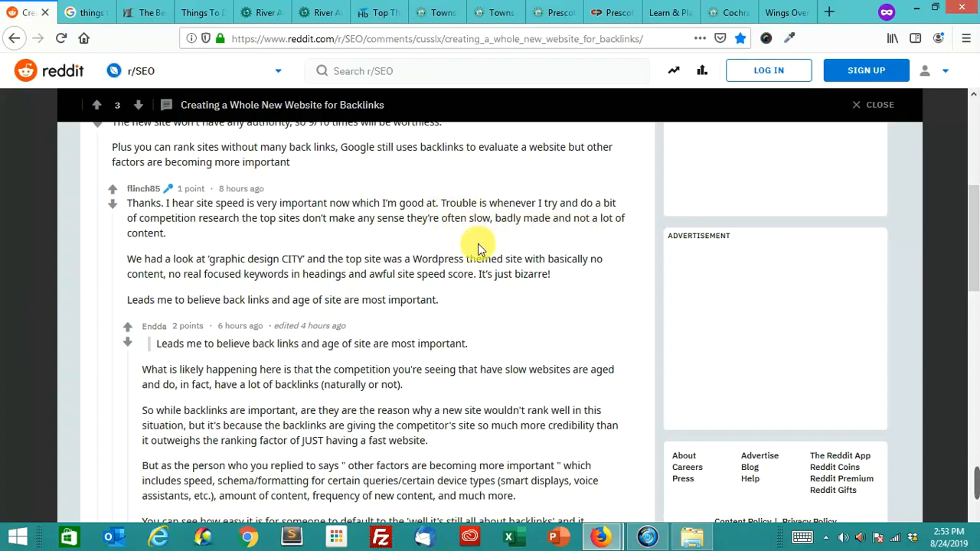
mouse_move(517, 264)
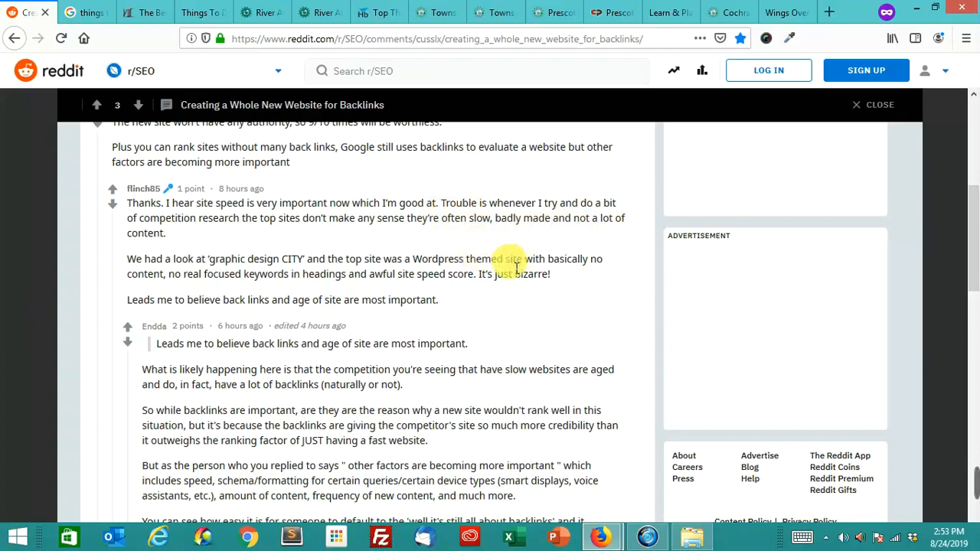
mouse_move(557, 235)
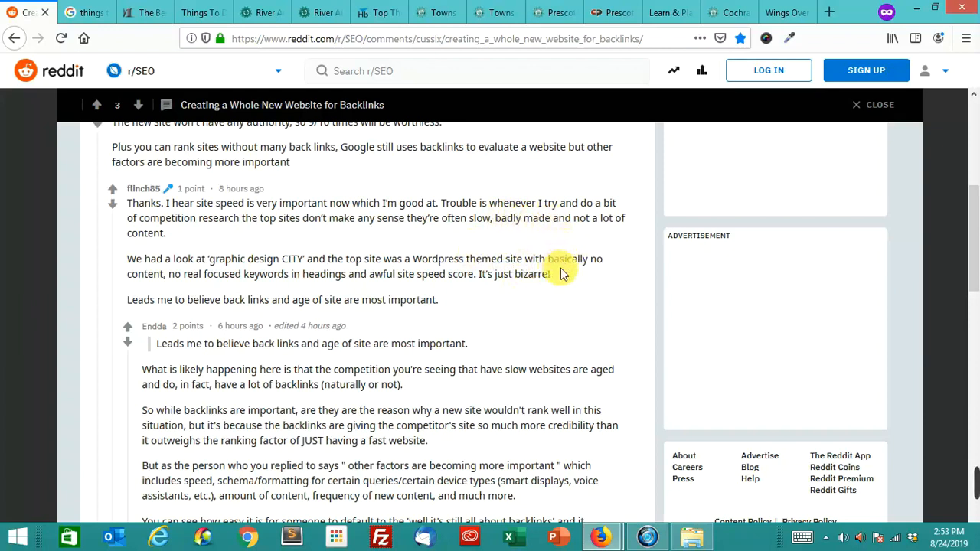
mouse_move(567, 298)
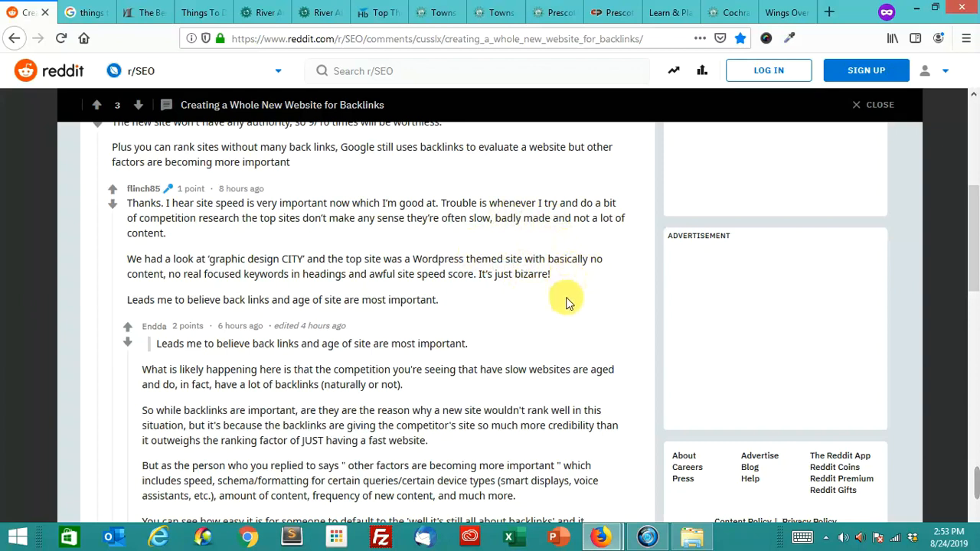
scroll(down, 3)
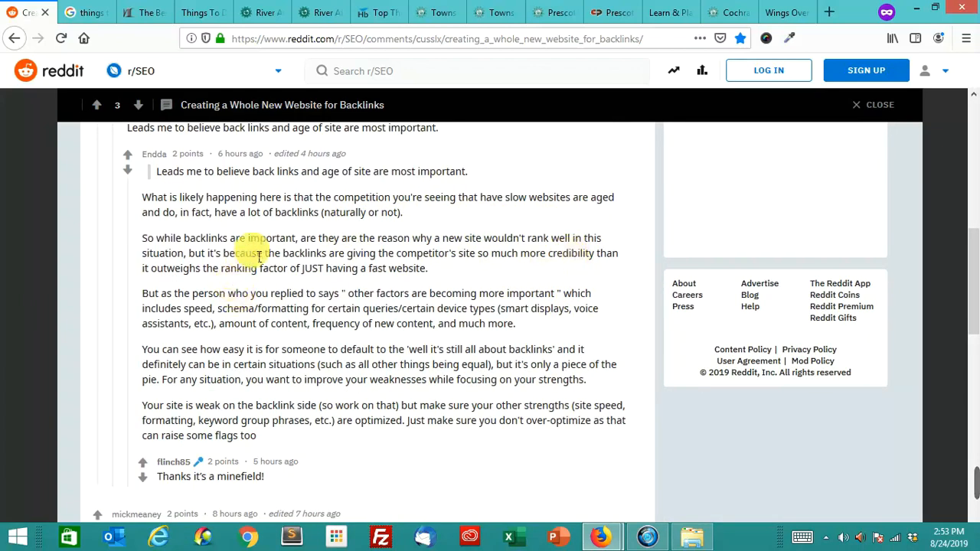
mouse_move(471, 278)
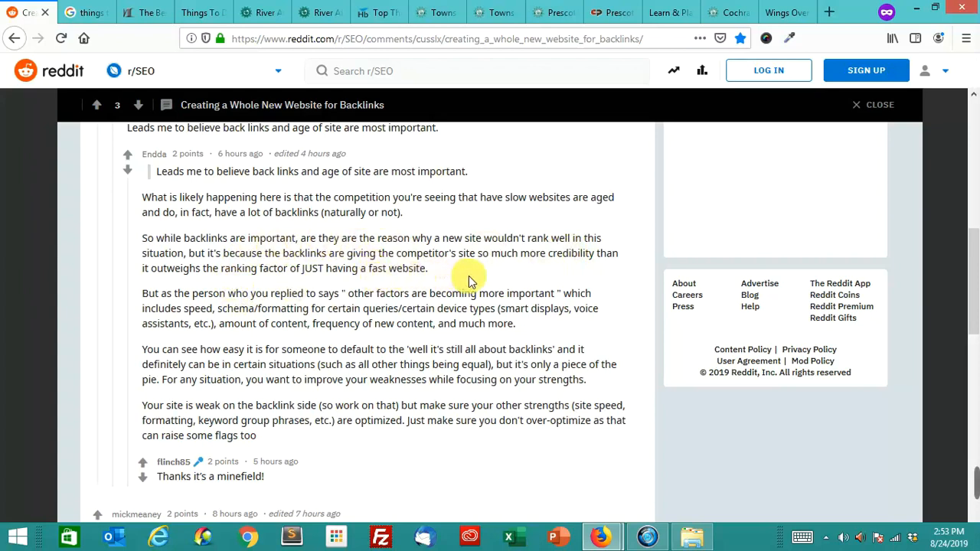
scroll(down, 3)
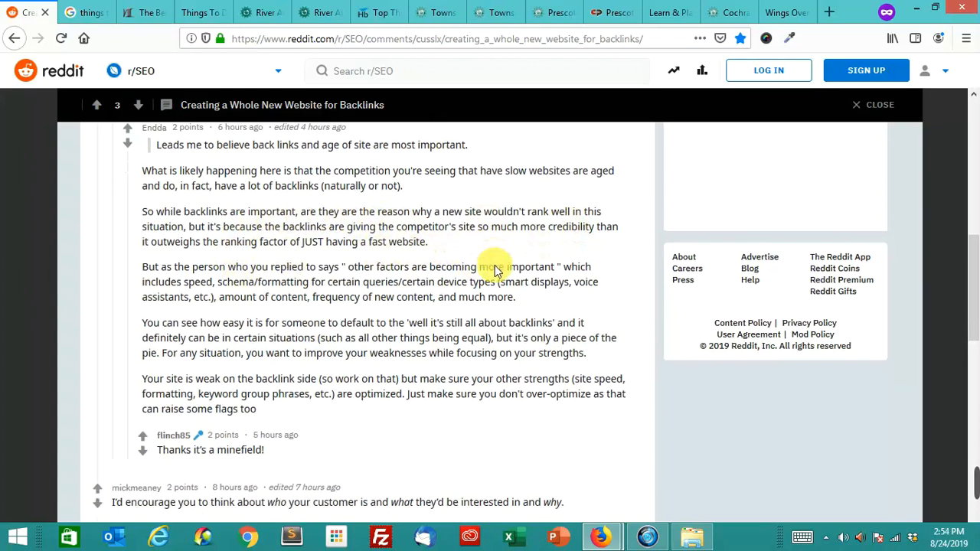
scroll(down, 3)
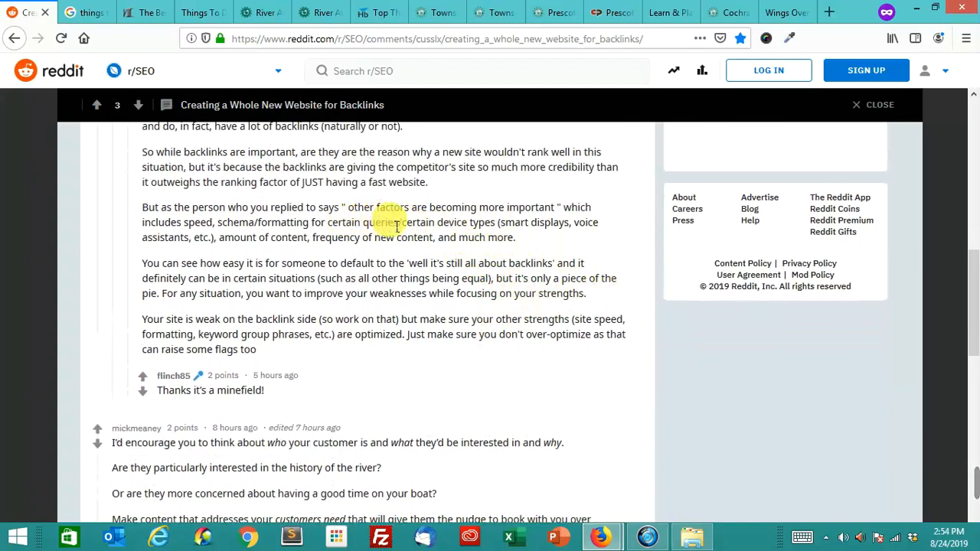
mouse_move(333, 254)
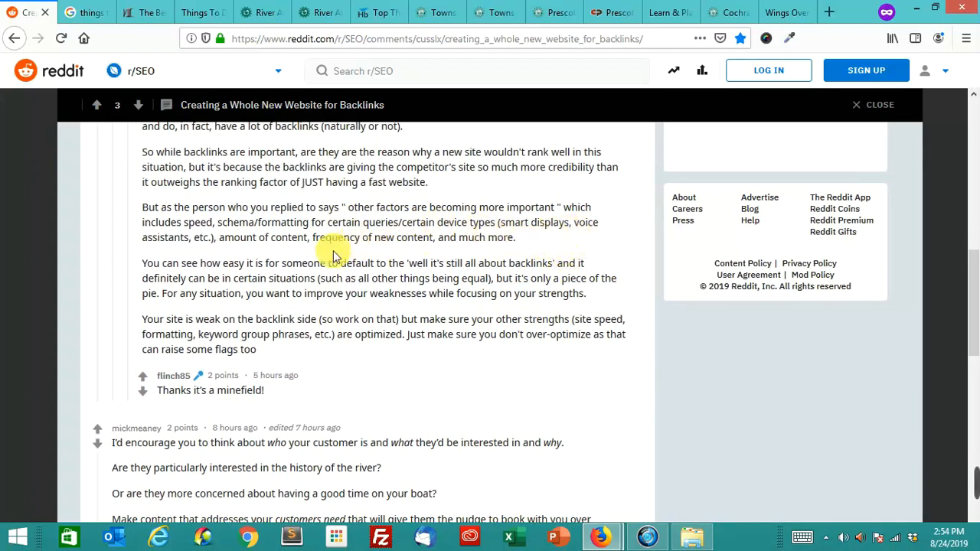
mouse_move(604, 253)
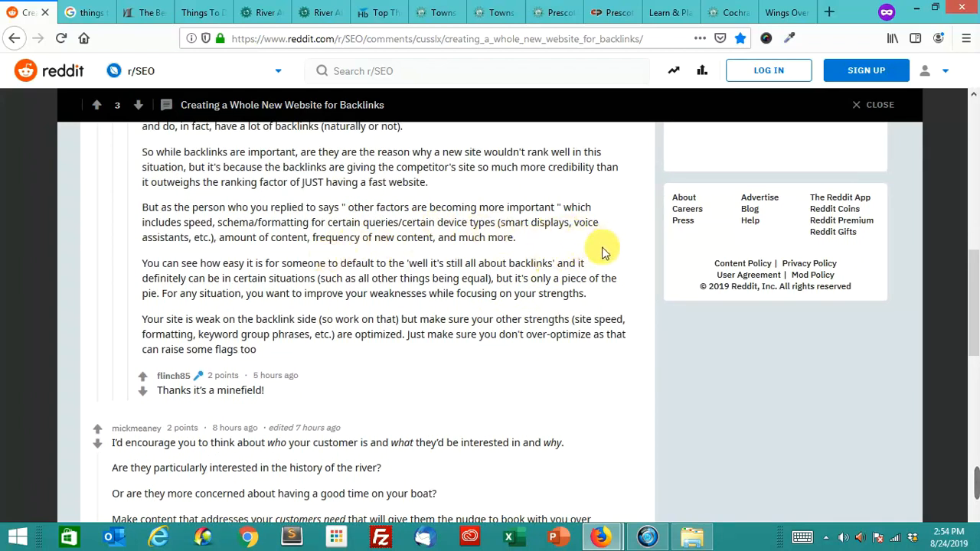
mouse_move(613, 254)
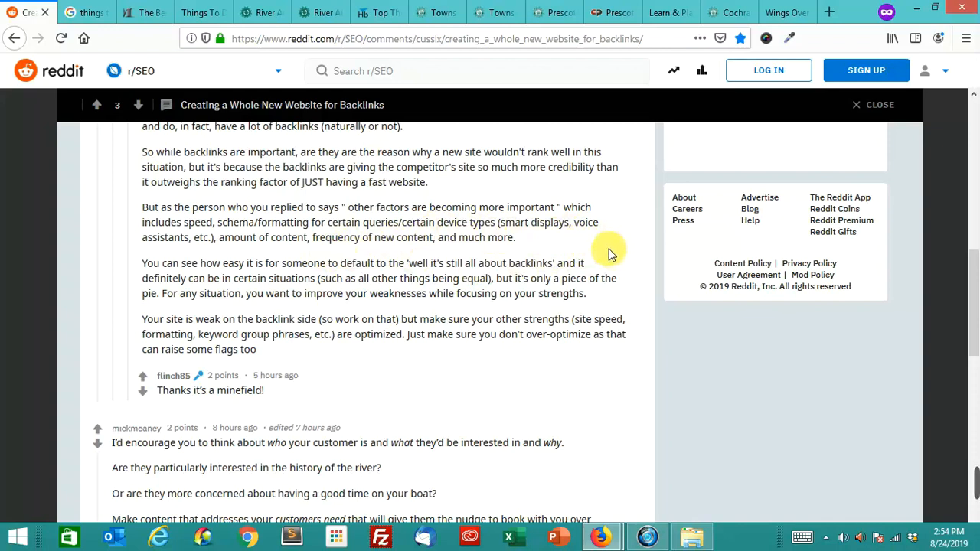
scroll(down, 3)
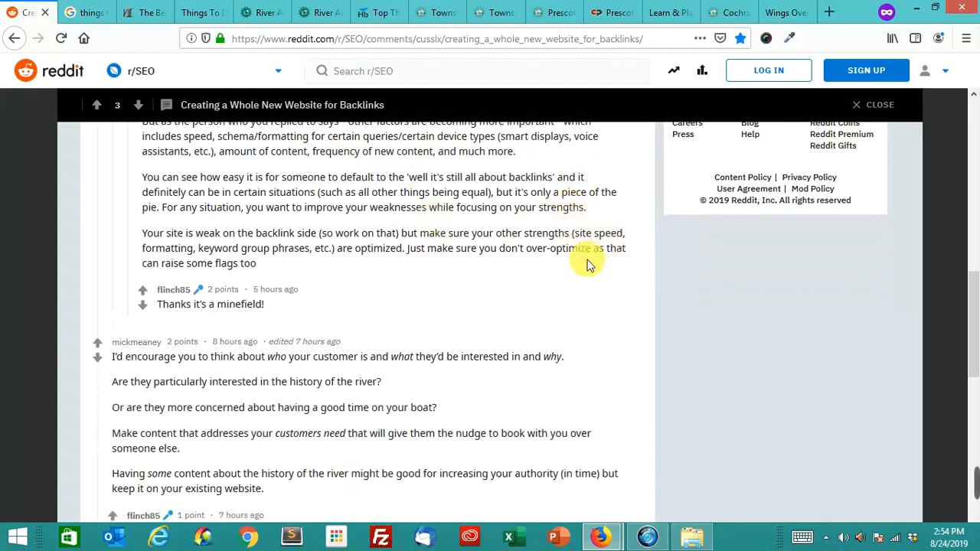
scroll(down, 3)
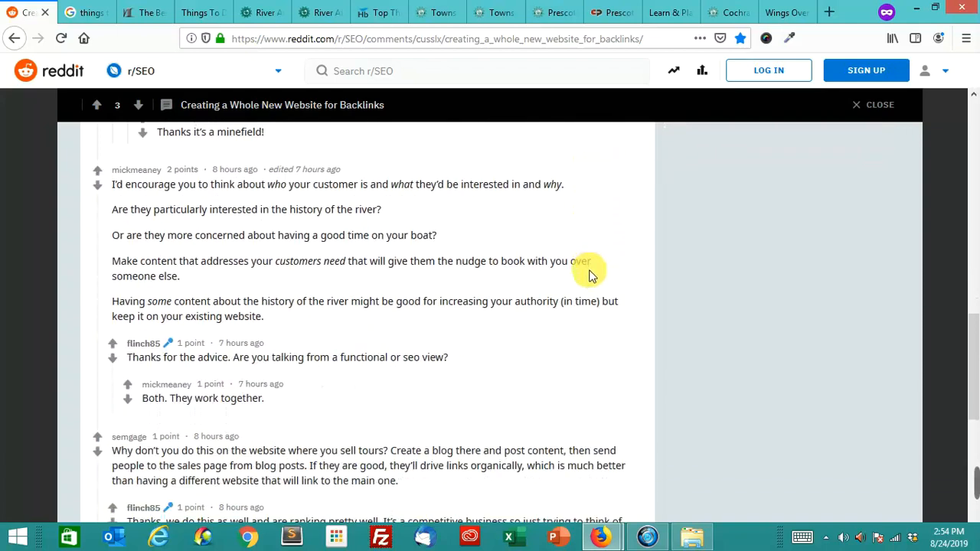
mouse_move(333, 209)
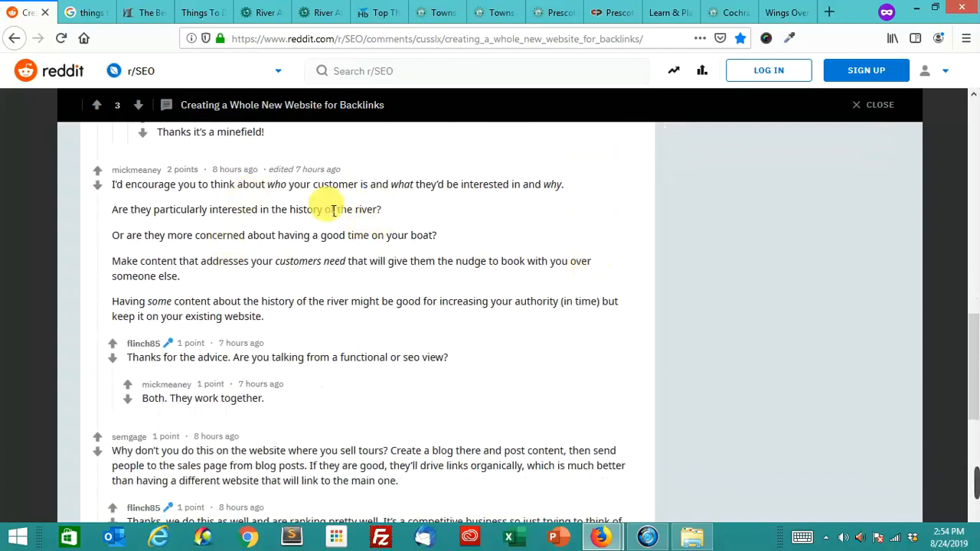
mouse_move(512, 228)
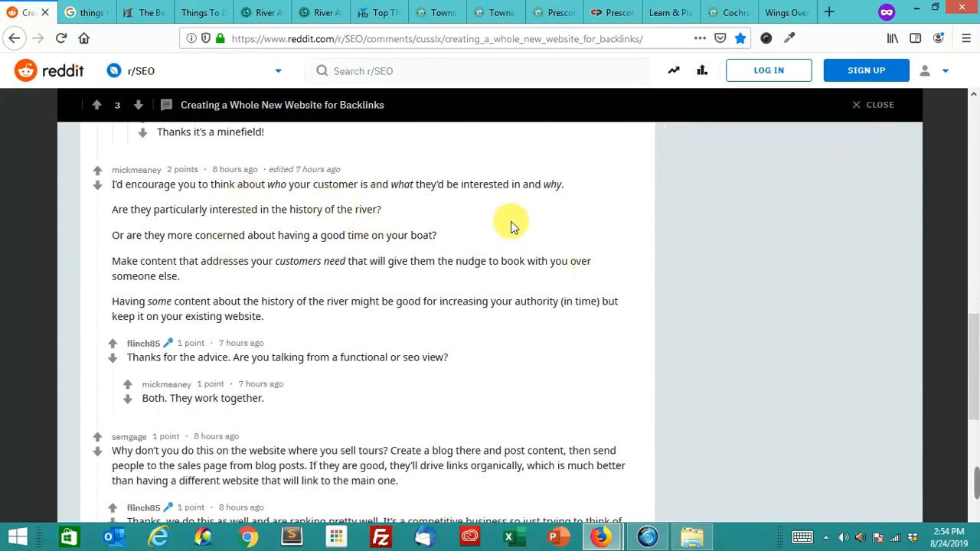
mouse_move(504, 232)
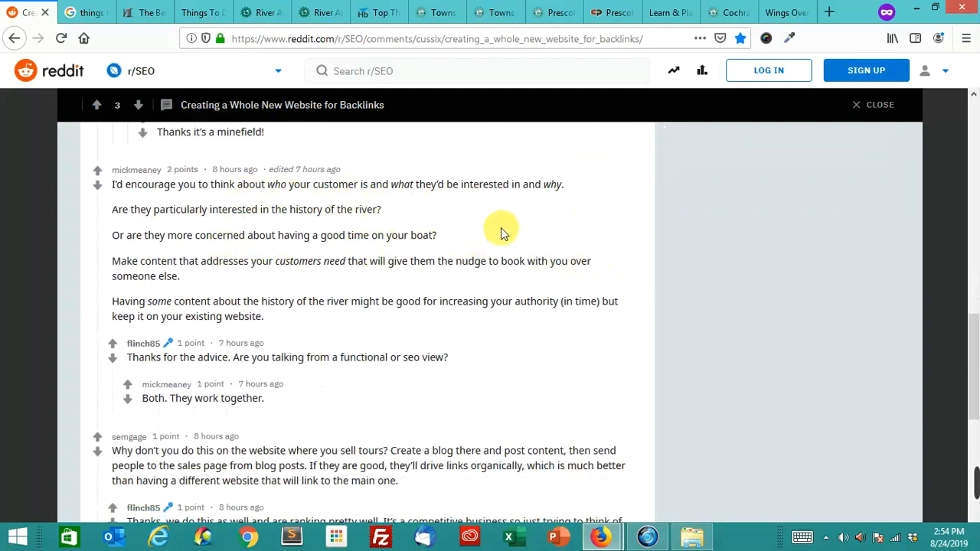
mouse_move(505, 240)
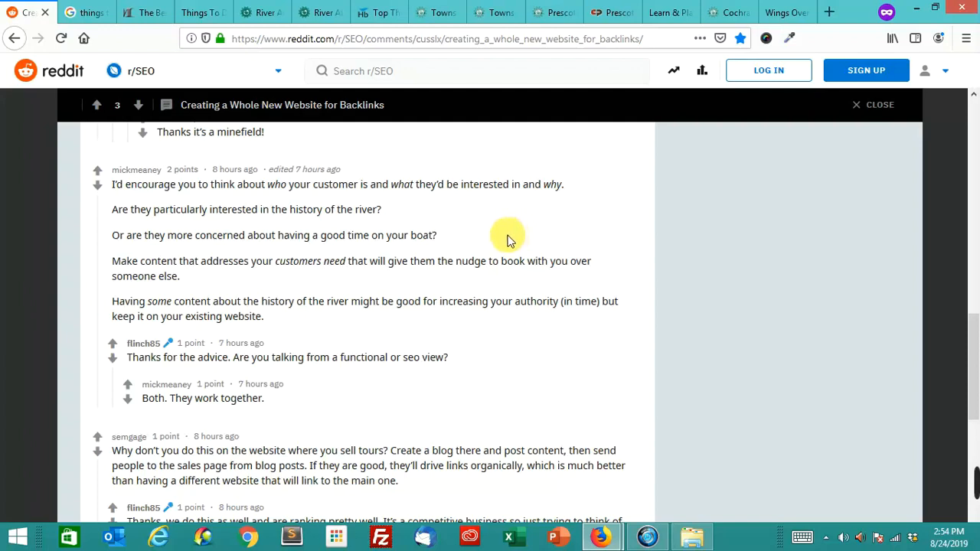
mouse_move(539, 221)
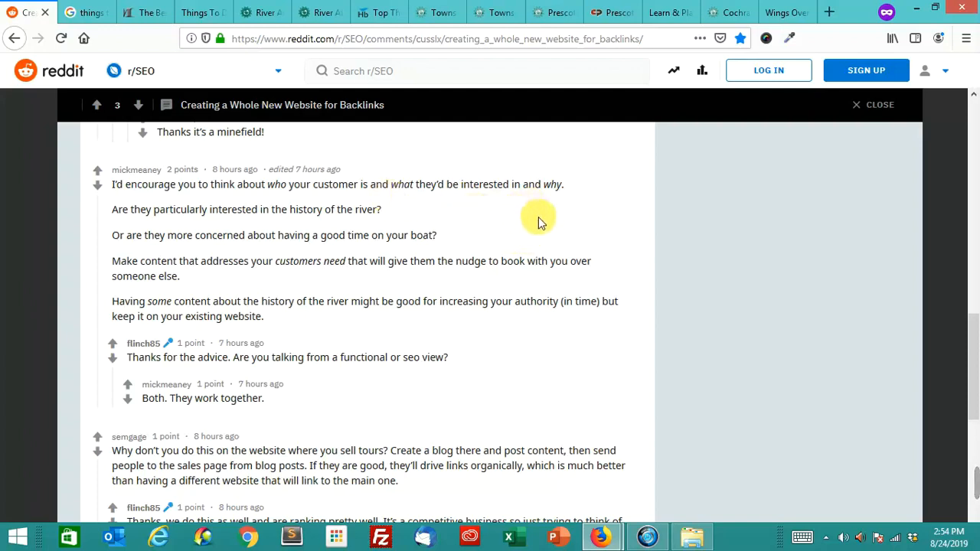
mouse_move(534, 235)
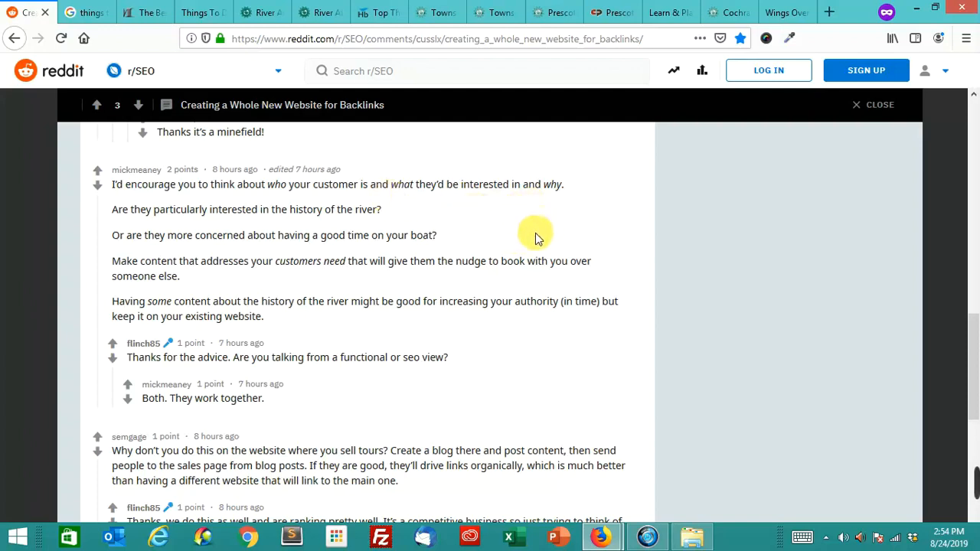
mouse_move(543, 228)
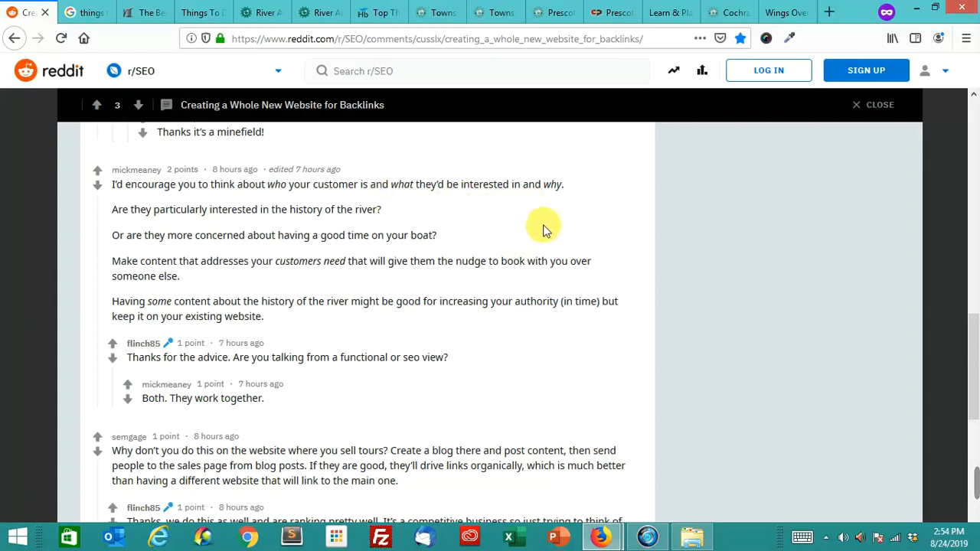
scroll(down, 3)
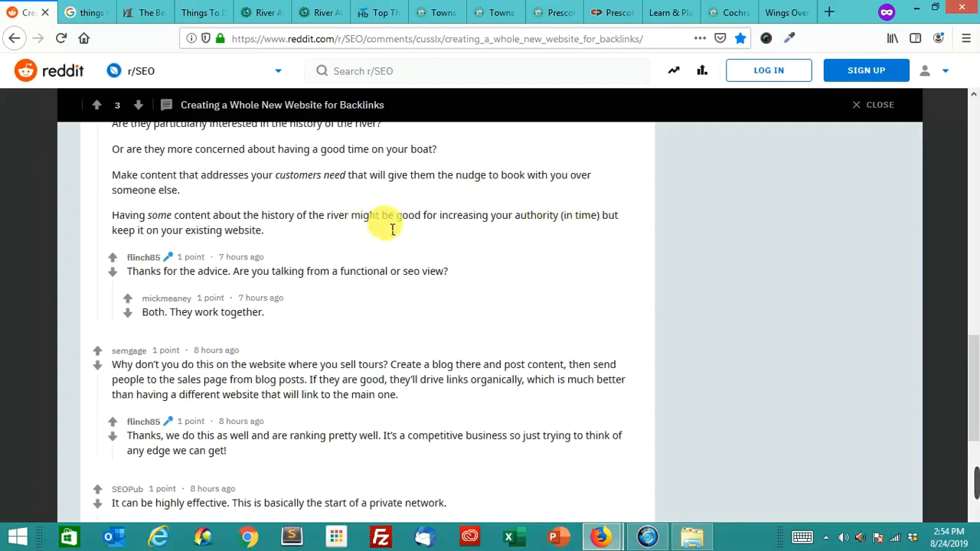
- Scroll to SEOPub's tourist-attractions or local-business directory site suggestion
scroll(down, 3)
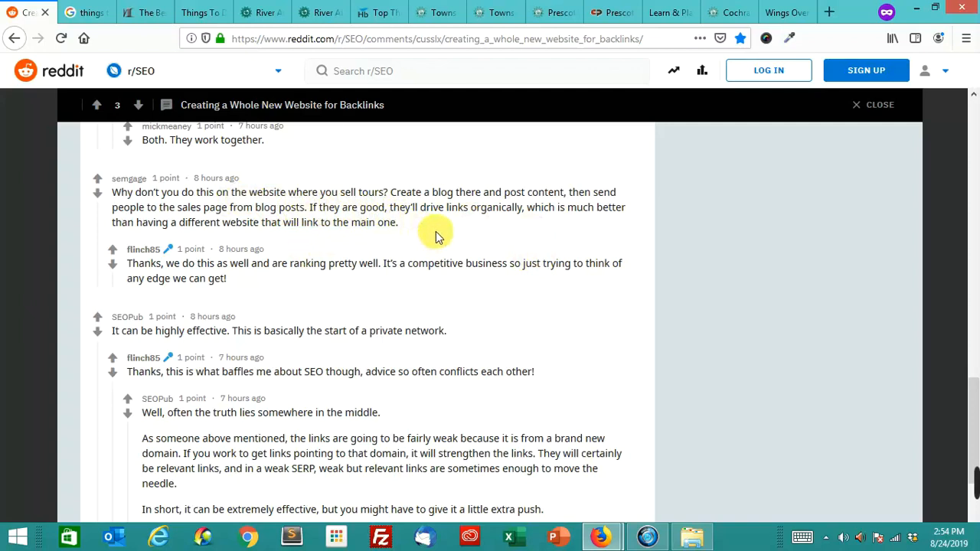
mouse_move(527, 256)
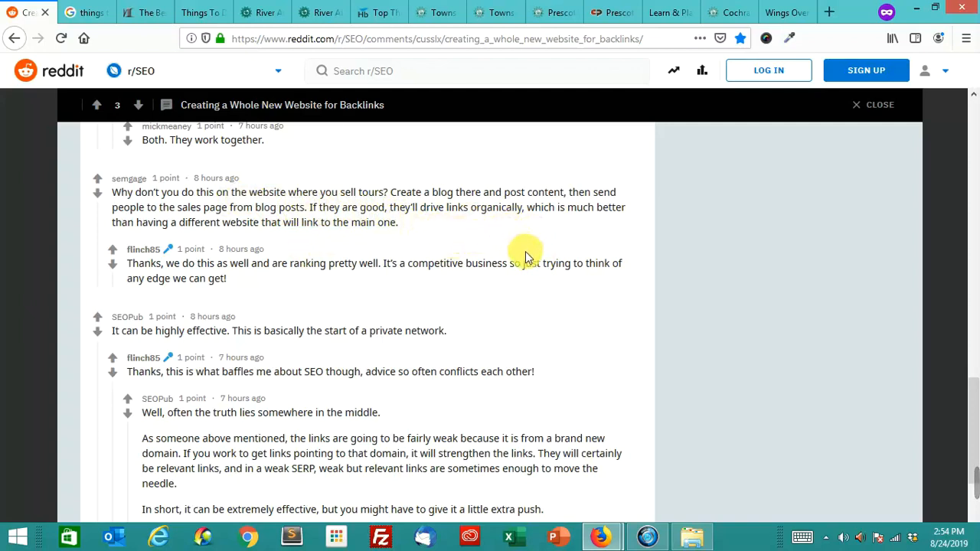
mouse_move(445, 291)
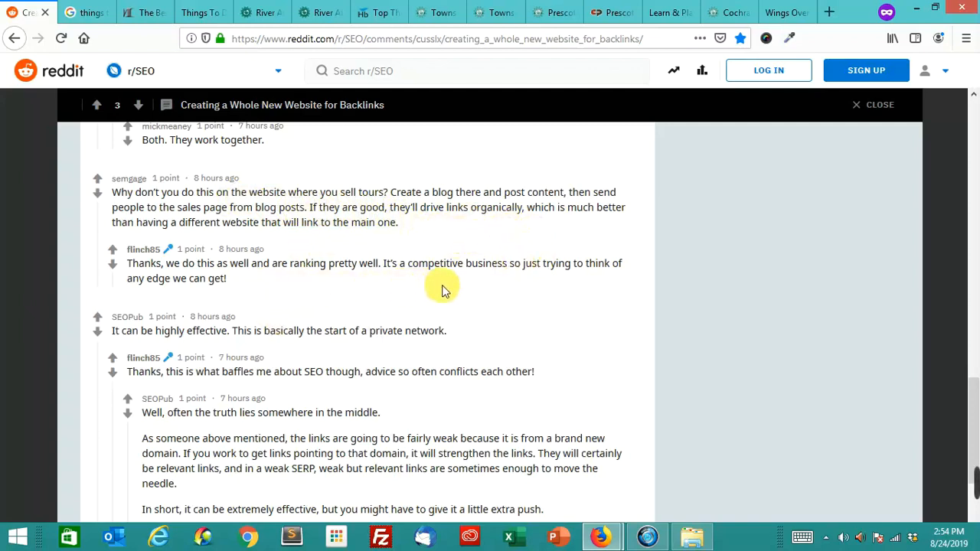
mouse_move(496, 297)
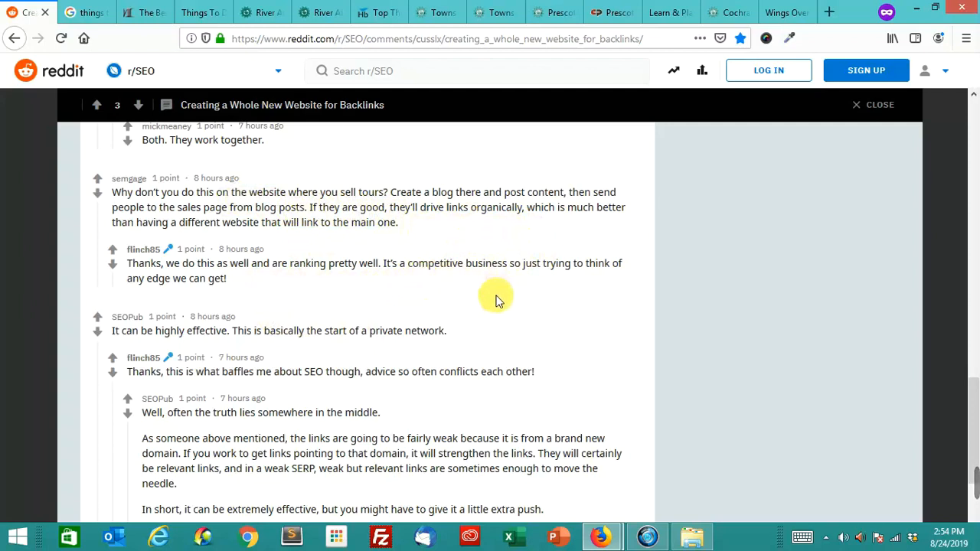
mouse_move(494, 316)
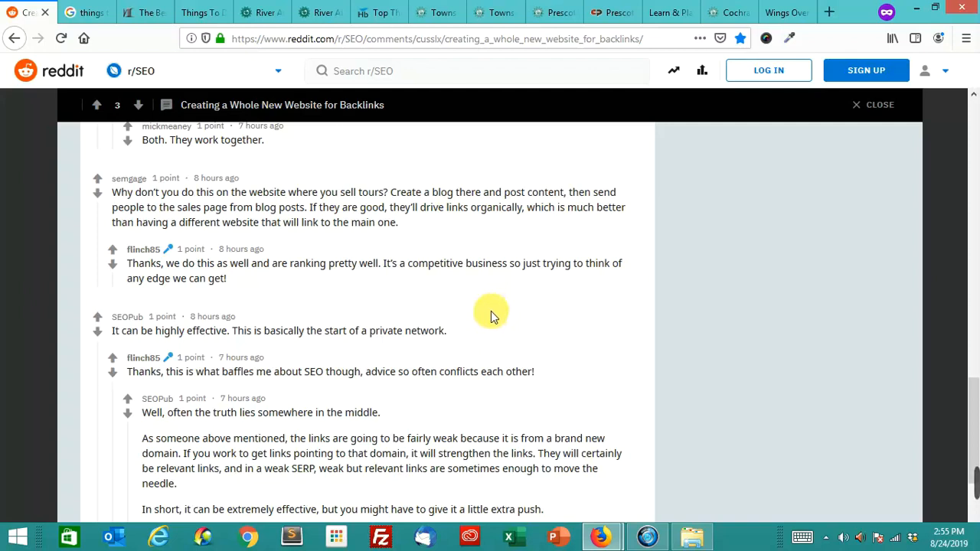
mouse_move(502, 304)
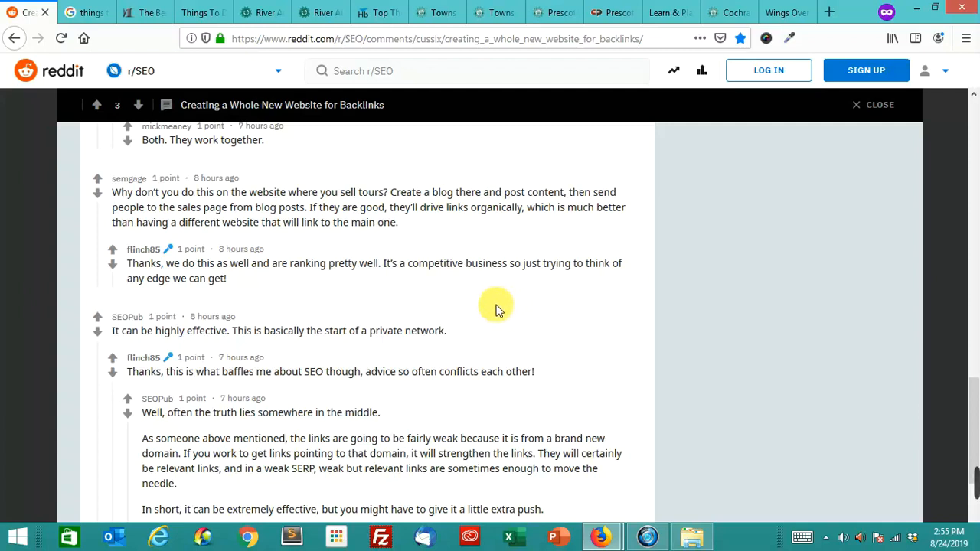
mouse_move(514, 297)
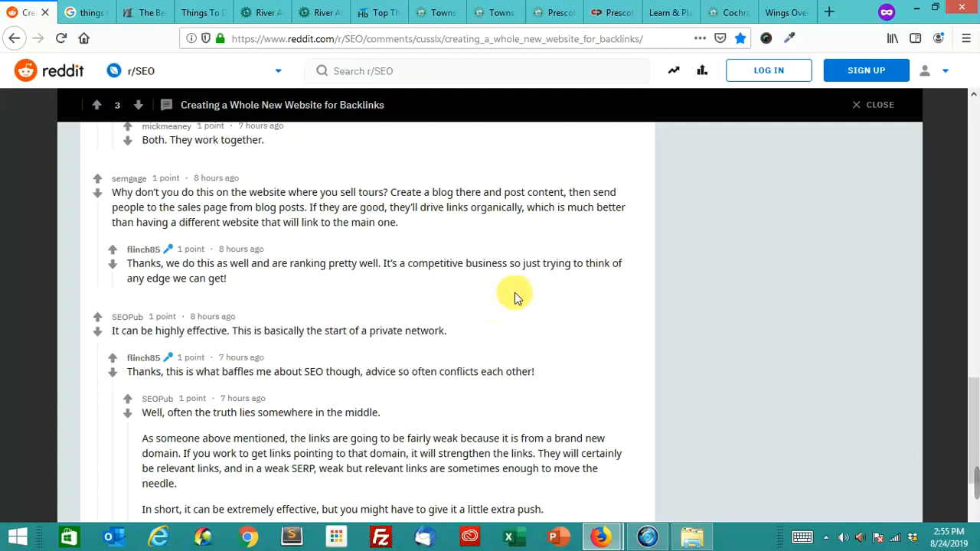
mouse_move(496, 297)
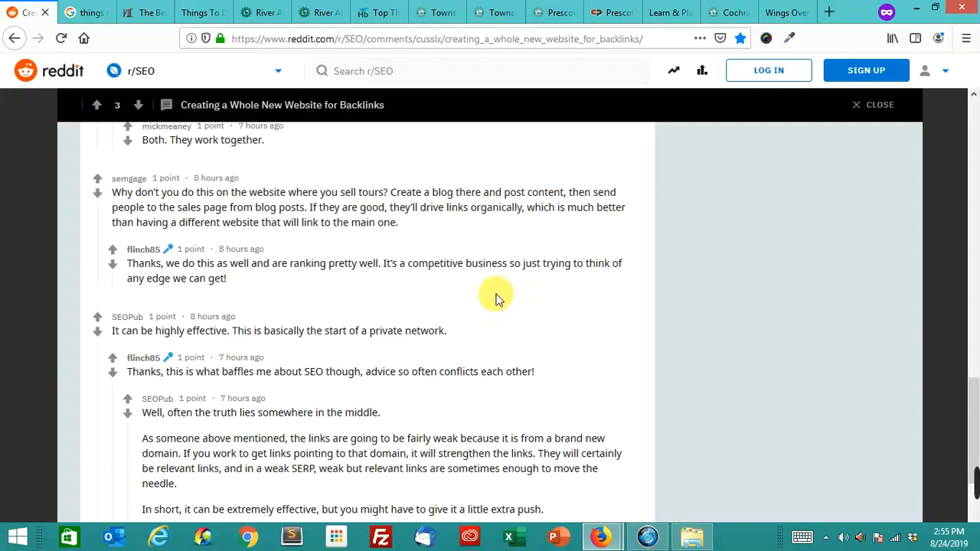
scroll(down, 3)
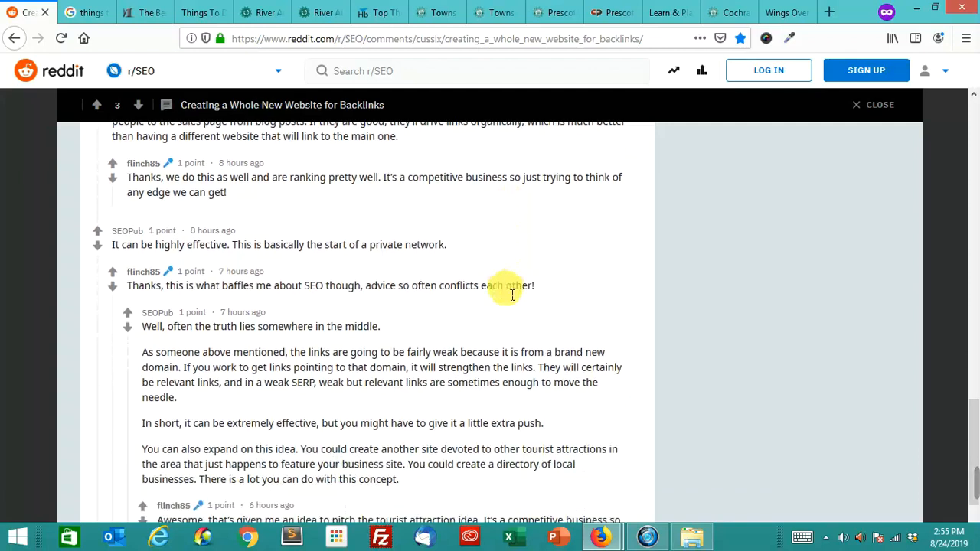
mouse_move(495, 268)
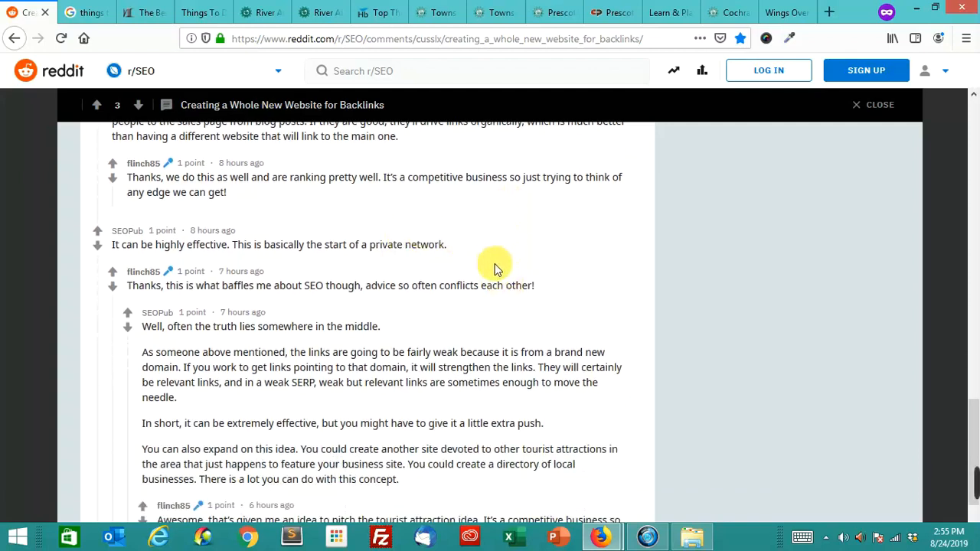
mouse_move(490, 275)
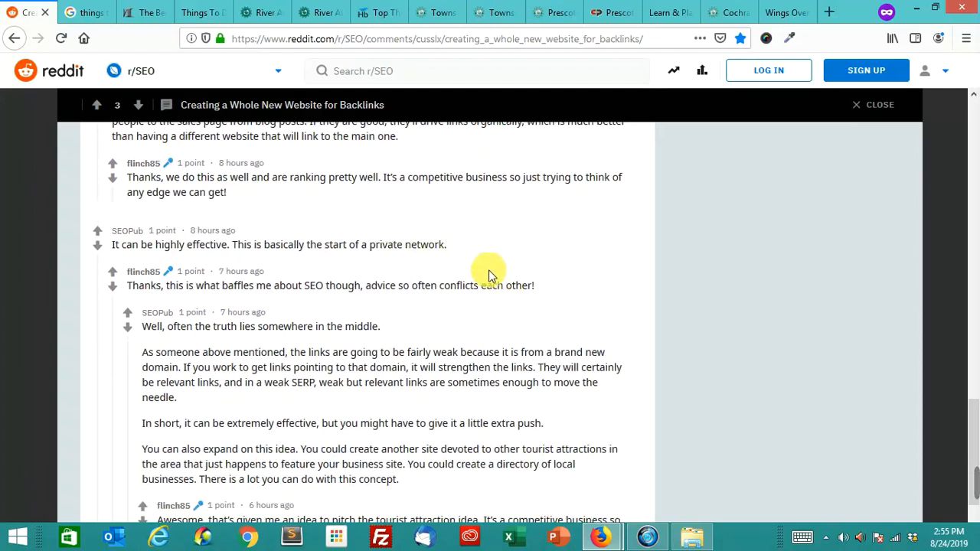
scroll(down, 3)
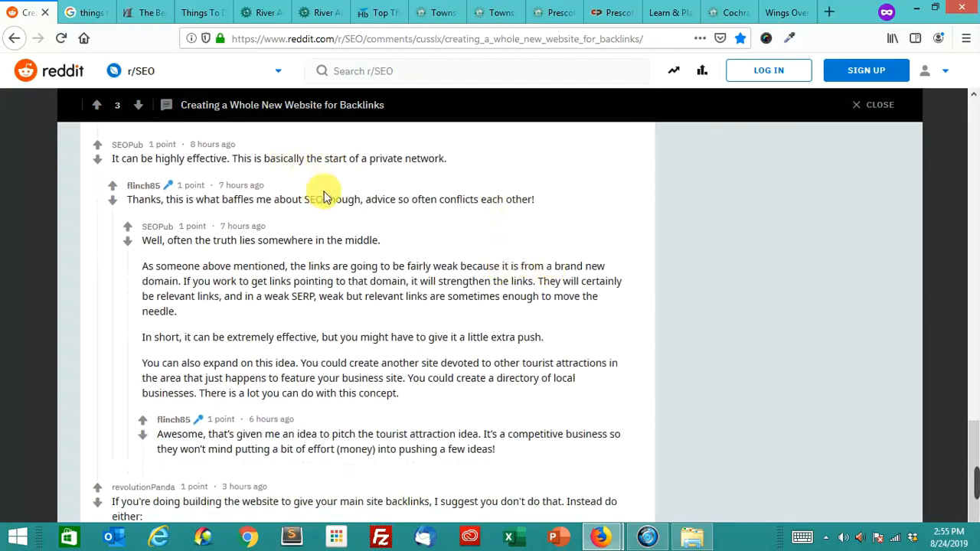
mouse_move(420, 170)
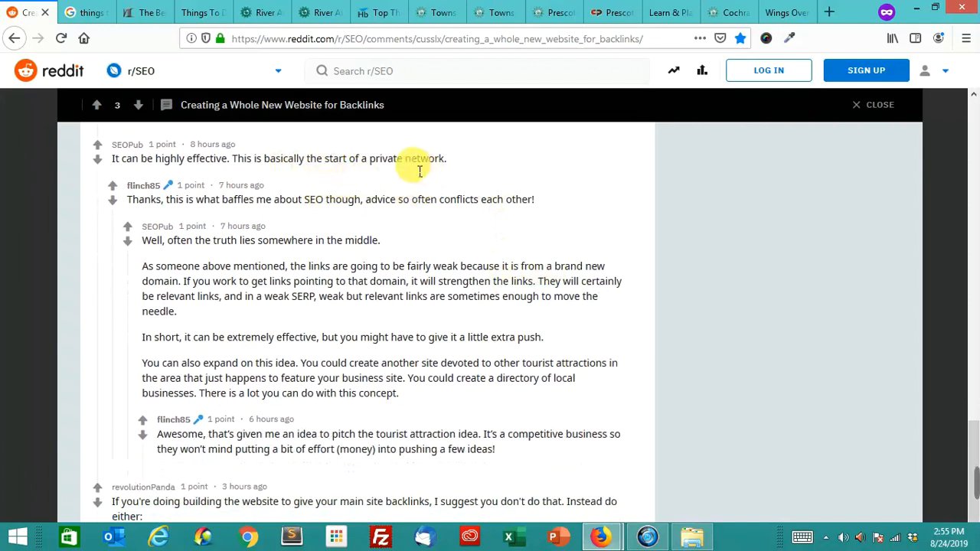
mouse_move(274, 230)
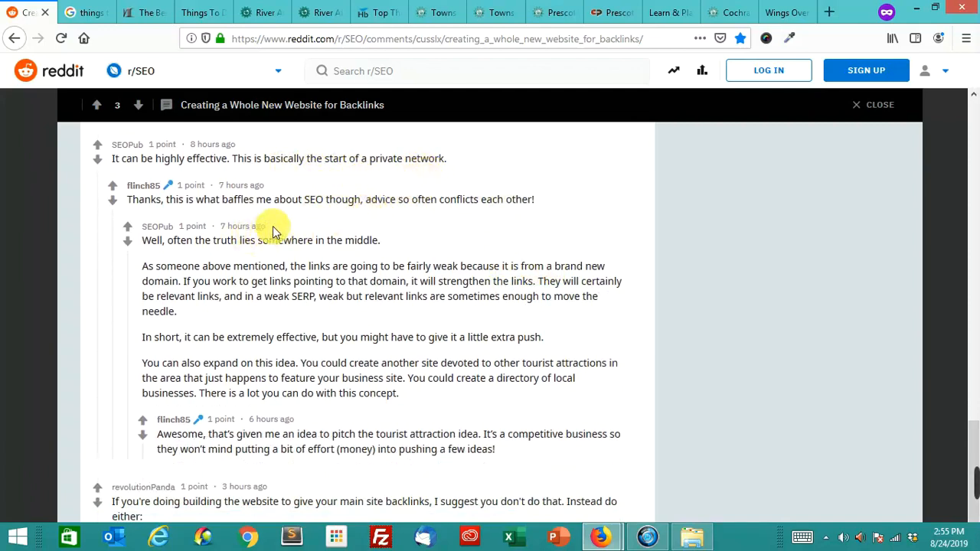
mouse_move(374, 218)
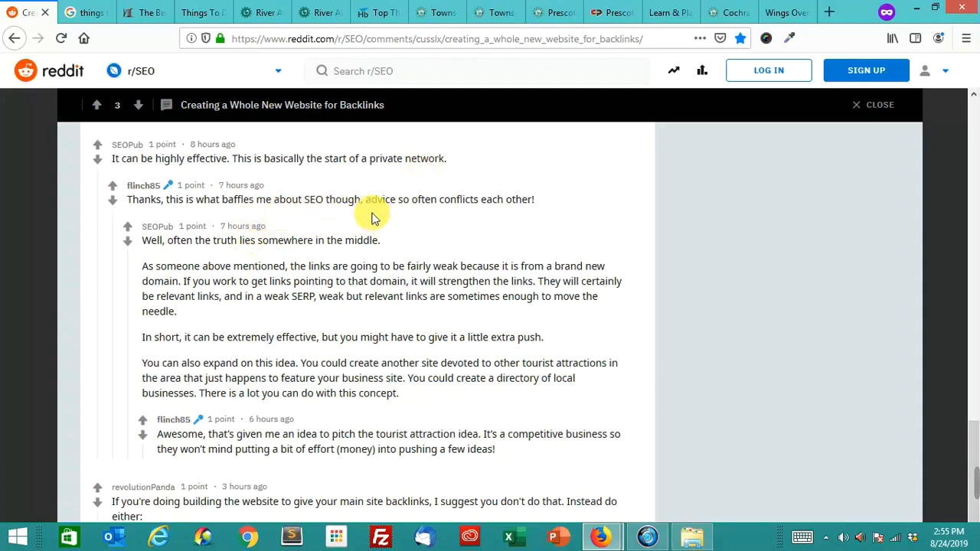
mouse_move(514, 227)
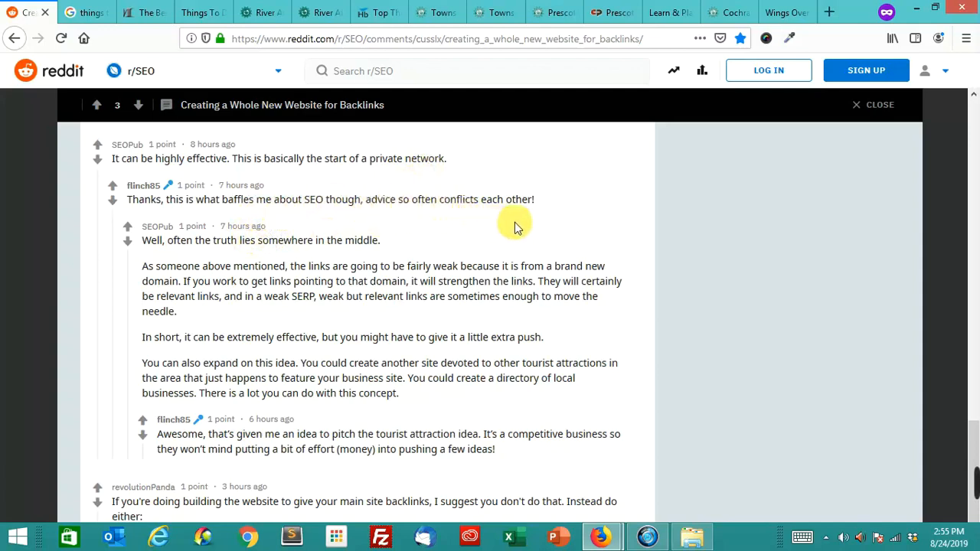
mouse_move(544, 219)
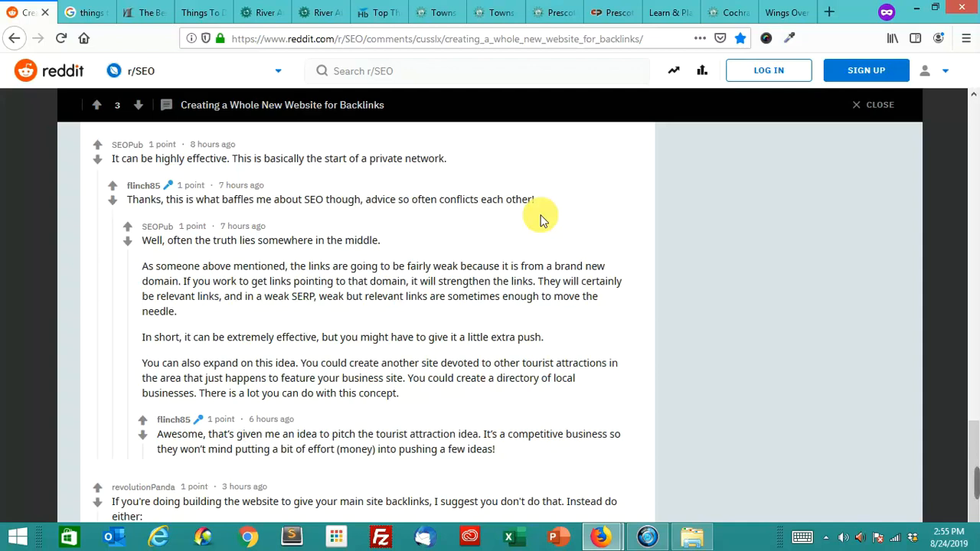
scroll(down, 3)
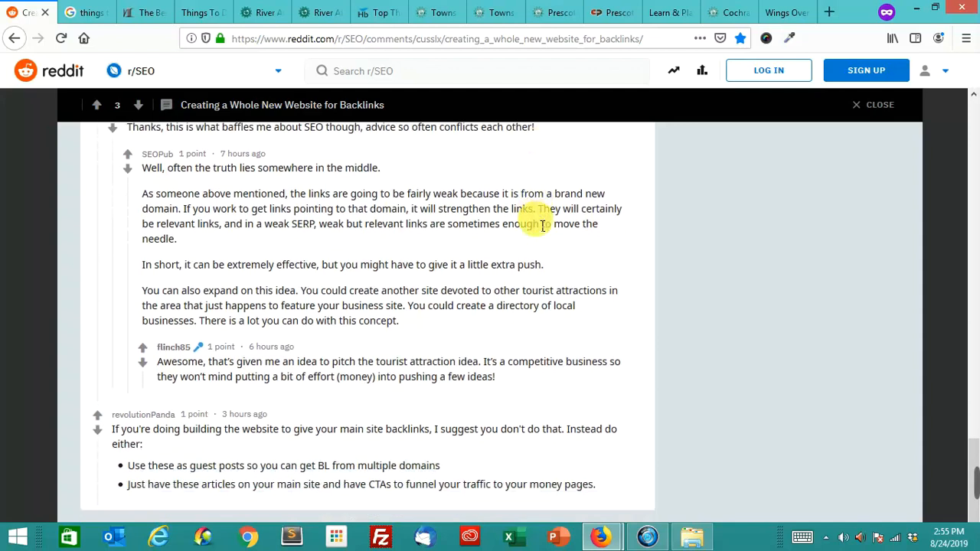
scroll(up, 3)
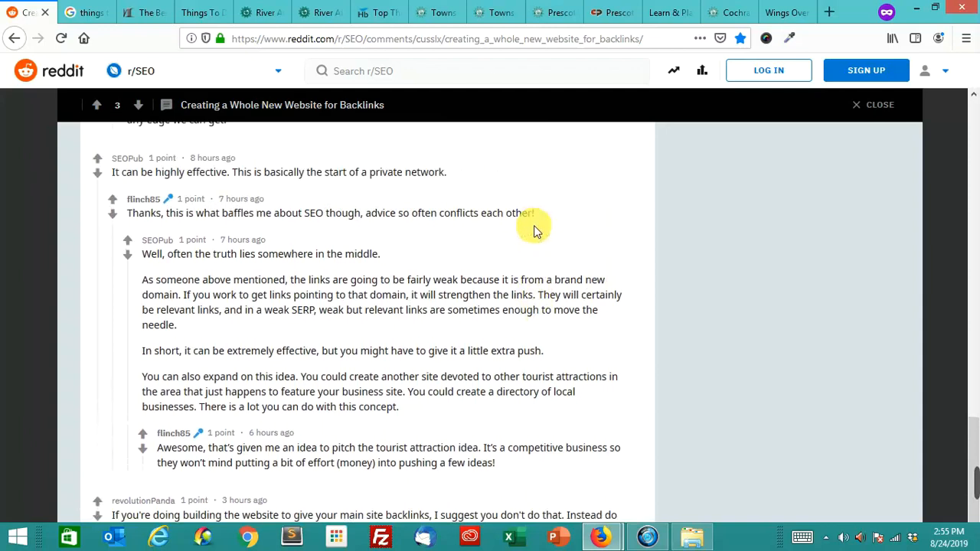
scroll(down, 3)
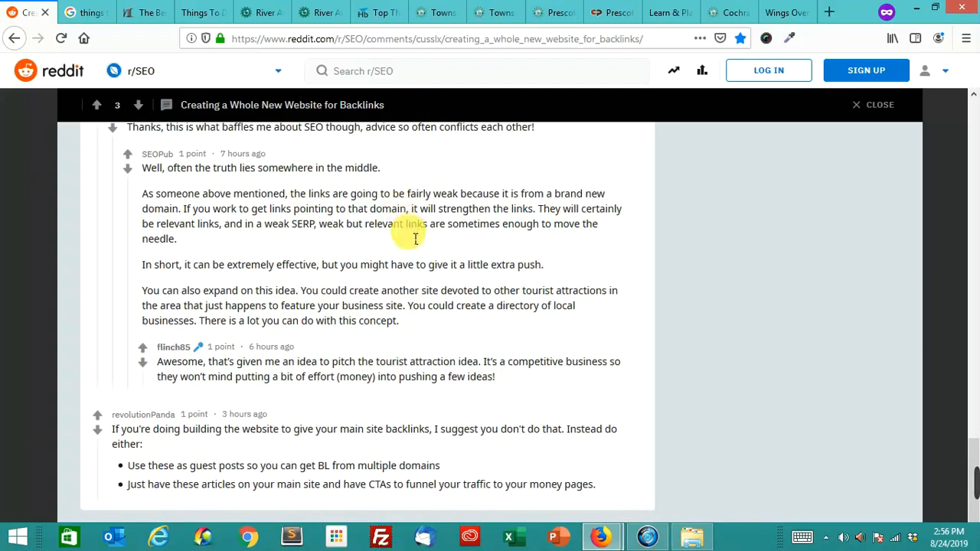
scroll(up, 3)
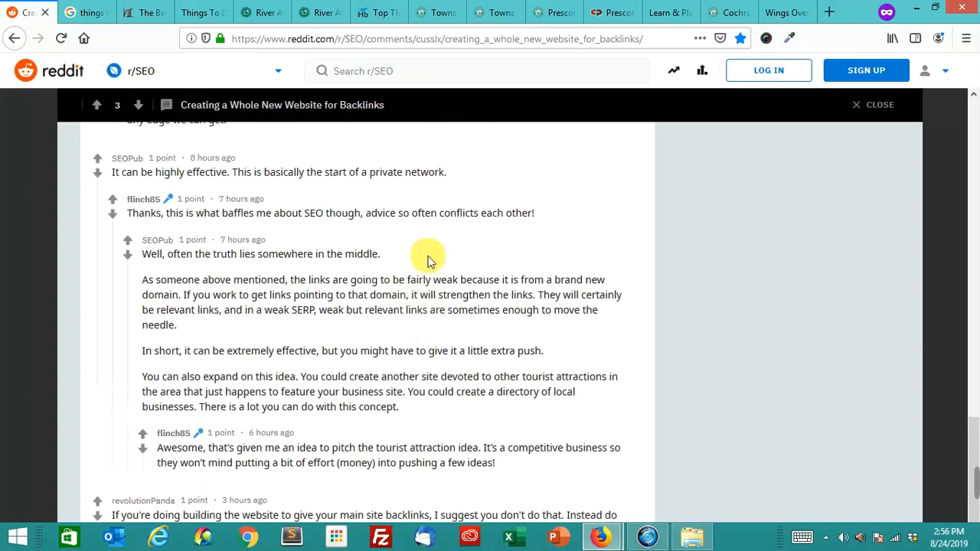
scroll(up, 3)
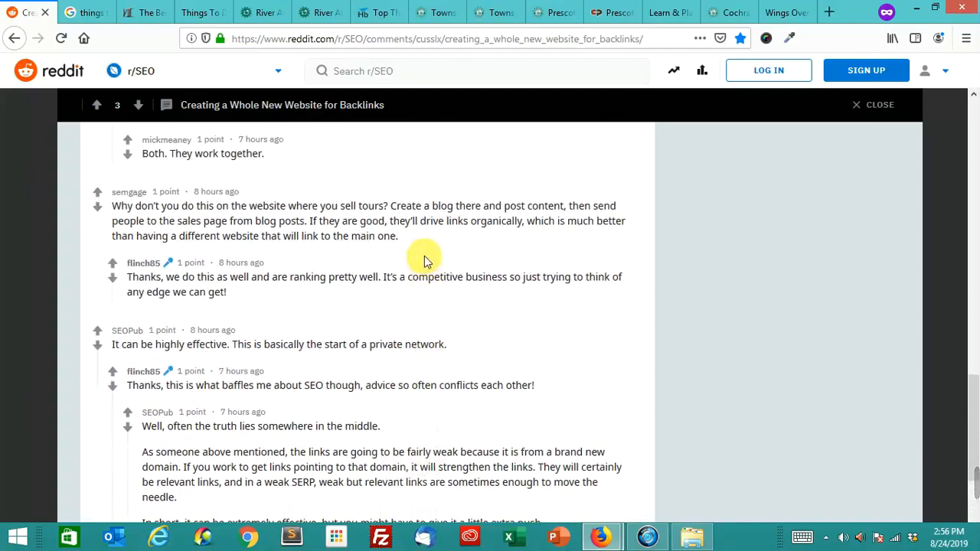
mouse_move(417, 268)
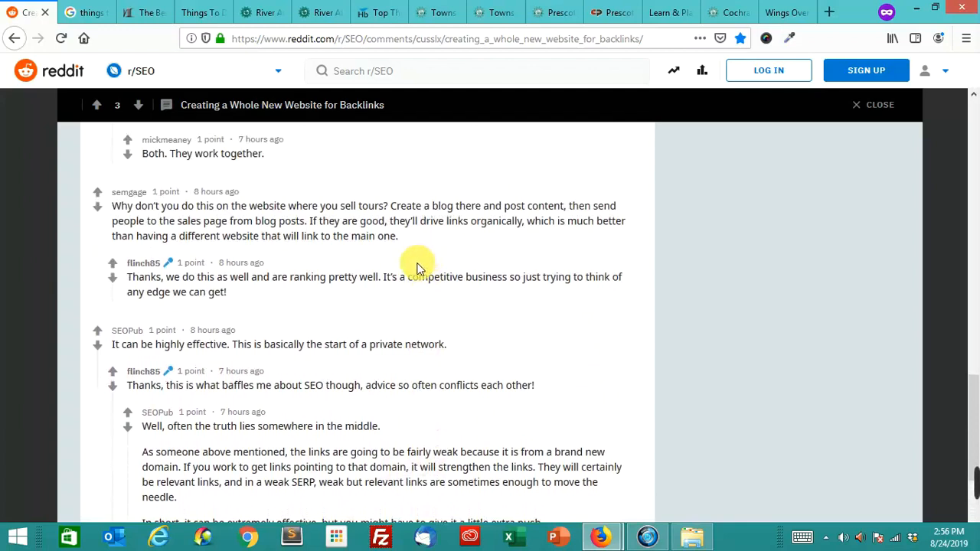
scroll(down, 3)
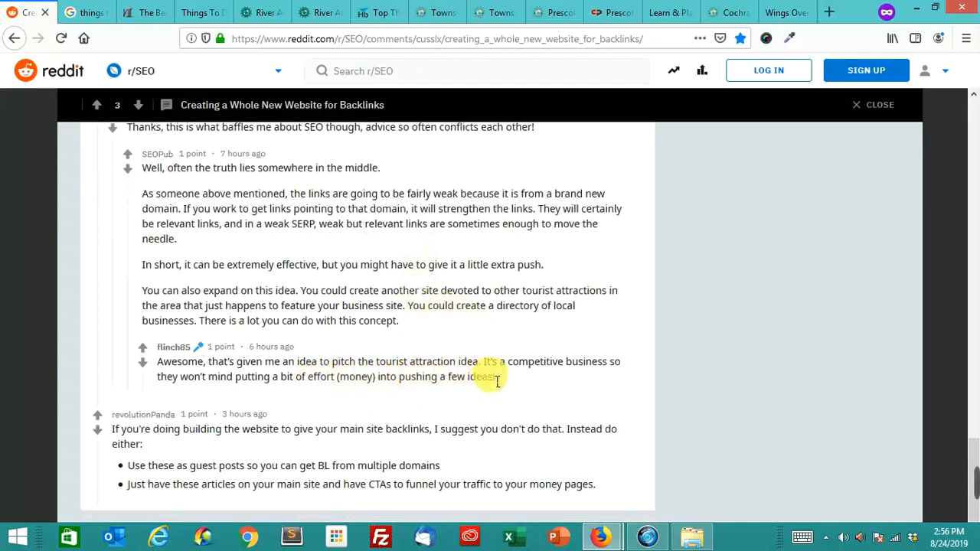
mouse_move(510, 382)
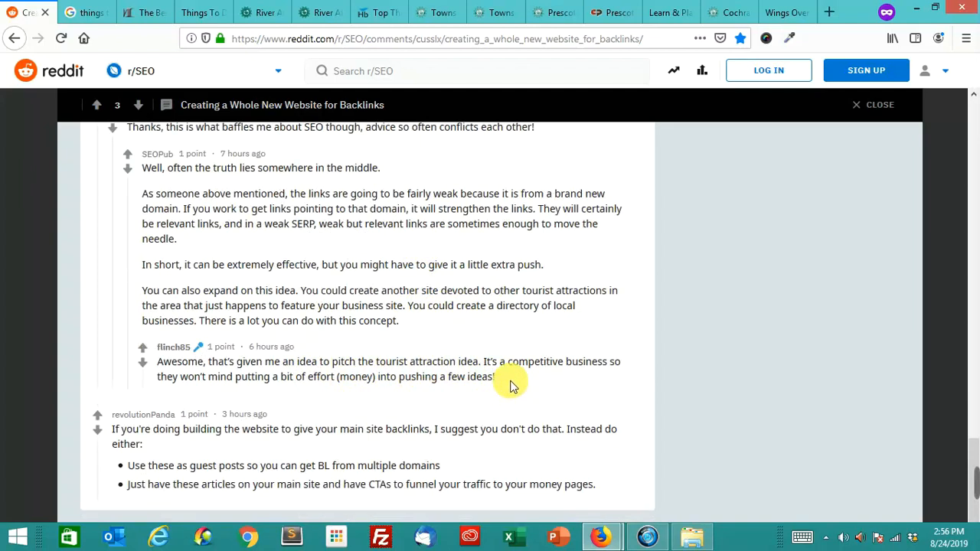
mouse_move(351, 447)
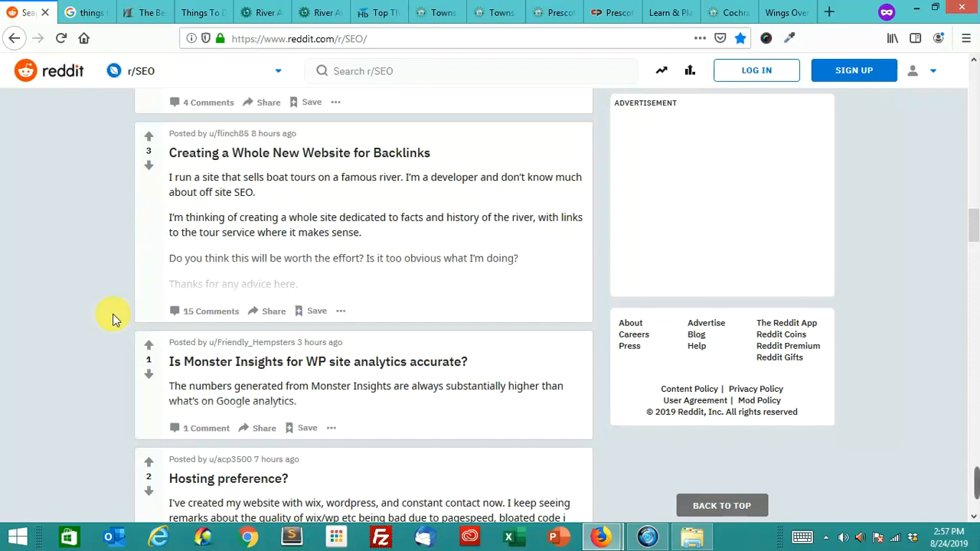
mouse_move(140, 310)
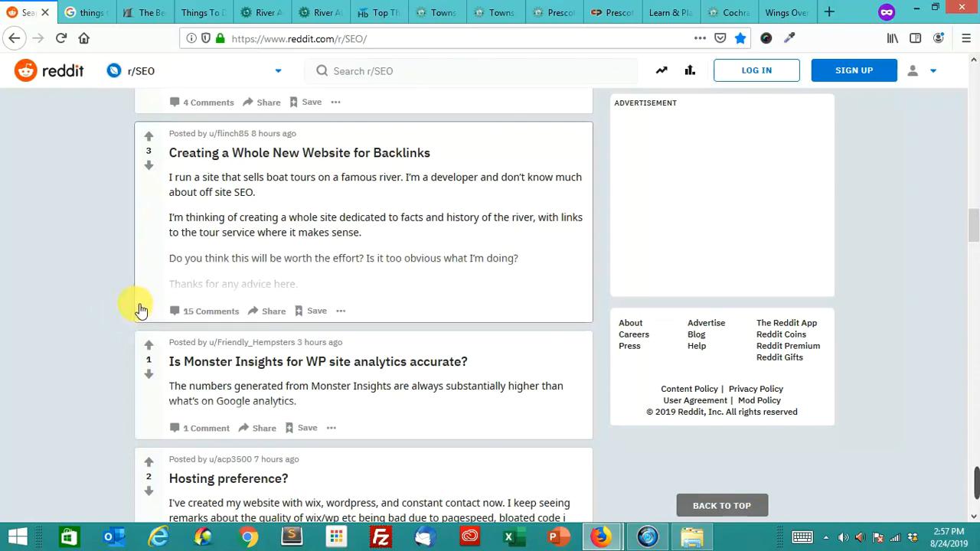
mouse_move(274, 247)
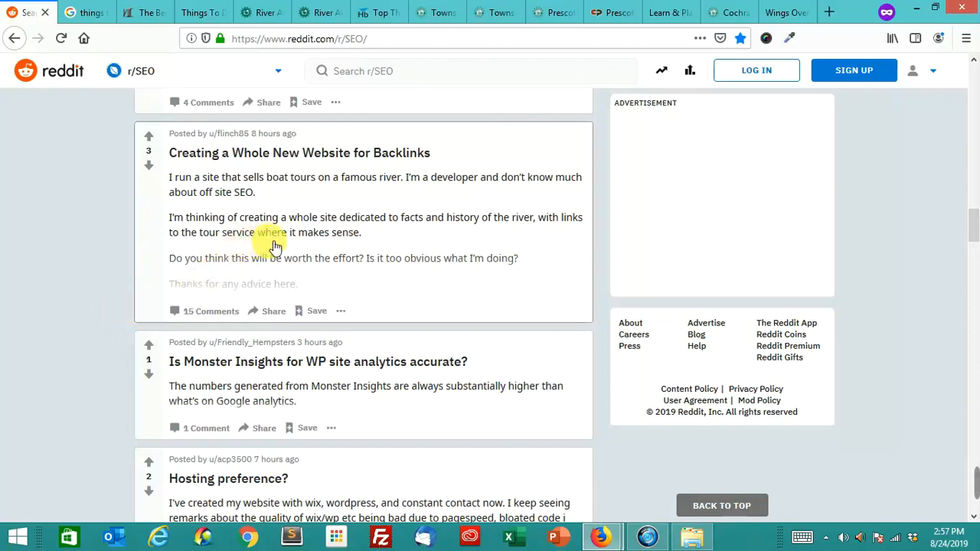
mouse_move(563, 243)
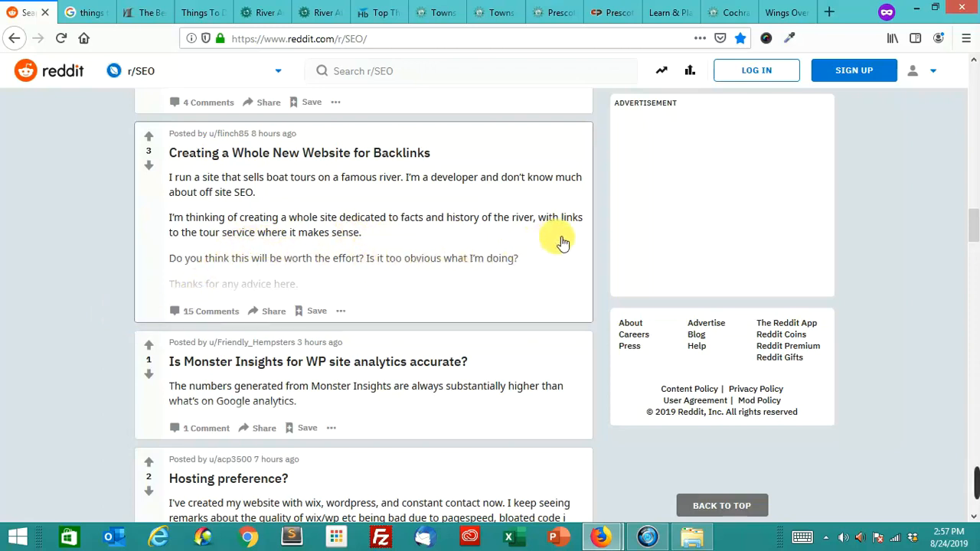
mouse_move(846, 313)
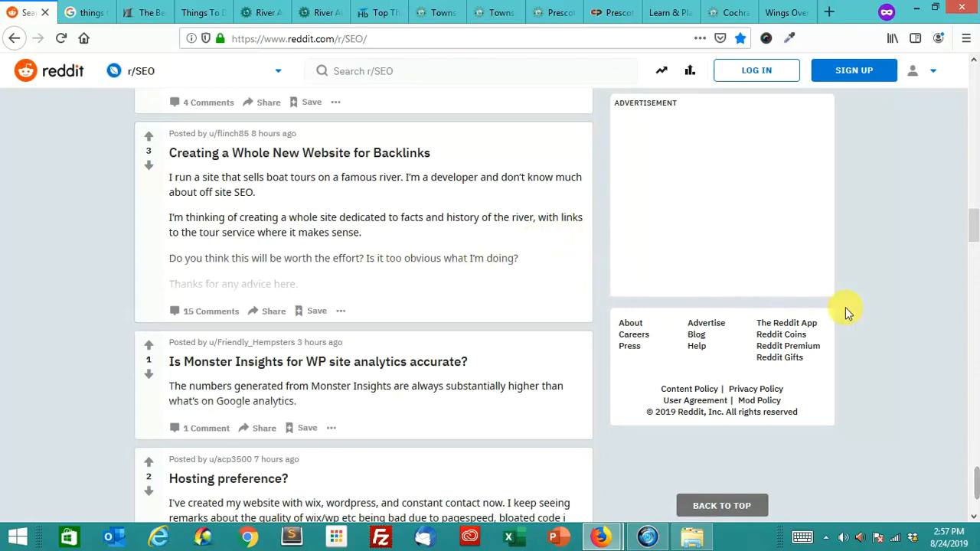